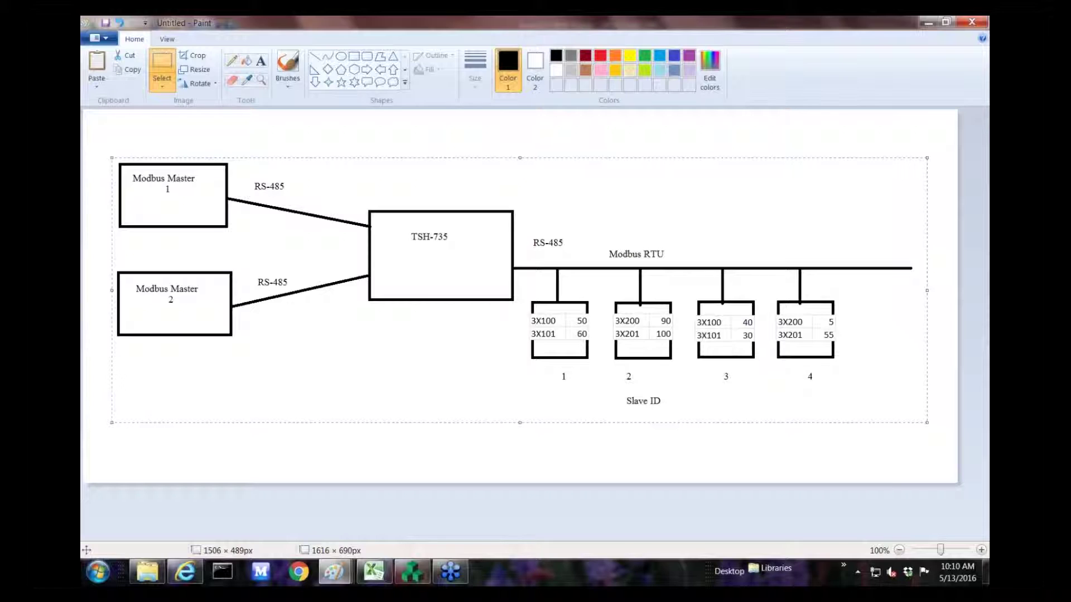
mouse_move(844, 46)
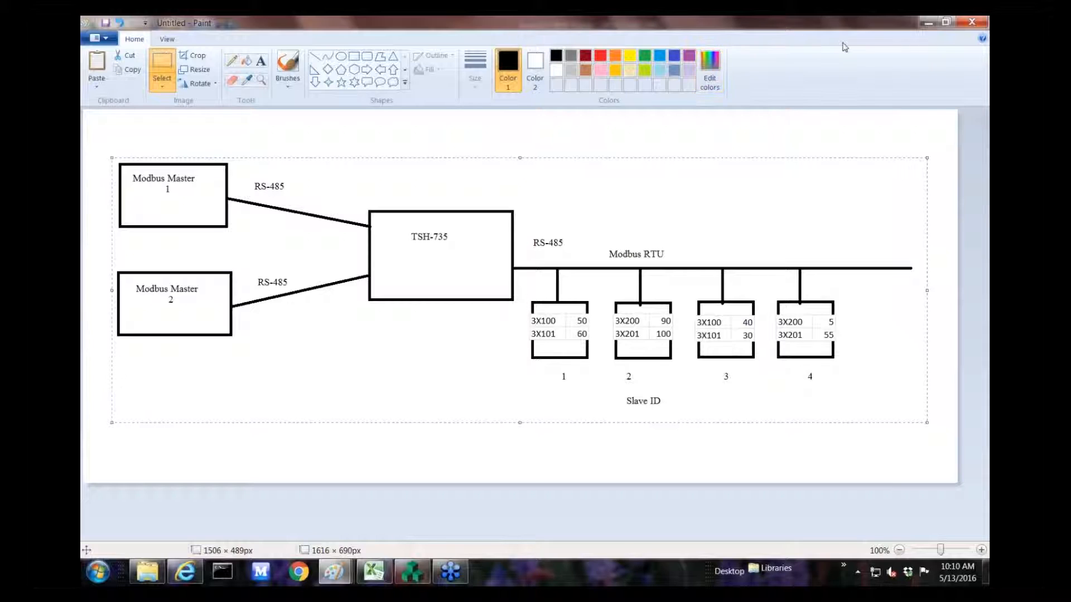
mouse_move(845, 45)
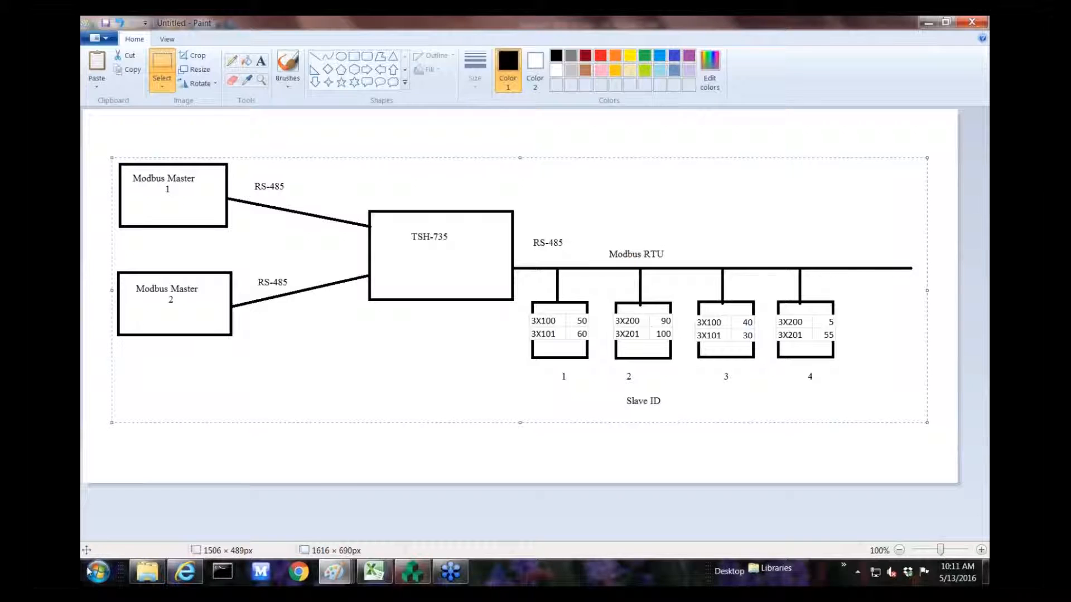
Create a new HMIWorks project Tankmonitor for the TPD-430 panel, portrait, ladder.
left_click(98, 574)
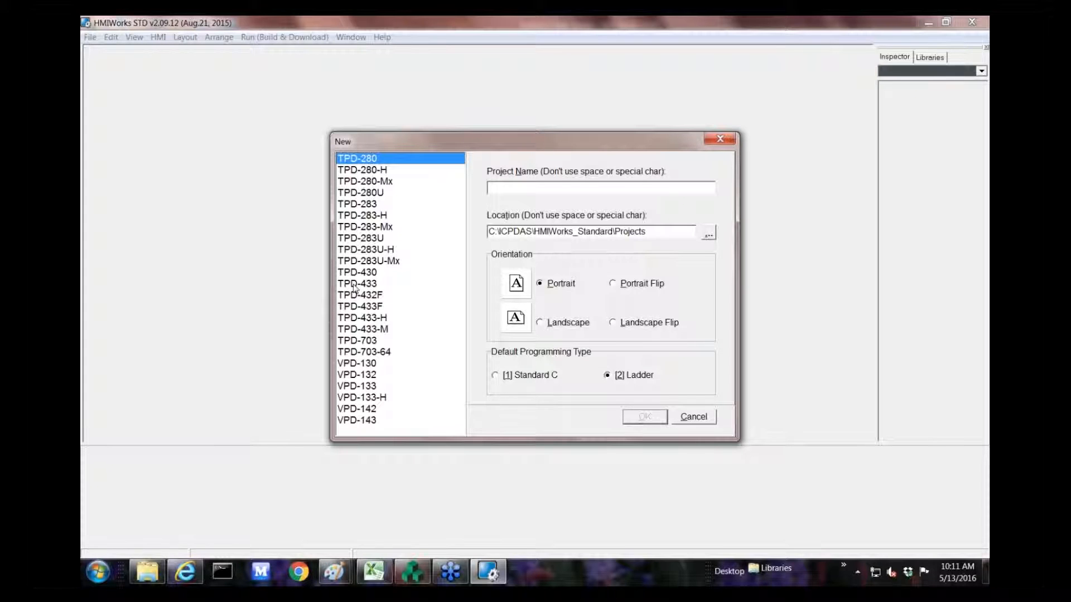
left_click(357, 272)
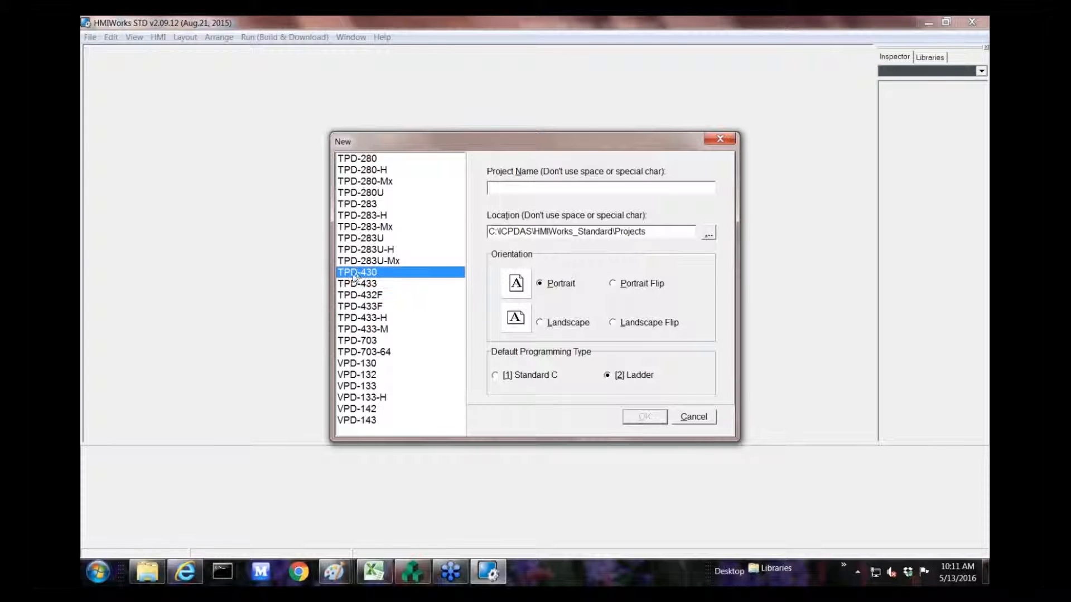
mouse_move(564, 330)
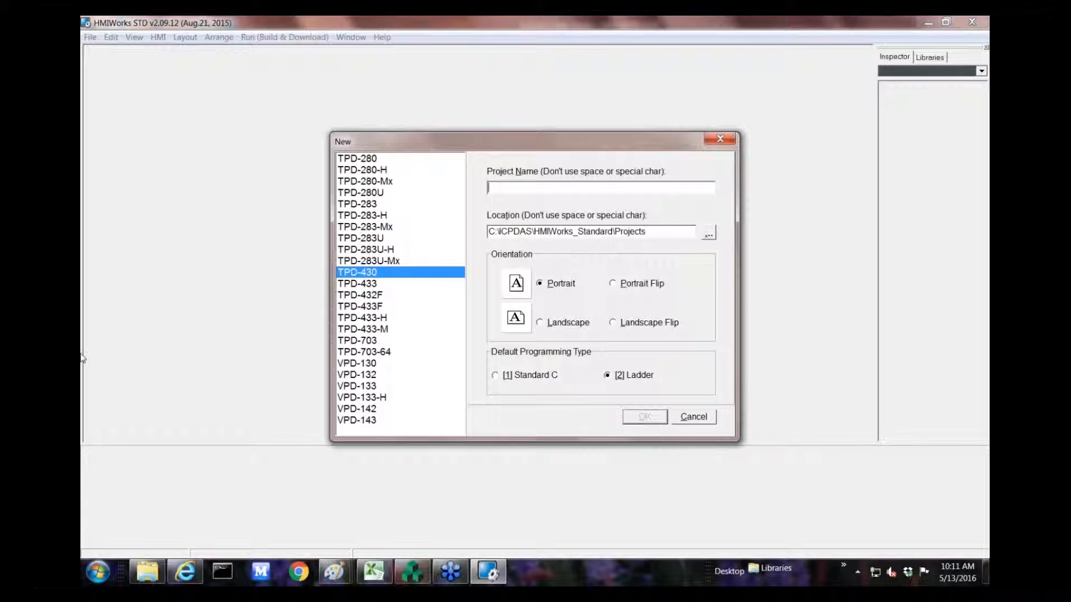
type("Tankm")
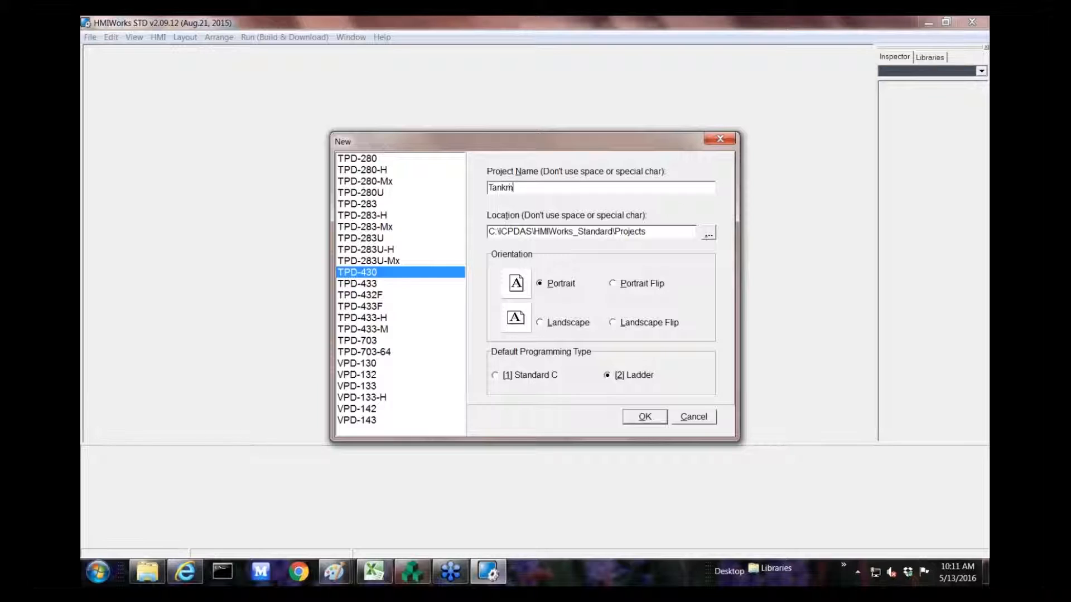
type("onitor")
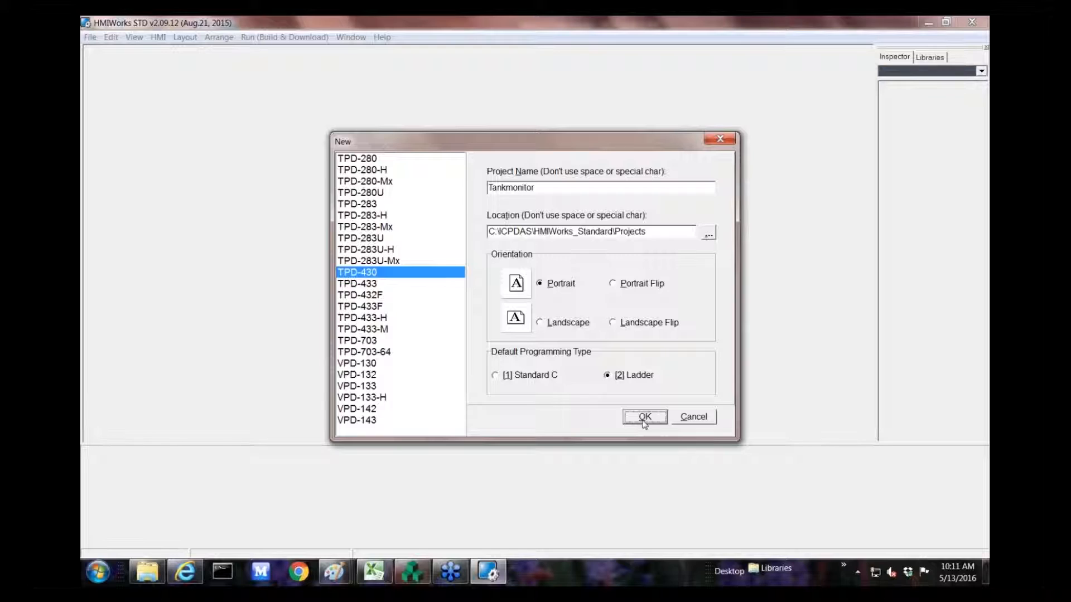
left_click(645, 417)
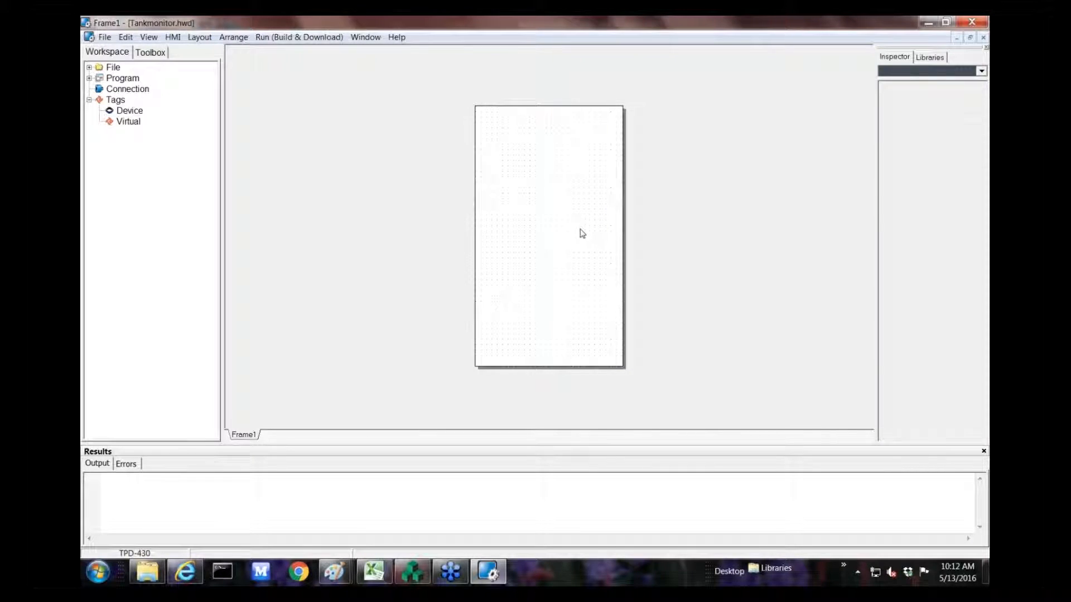
Browse the Background library category and settle on the A01W240 background.
left_click(930, 58)
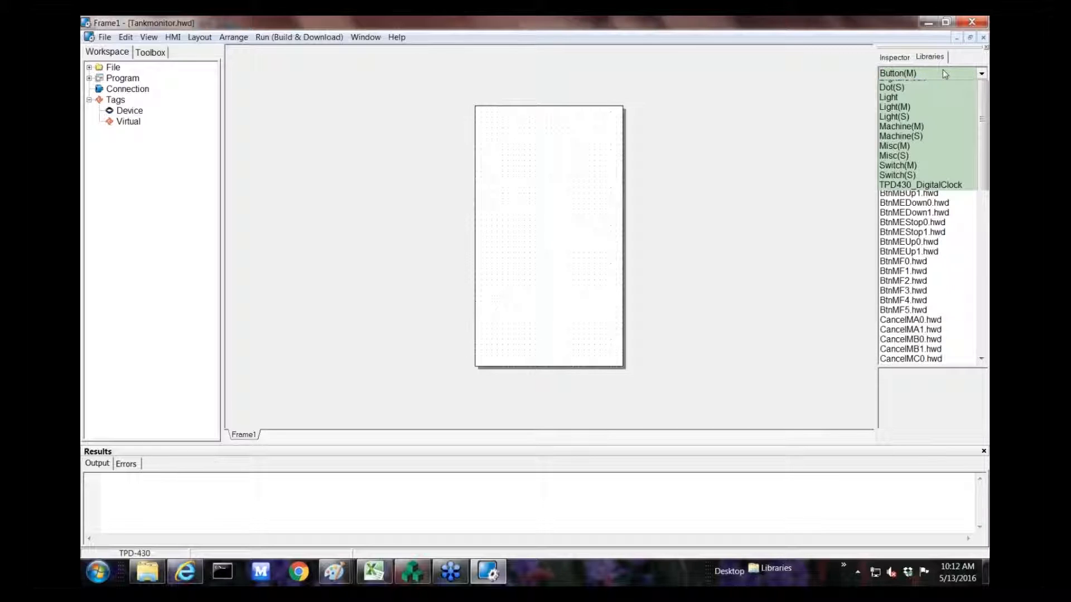
left_click(897, 270)
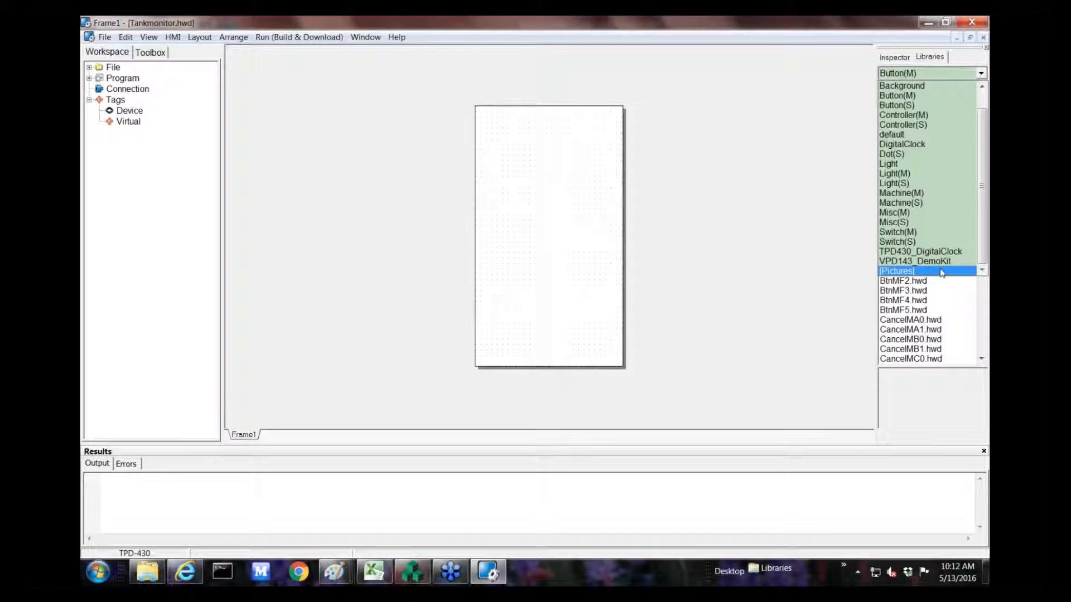
left_click(897, 270)
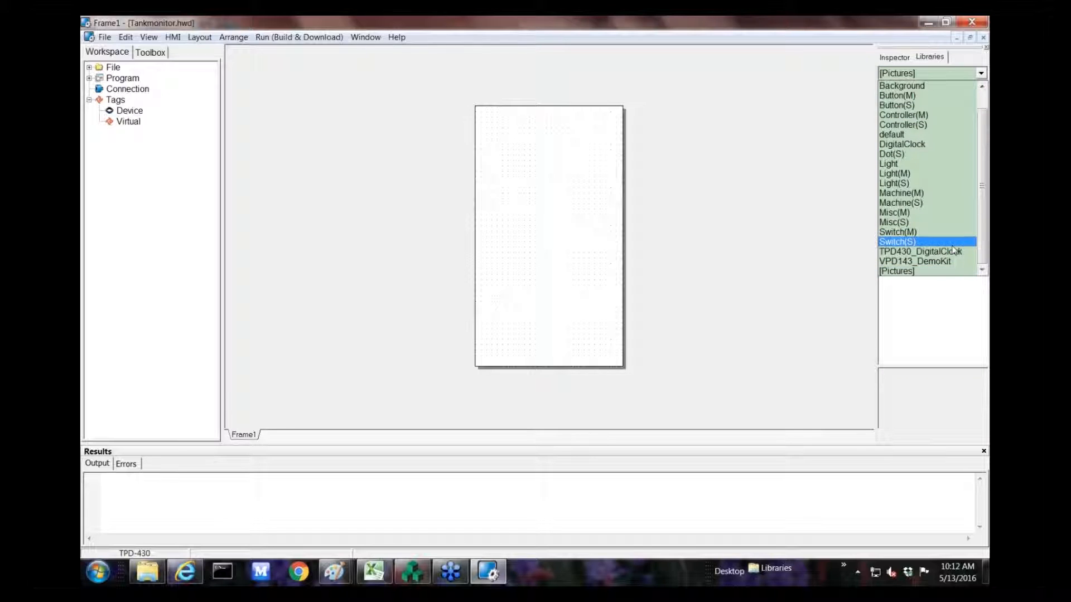
left_click(901, 85)
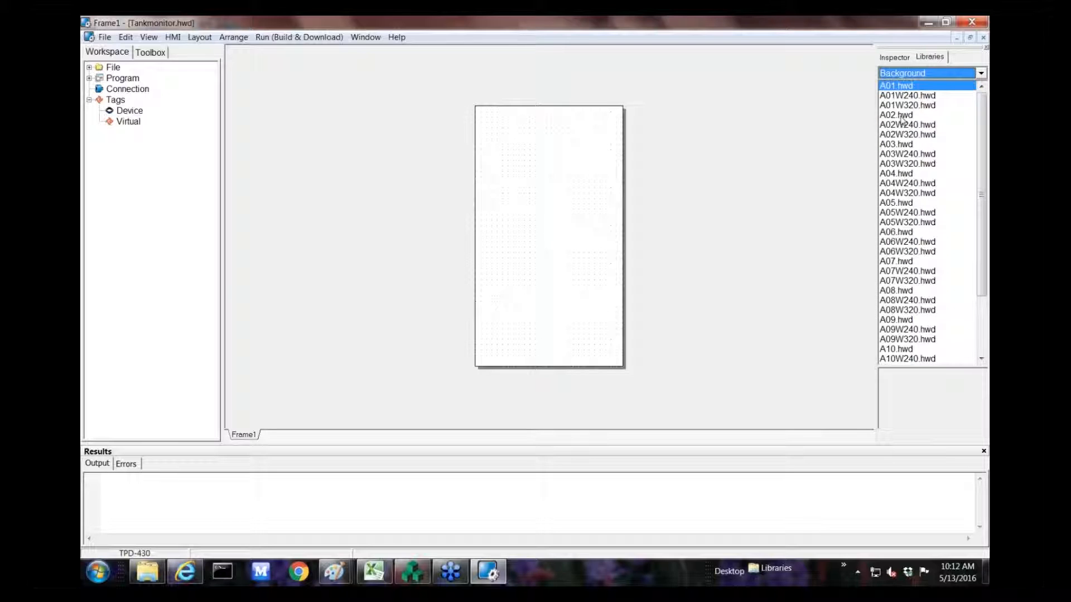
left_click(906, 96)
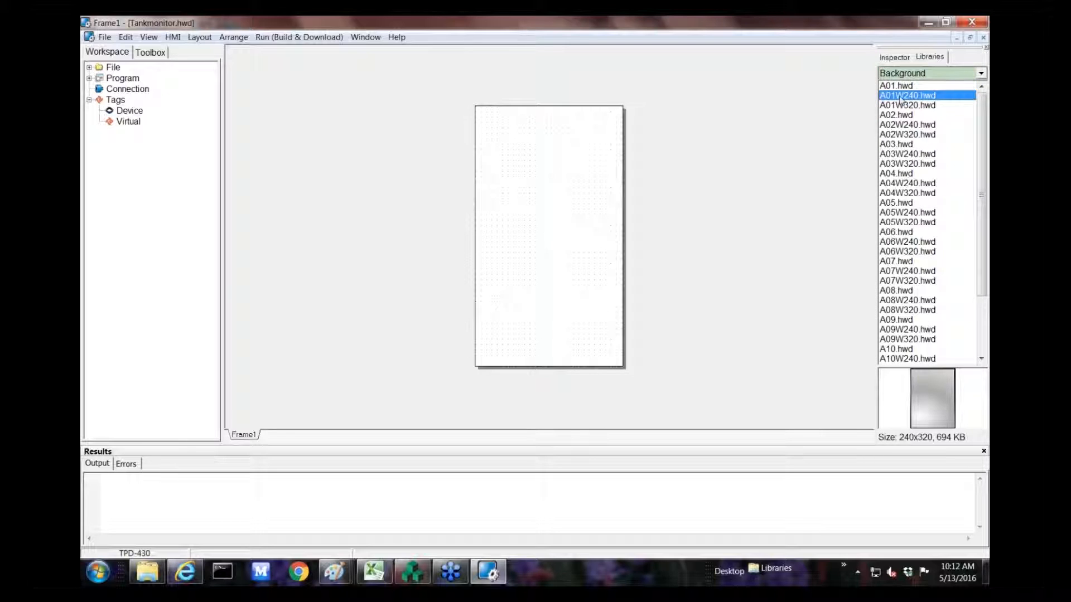
left_click(907, 104)
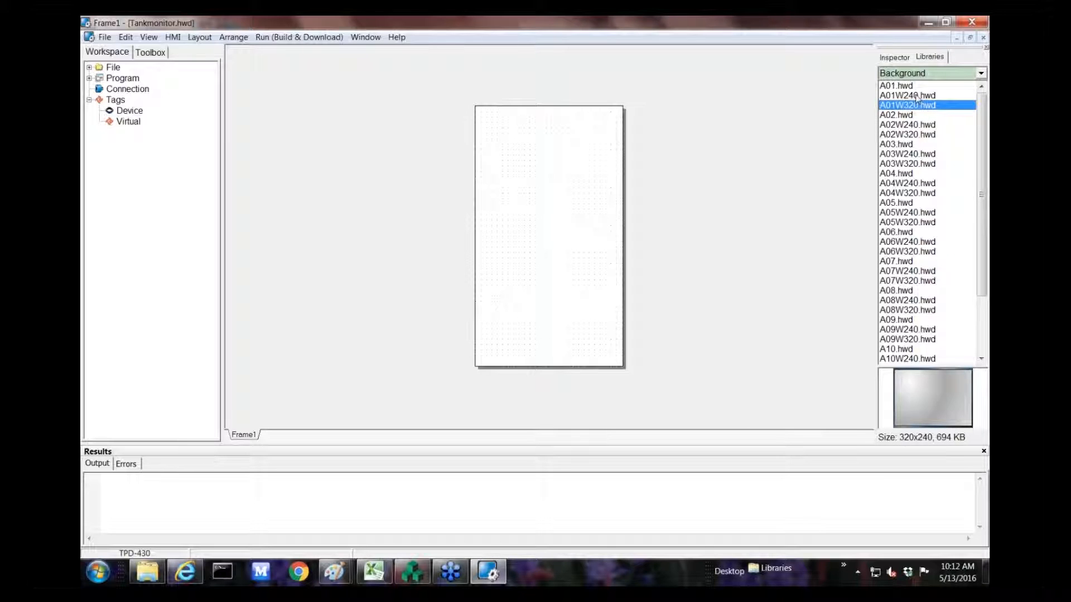
left_click(906, 94)
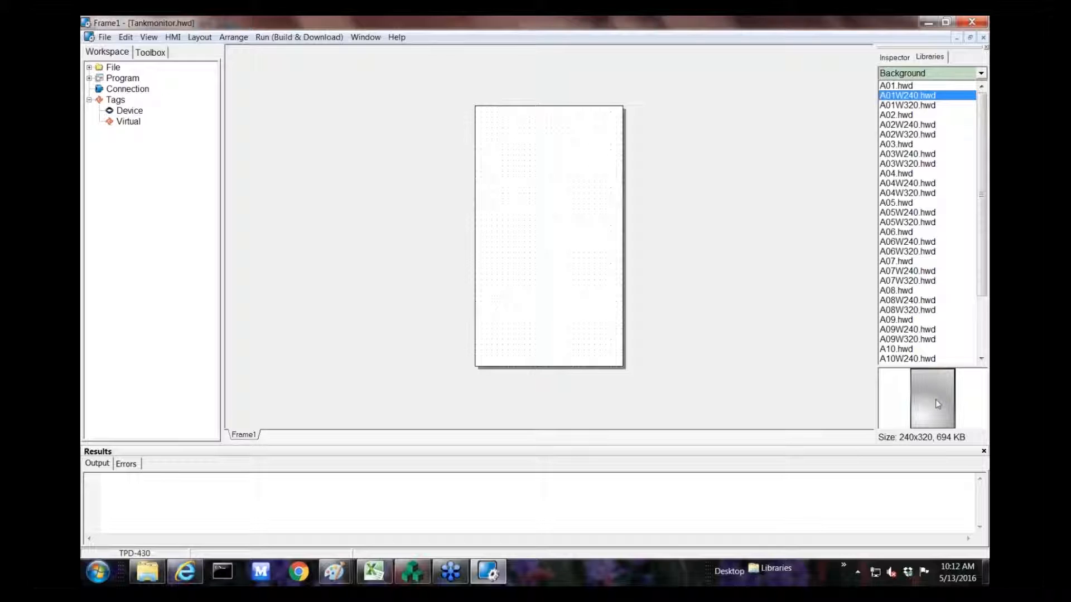
Place A01W240 on Frame1 and stretch it to cover the whole screen.
left_click_drag(932, 399, 762, 400)
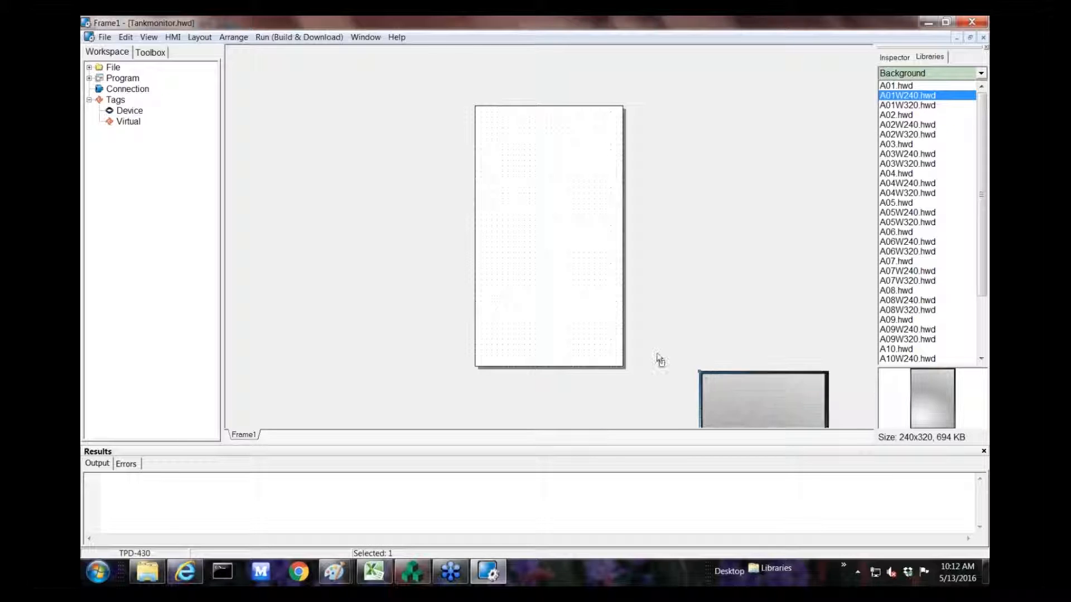
left_click_drag(762, 399, 536, 188)
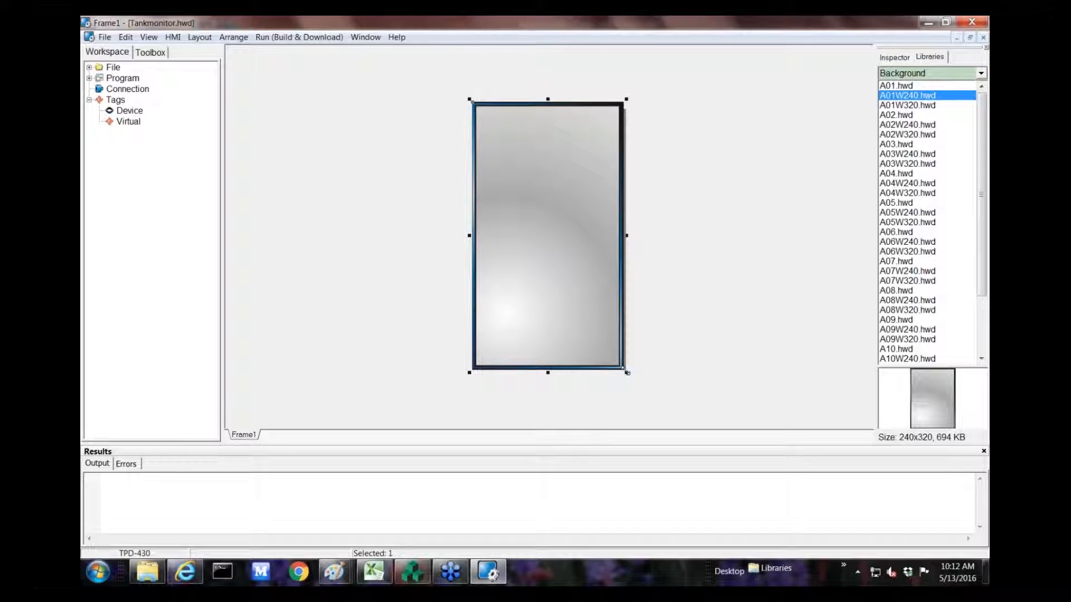
left_click(664, 353)
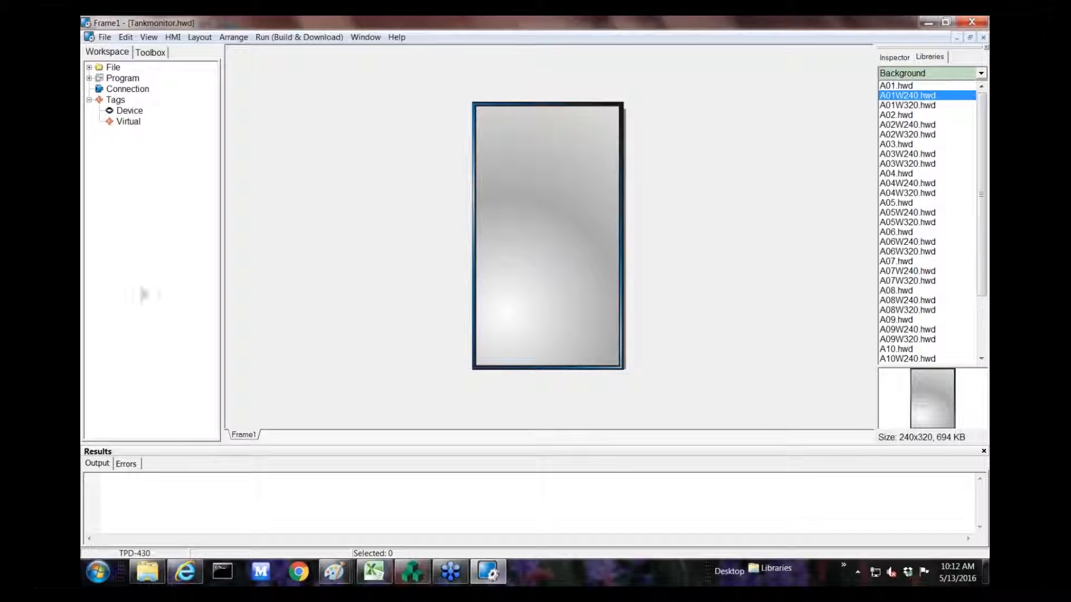
mouse_move(136, 93)
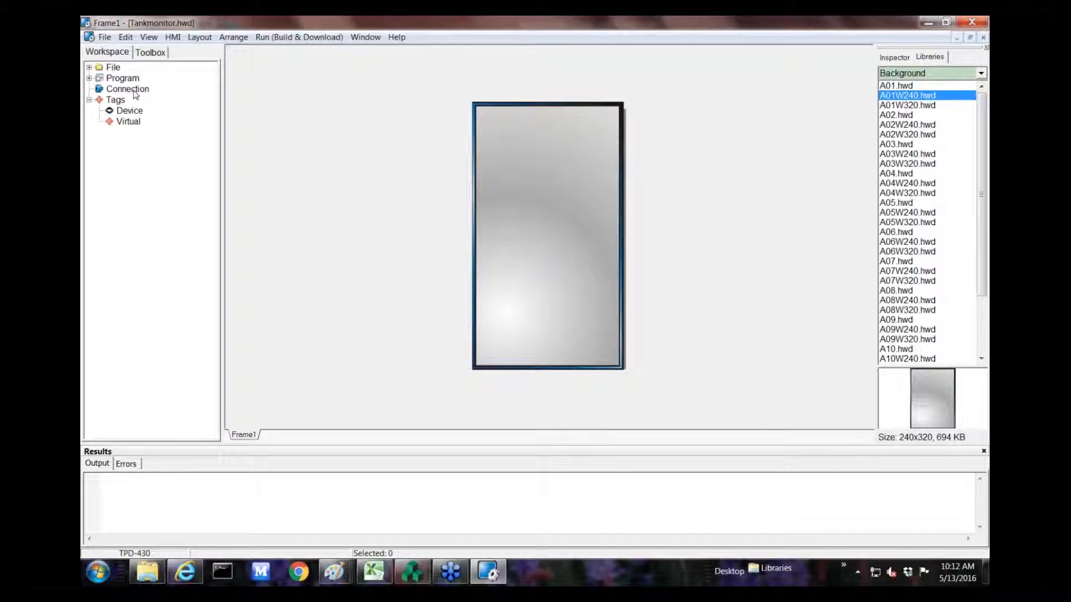
Add a new serial connection SER_1 with baud rate 9600.
right_click(128, 89)
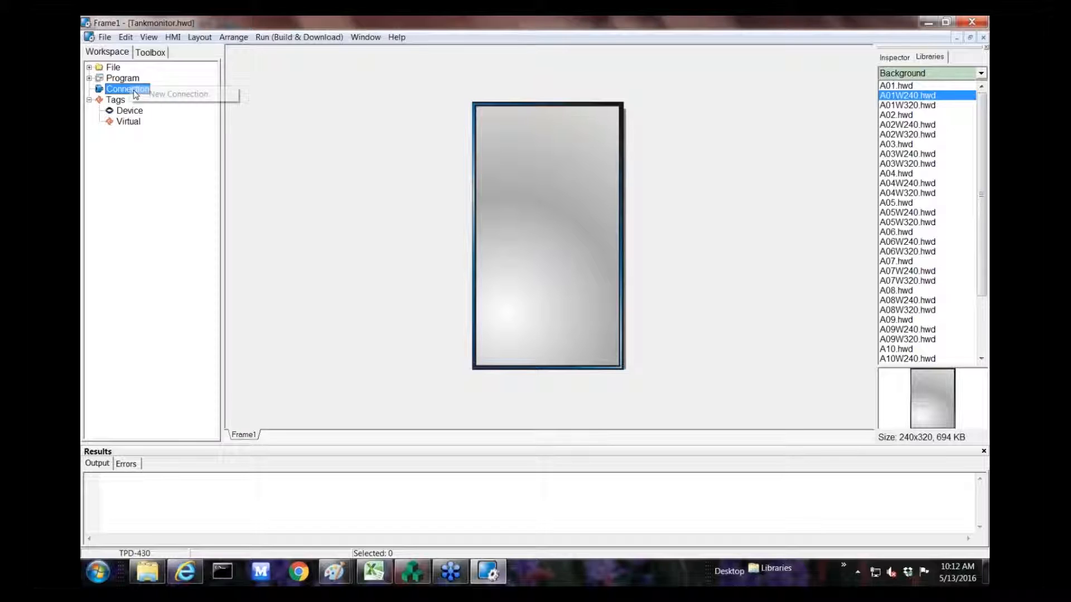
right_click(125, 89)
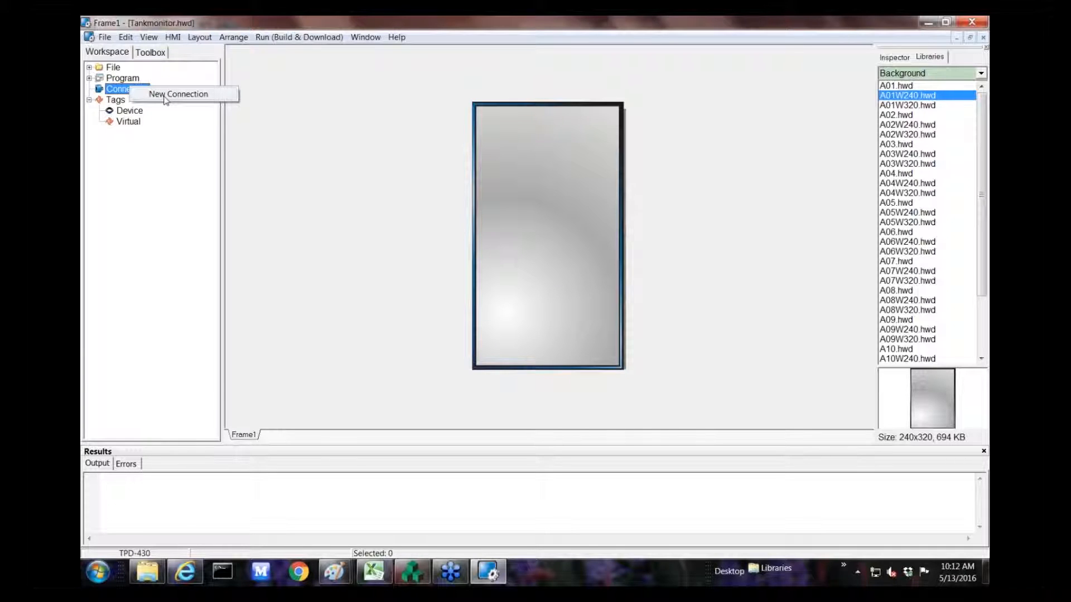
left_click(178, 94)
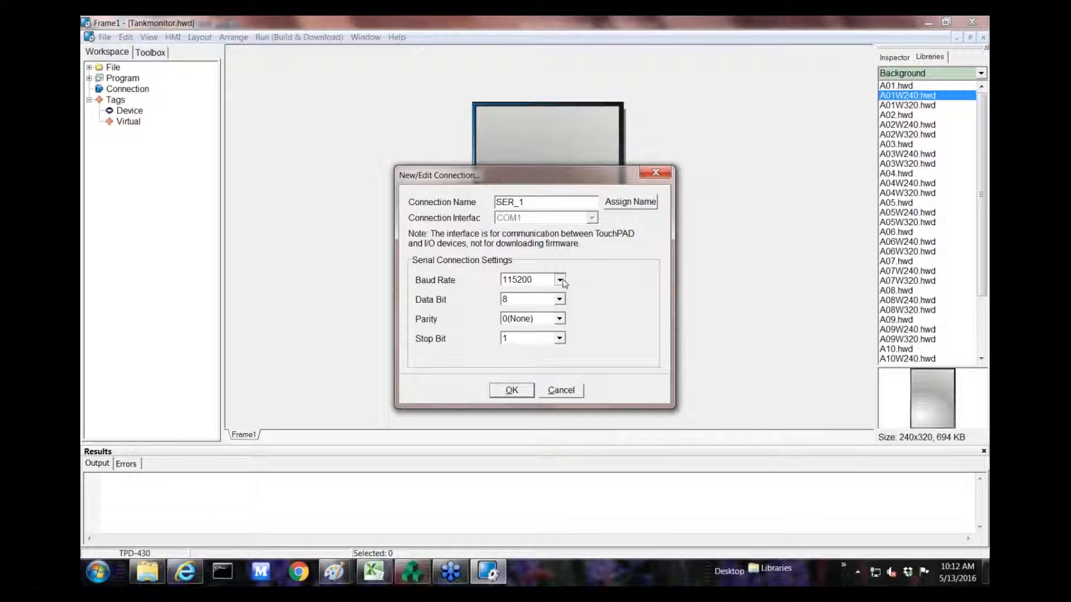
left_click(560, 279)
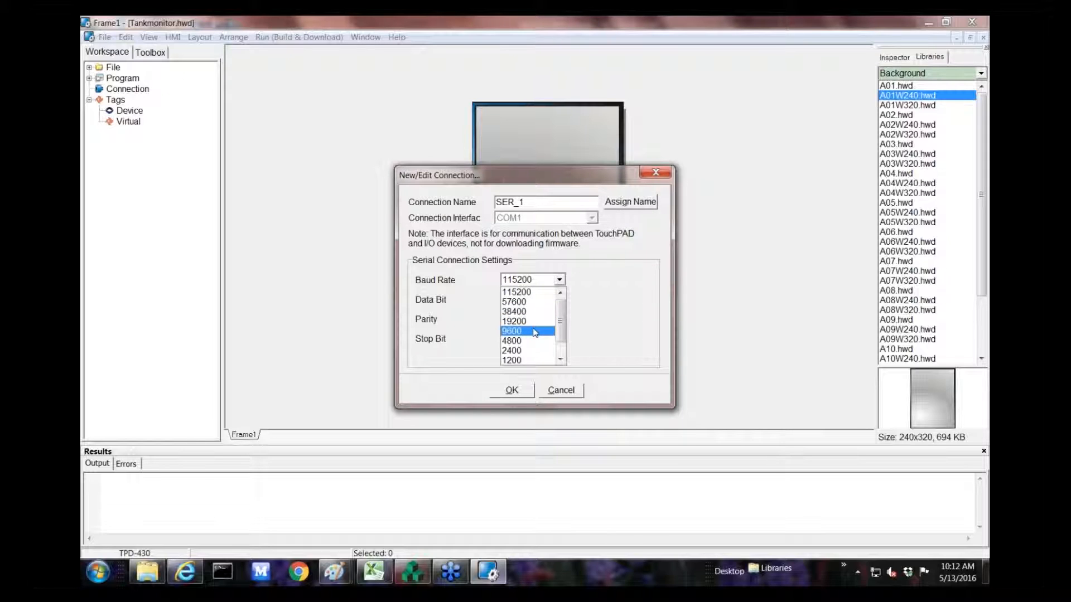
left_click(522, 331)
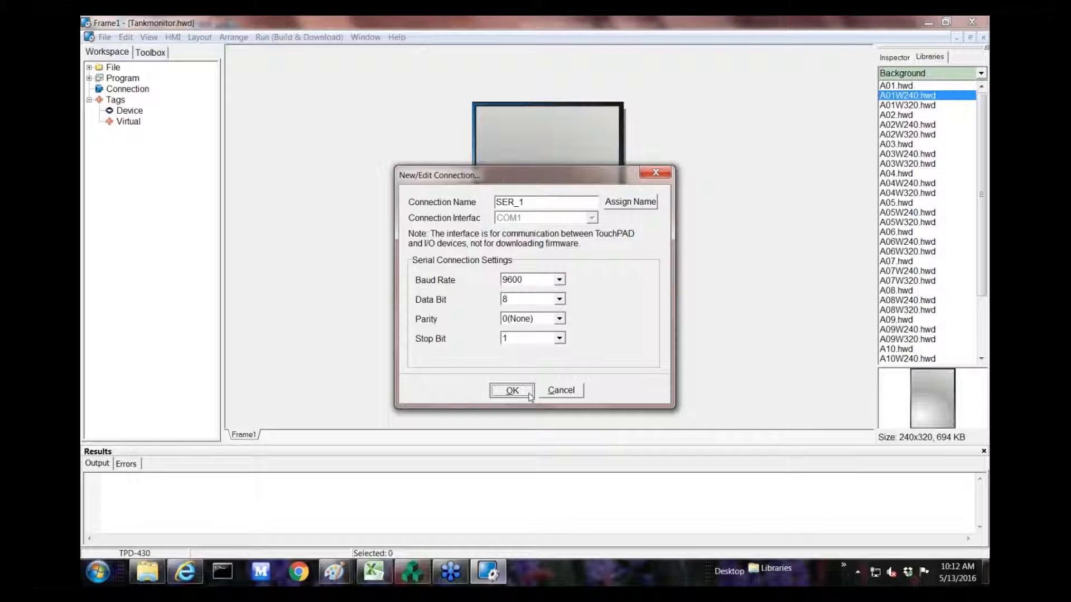
left_click(511, 390)
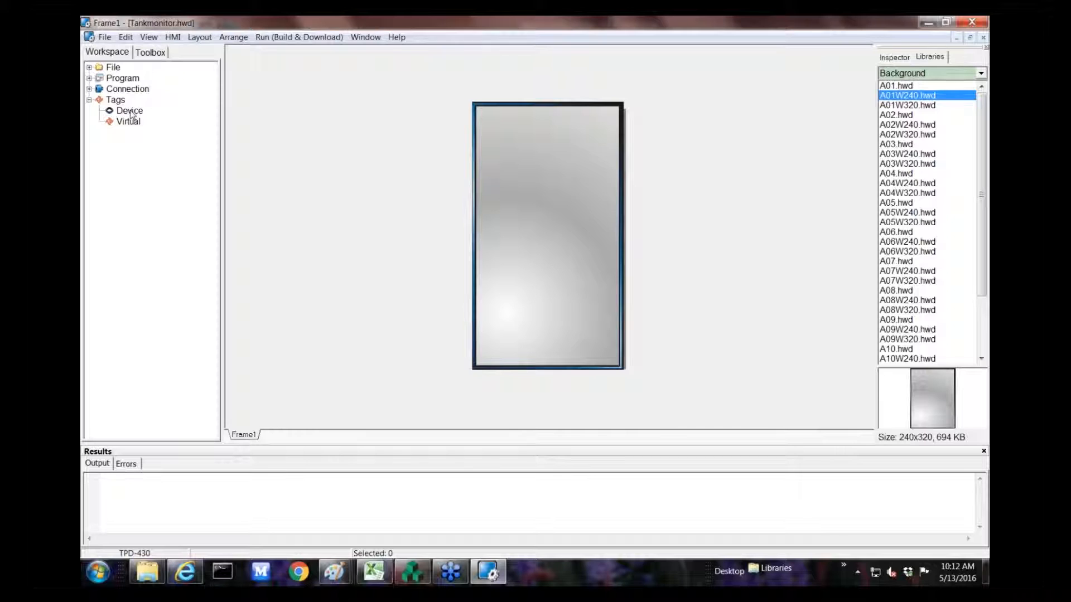
Add a new User_Define(MRTUM) Modbus RTU device and bring up its register import table.
right_click(129, 110)
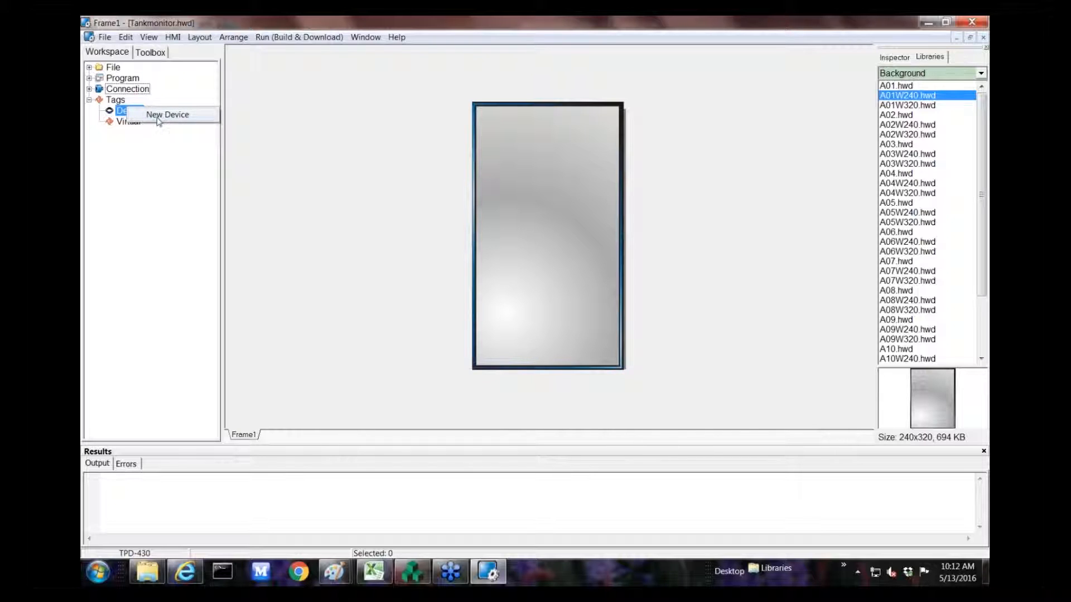
left_click(167, 114)
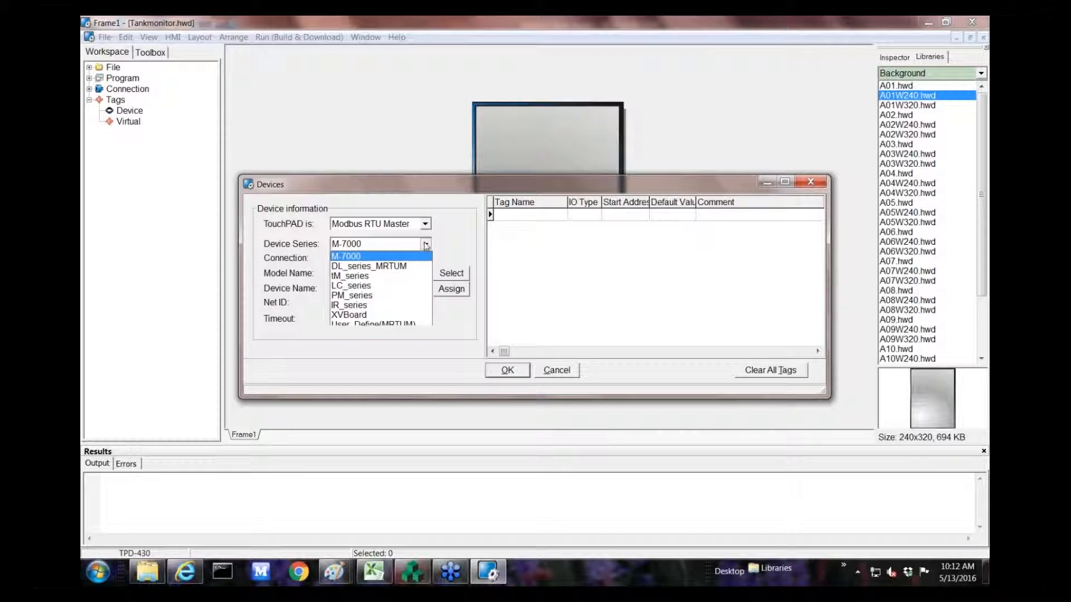
left_click(389, 323)
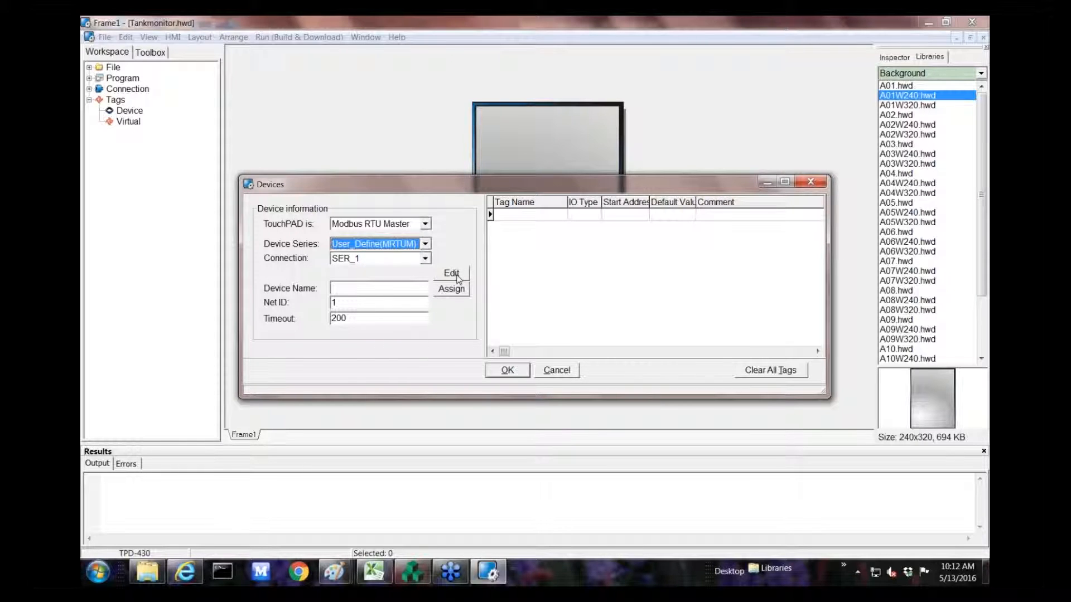
left_click(450, 288)
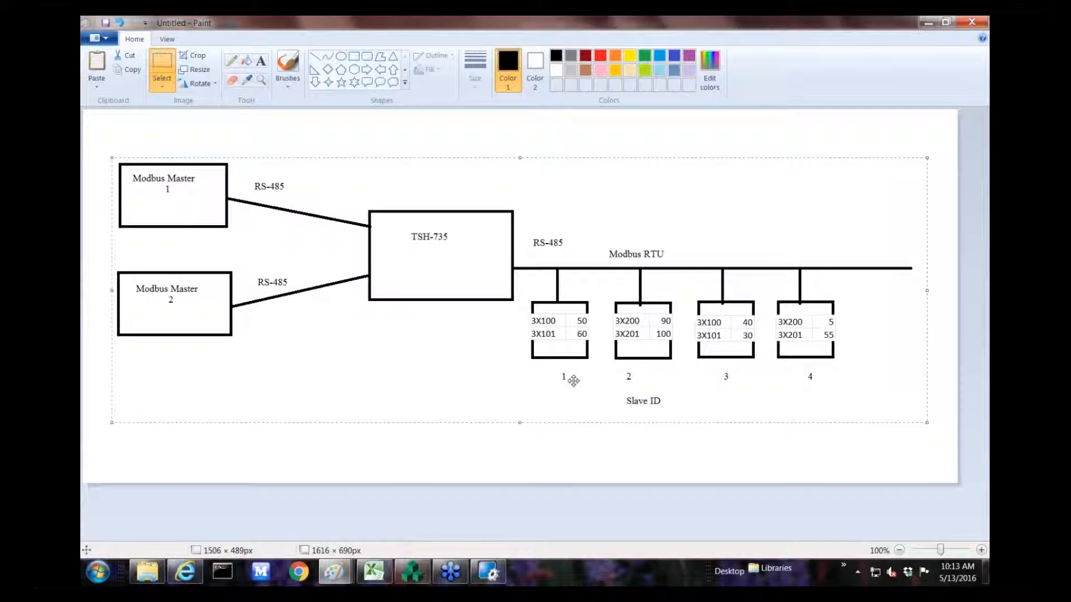
mouse_move(561, 326)
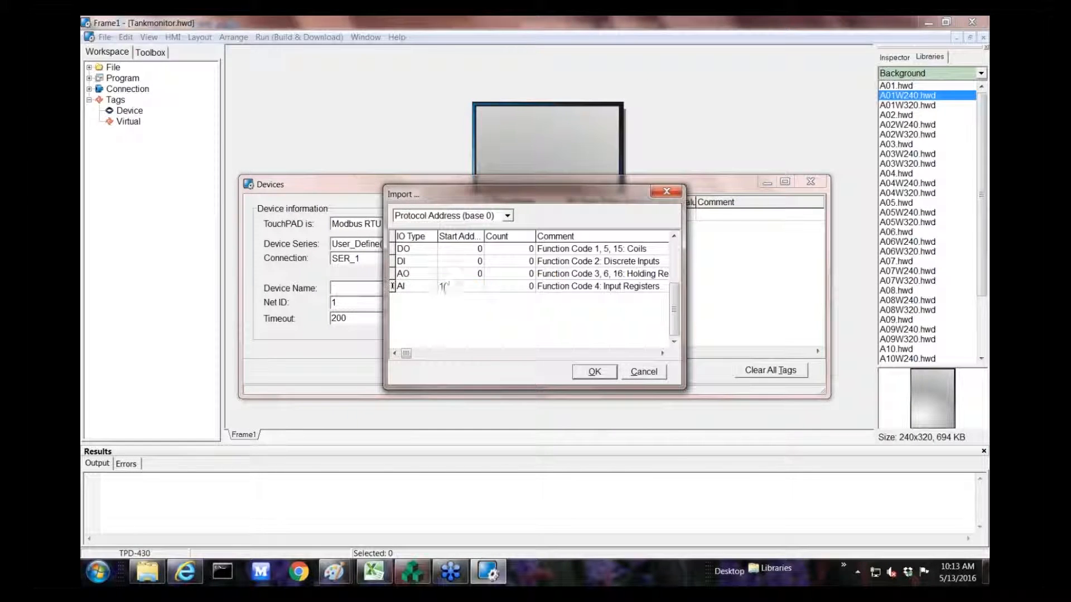
Import two input-register tags from address 100 and confirm device Dev_1.
left_click(509, 286)
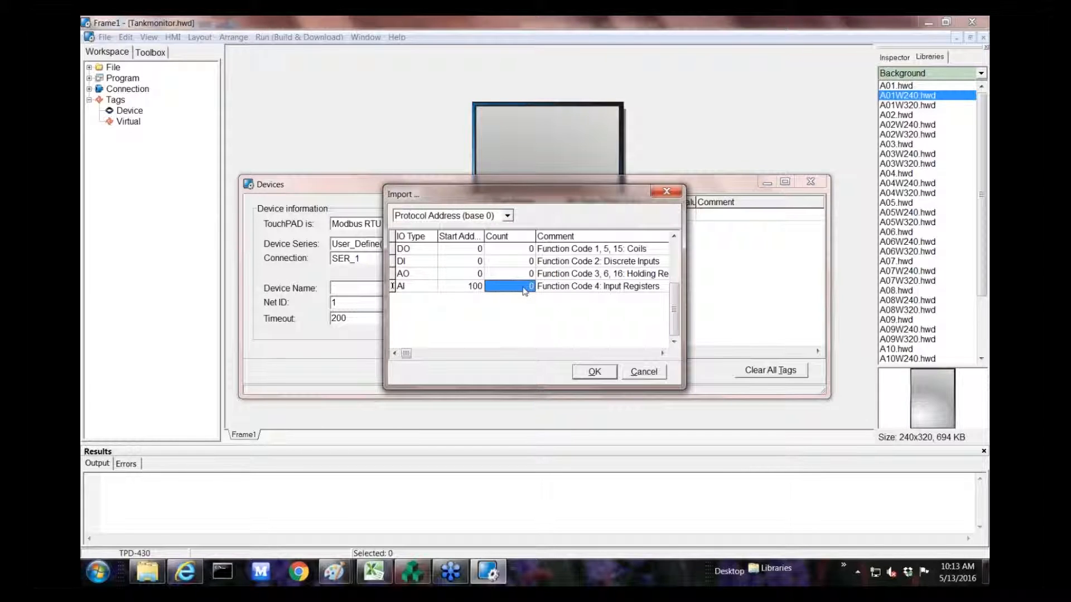
type("2")
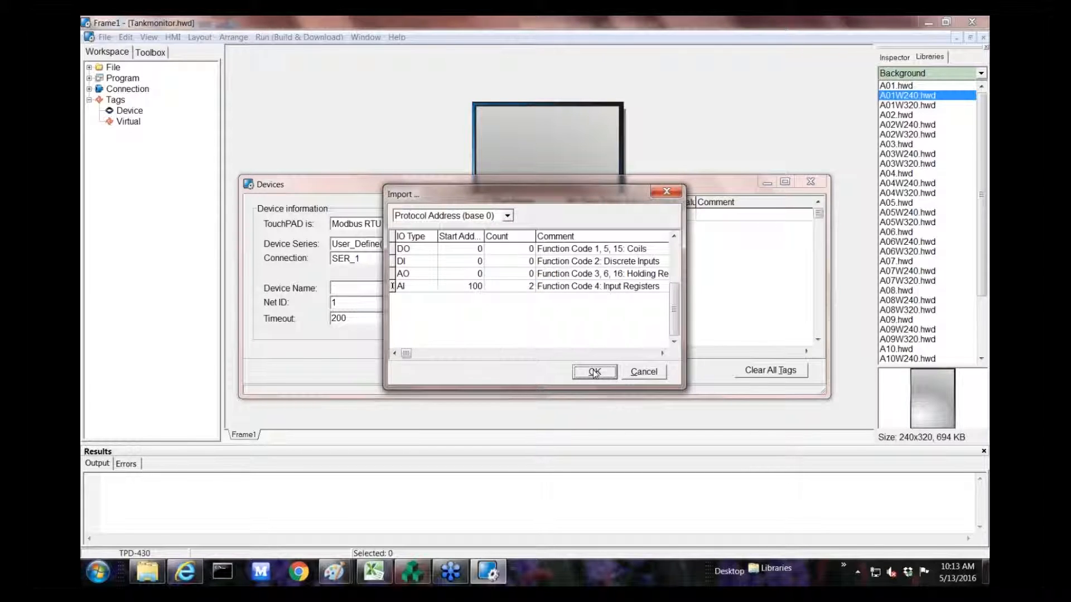
left_click(594, 372)
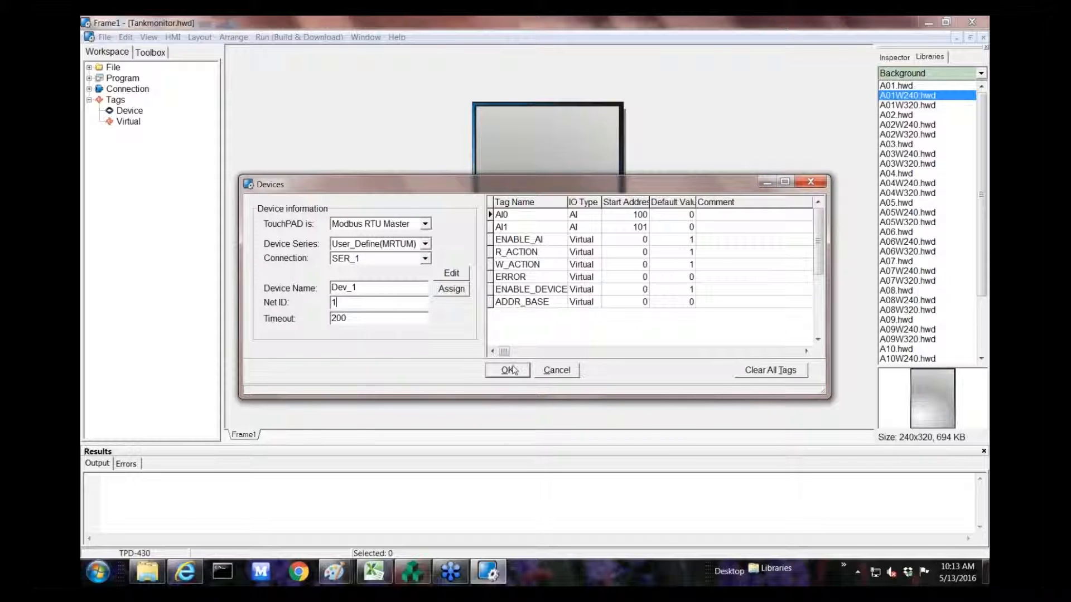
left_click(507, 369)
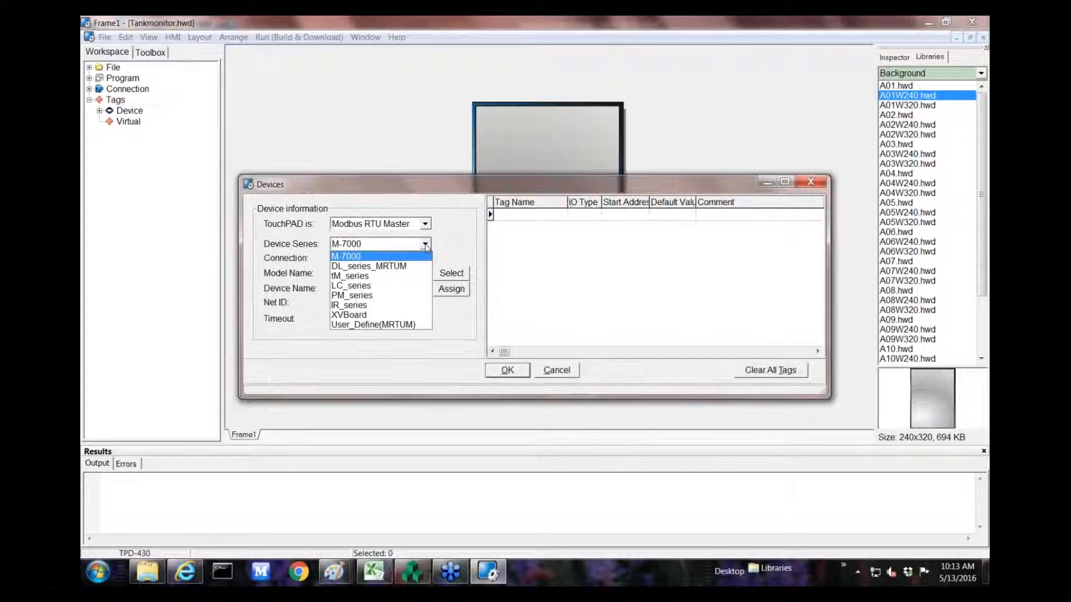
Define a second User_Define(MRTUM) device with two input registers at 200 and Net ID 2.
left_click(377, 324)
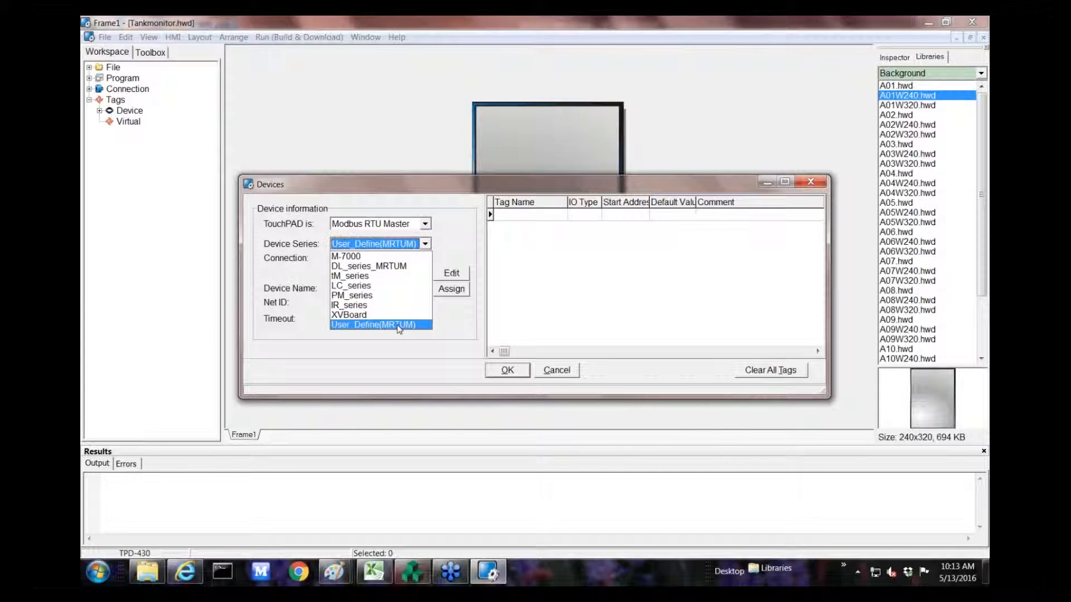
left_click(379, 324)
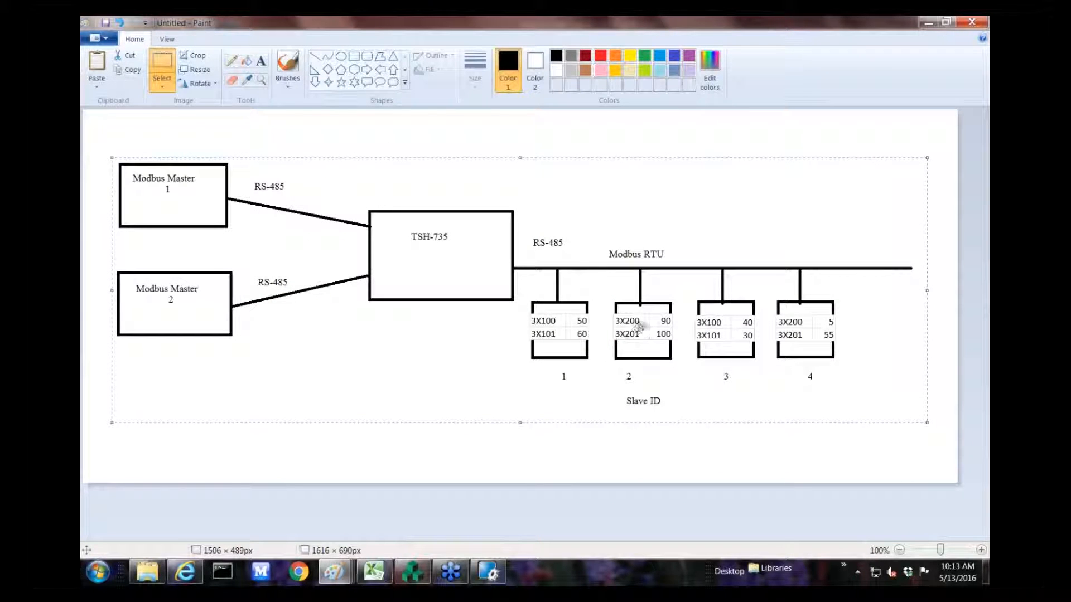
mouse_move(640, 337)
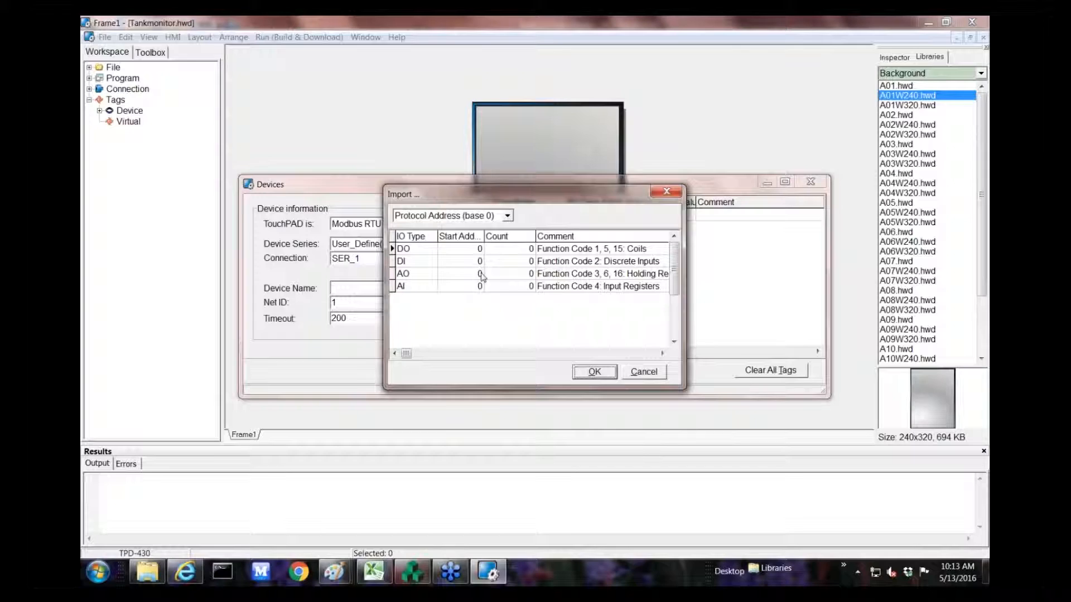
left_click(462, 285)
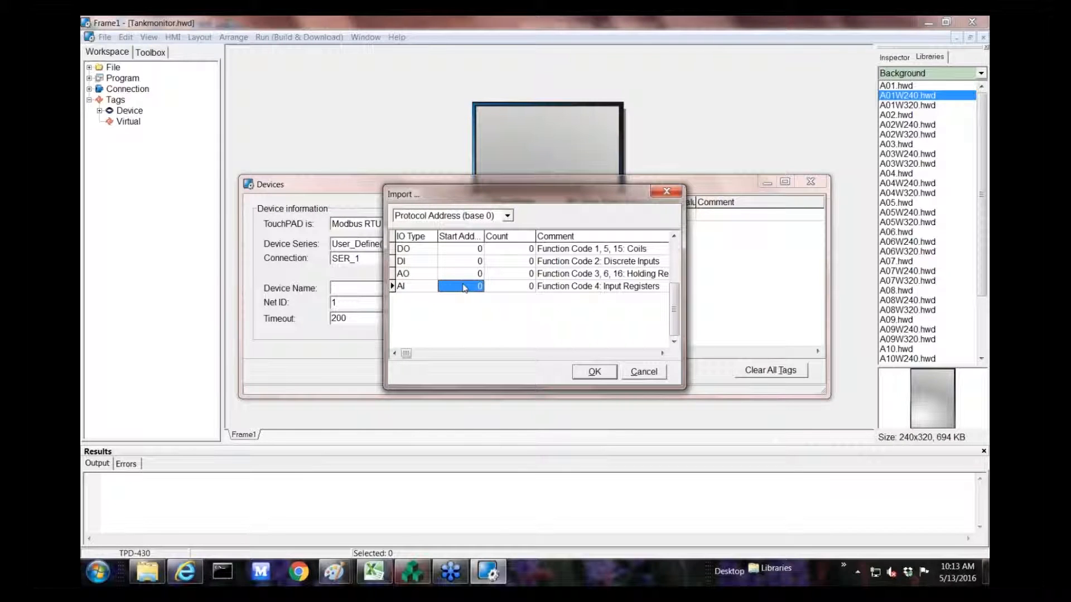
type("200")
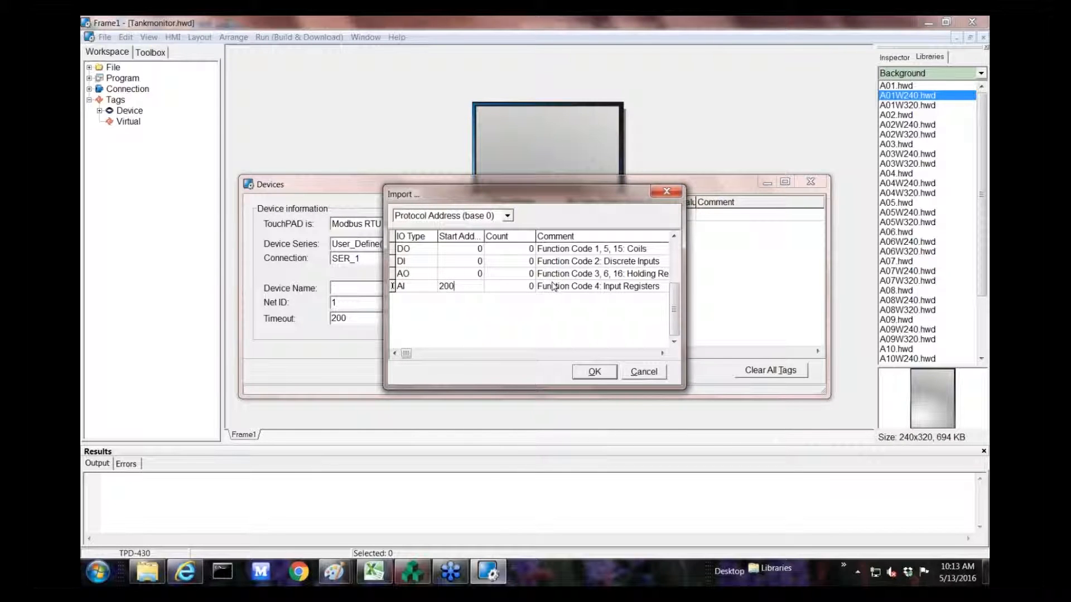
type("2")
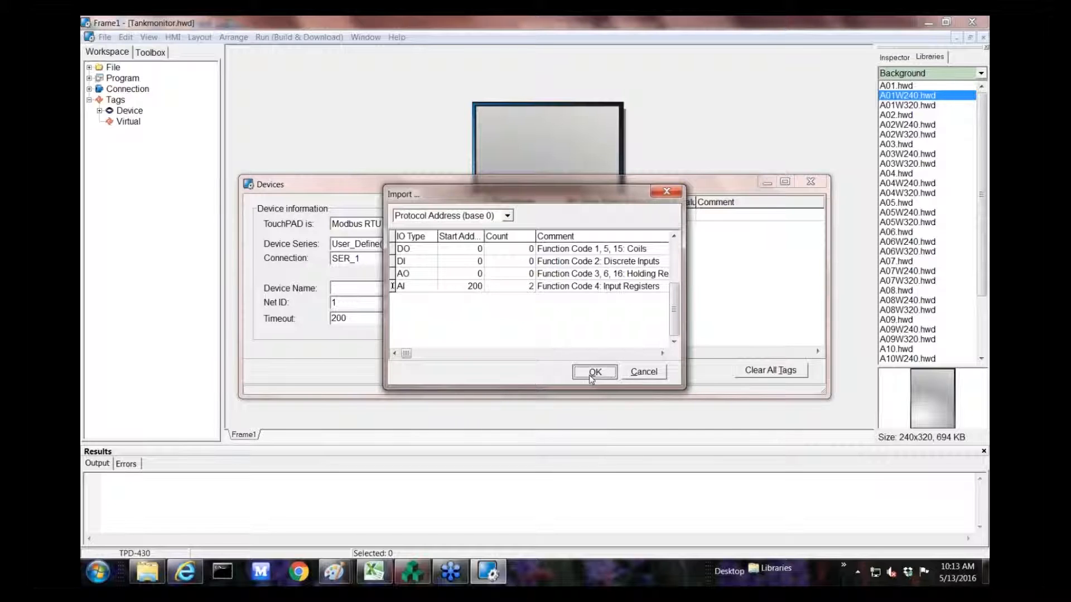
left_click(593, 373)
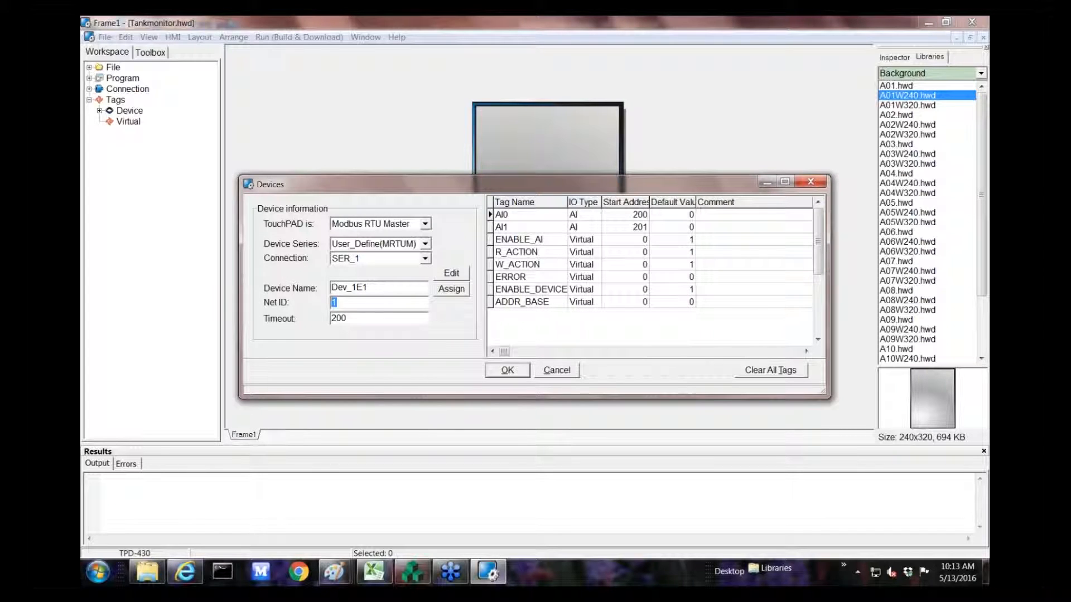
type("2")
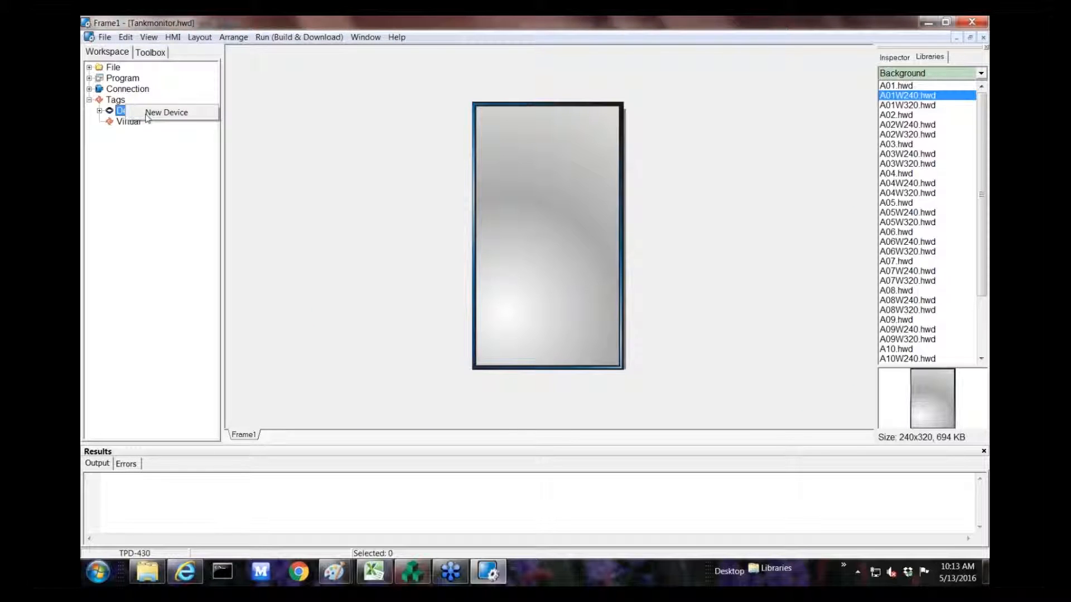
Add a third User_Define(MRTUM) device with two input registers starting at 100.
left_click(165, 111)
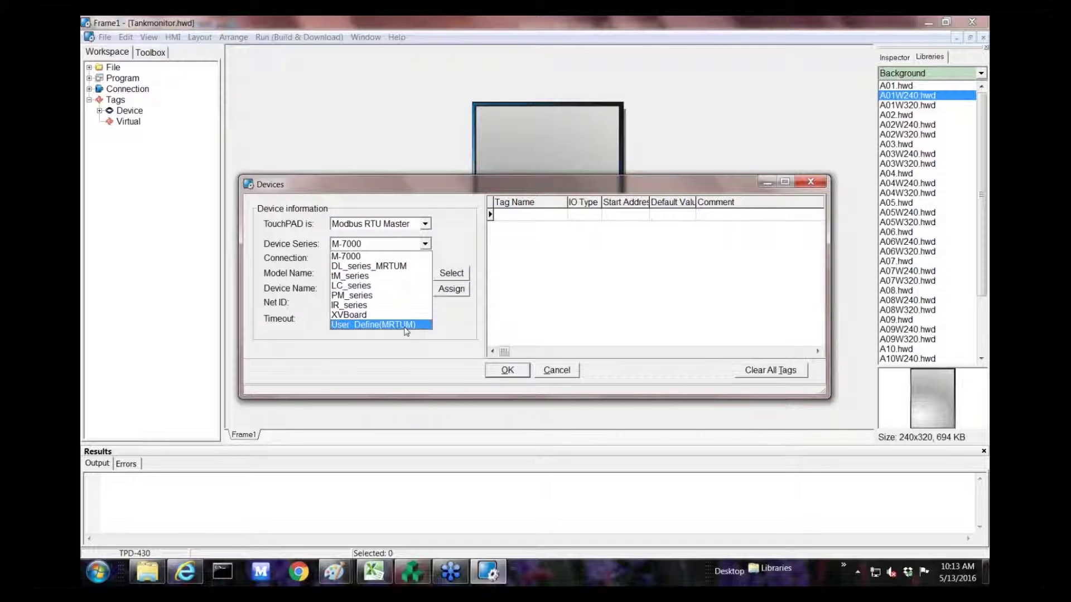
left_click(379, 325)
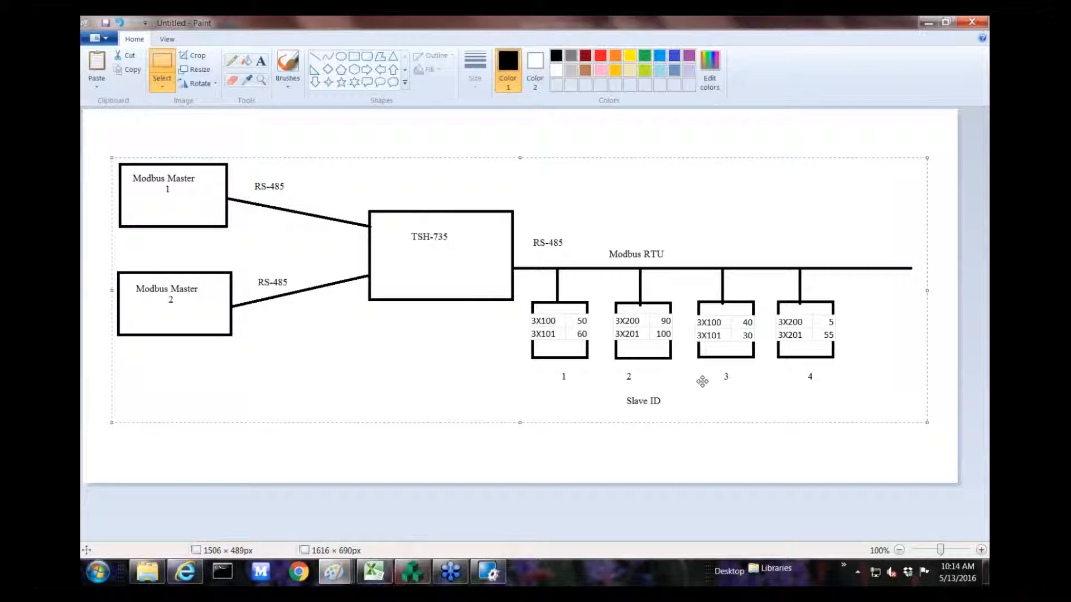
mouse_move(734, 358)
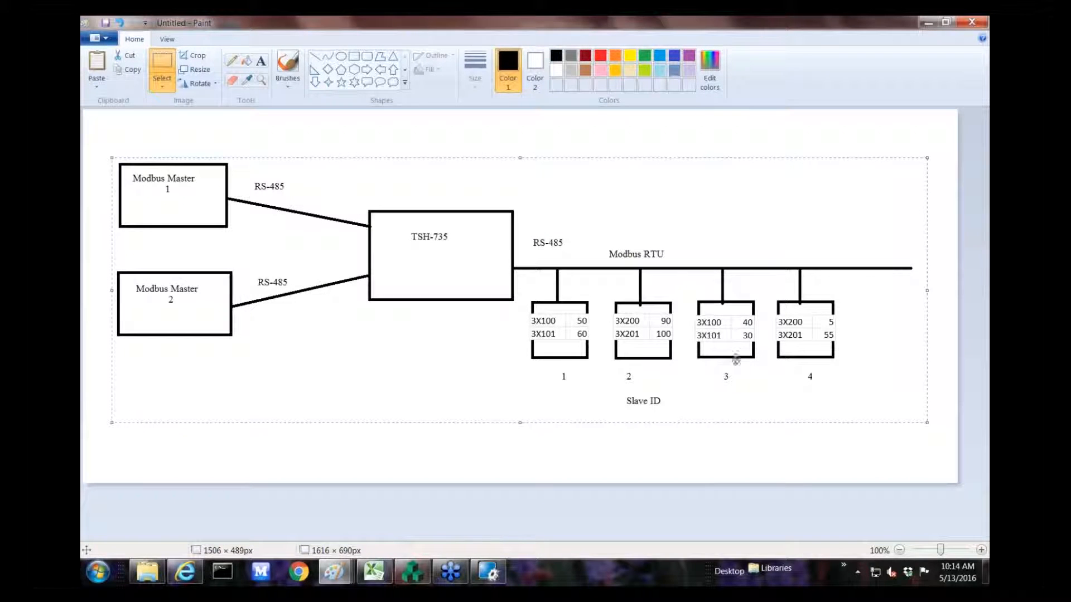
mouse_move(725, 326)
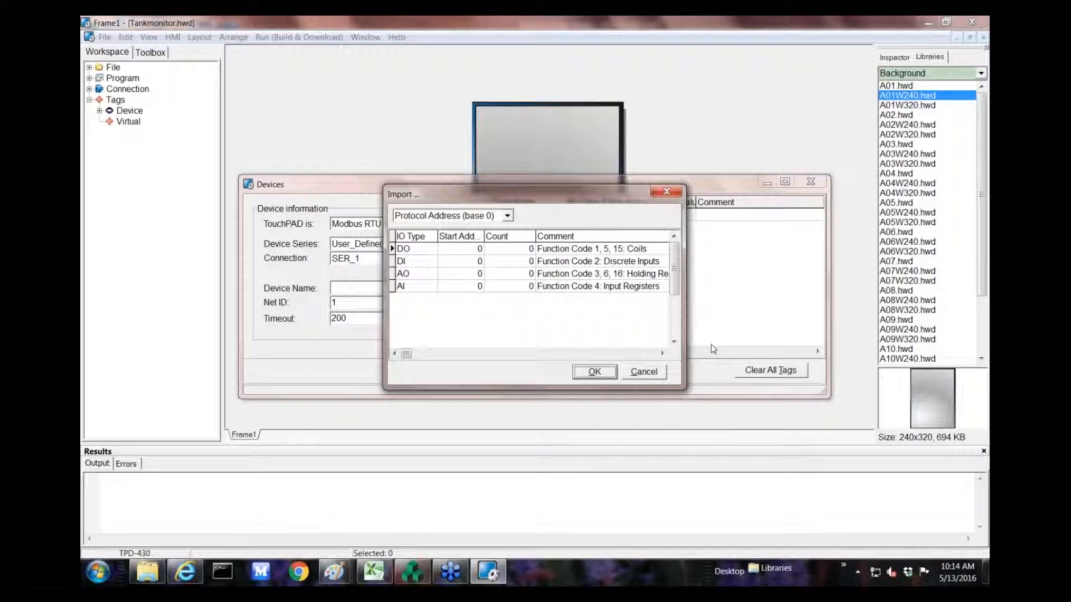
mouse_move(465, 289)
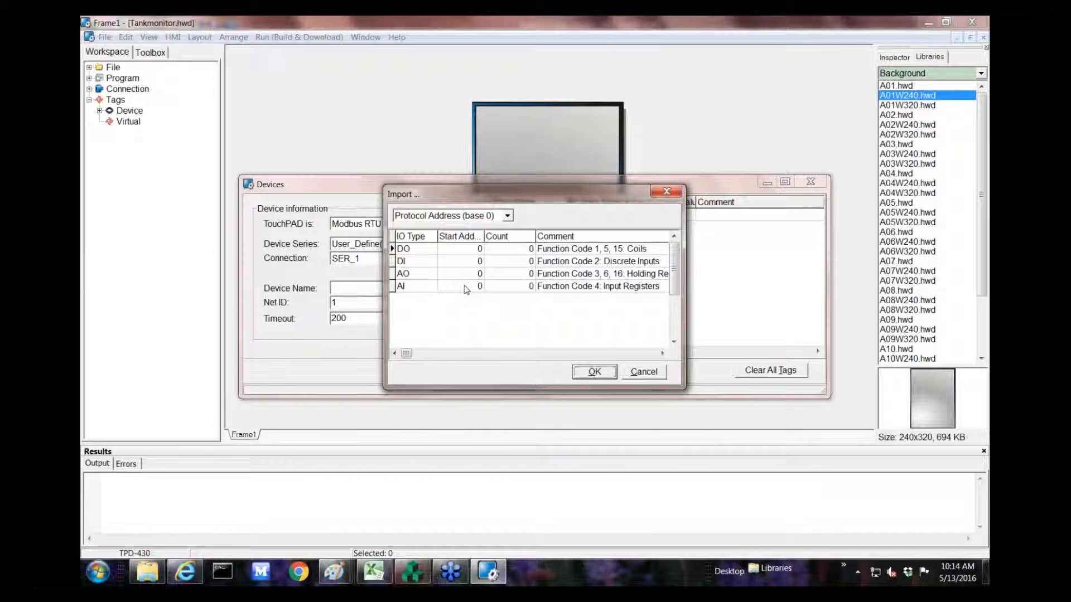
type("100")
left_click(509, 285)
type("2")
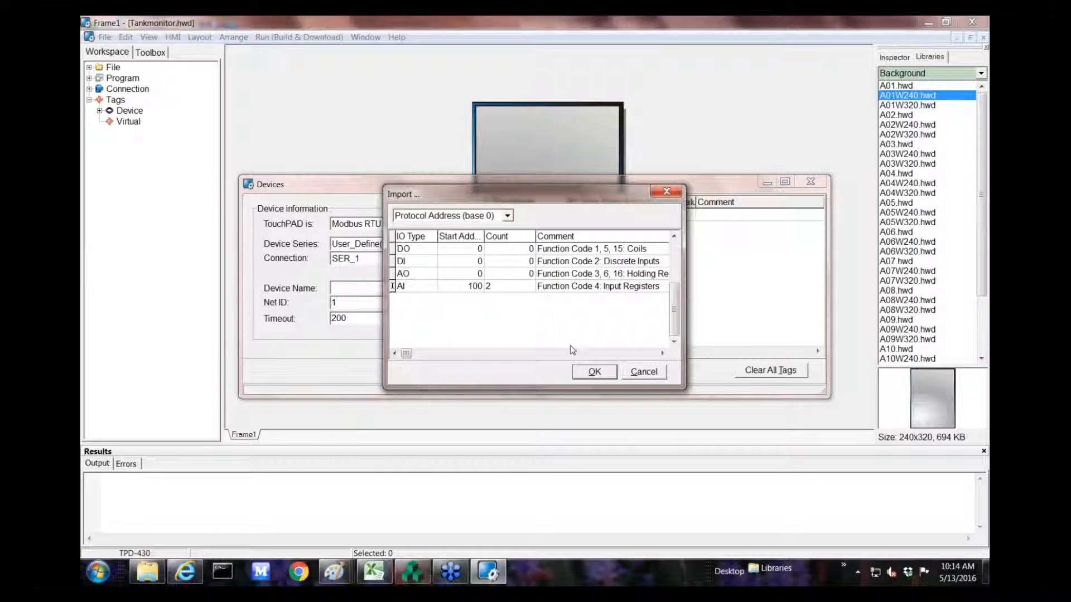
left_click(594, 373)
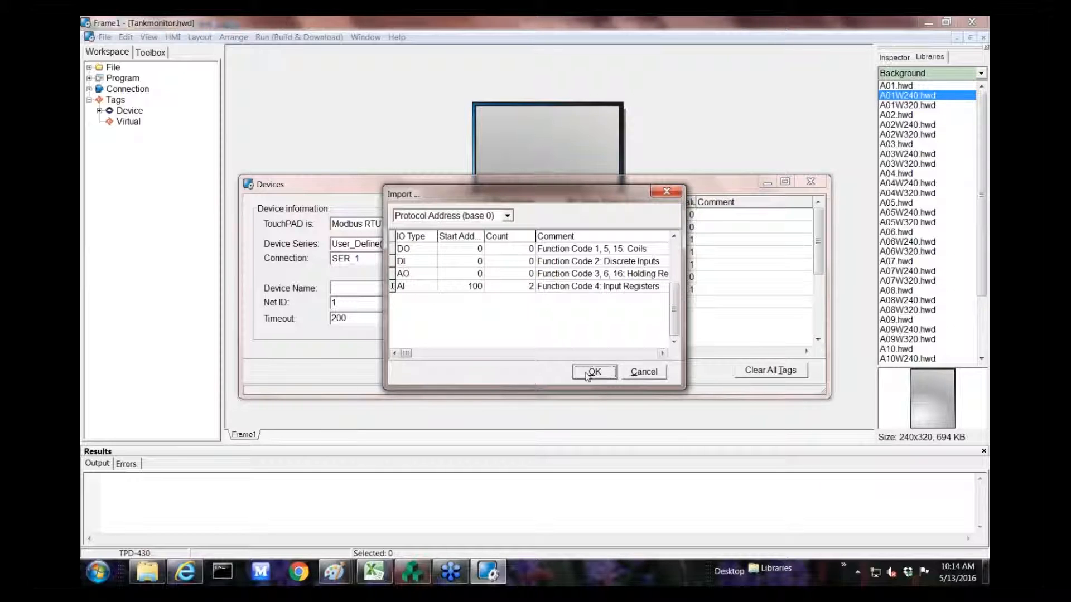
left_click(593, 372)
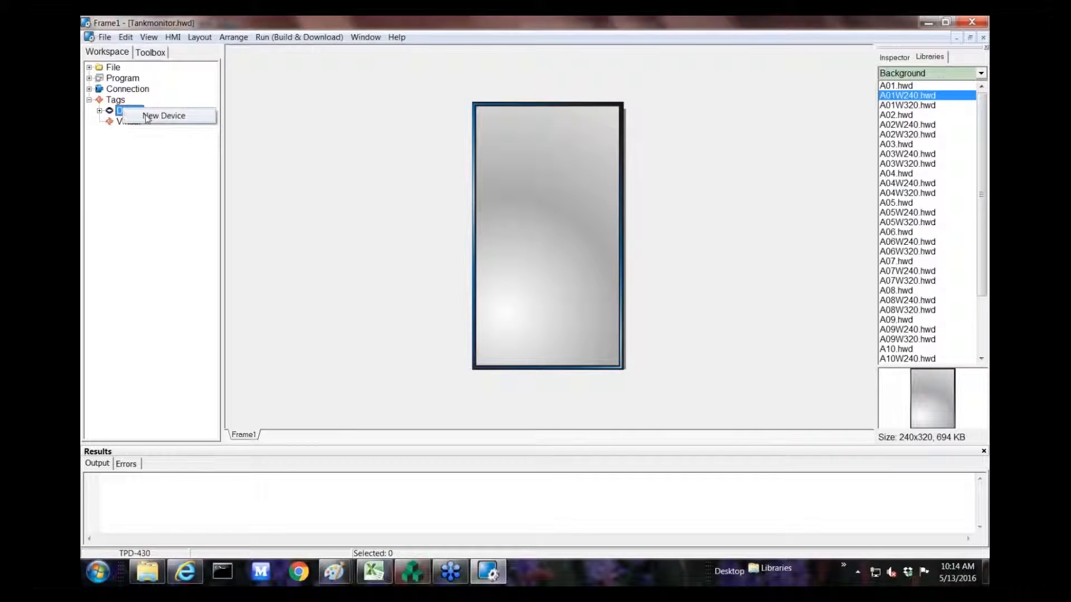
Add a fourth device with Net ID 4 and User_Define(MRTUM) series, ready for register import.
left_click(163, 115)
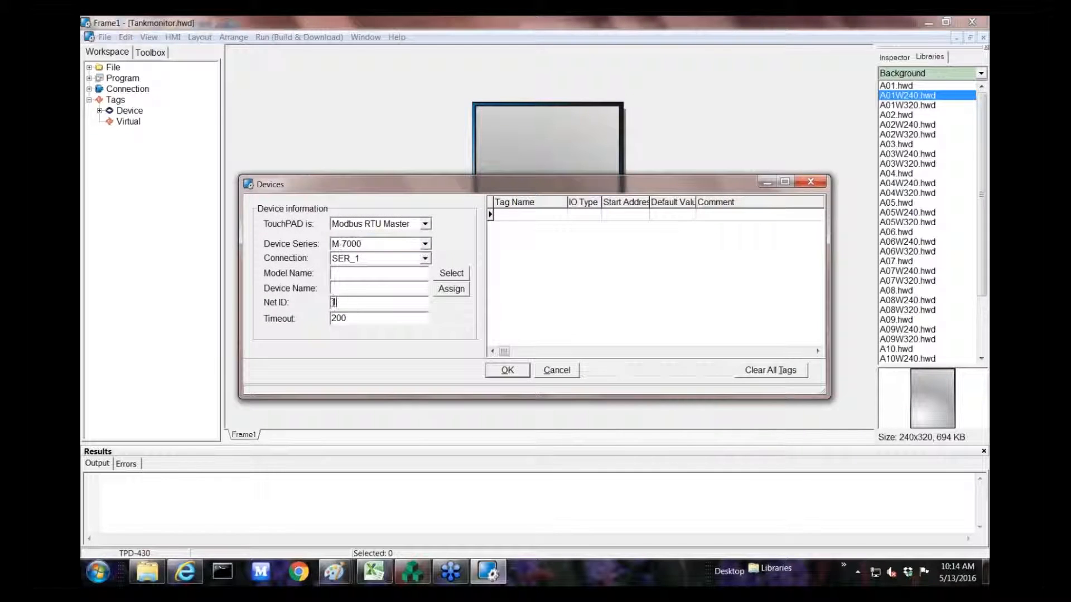
type("4")
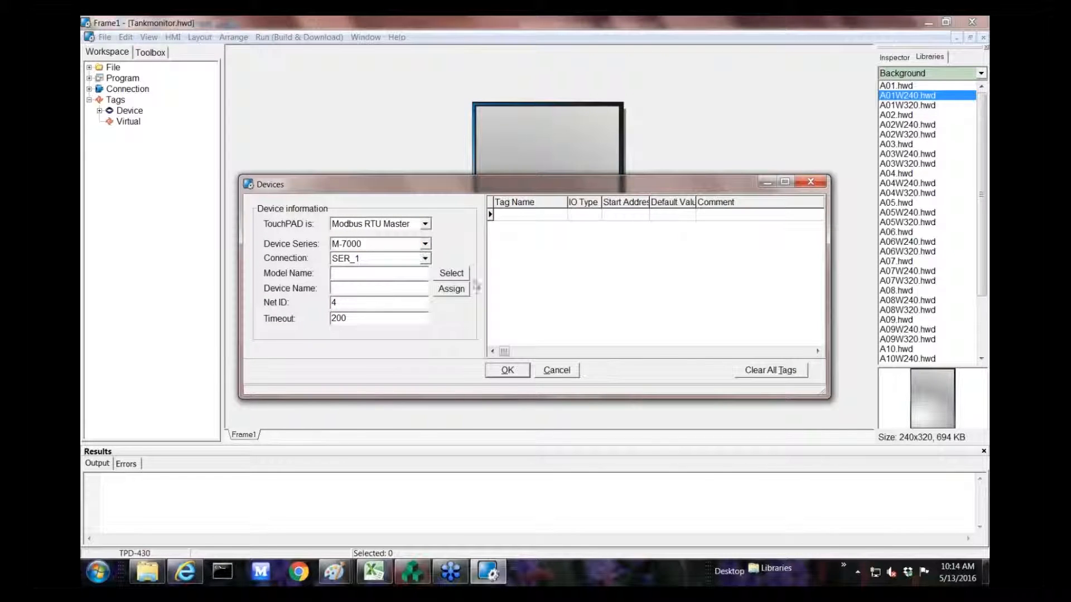
left_click(426, 243)
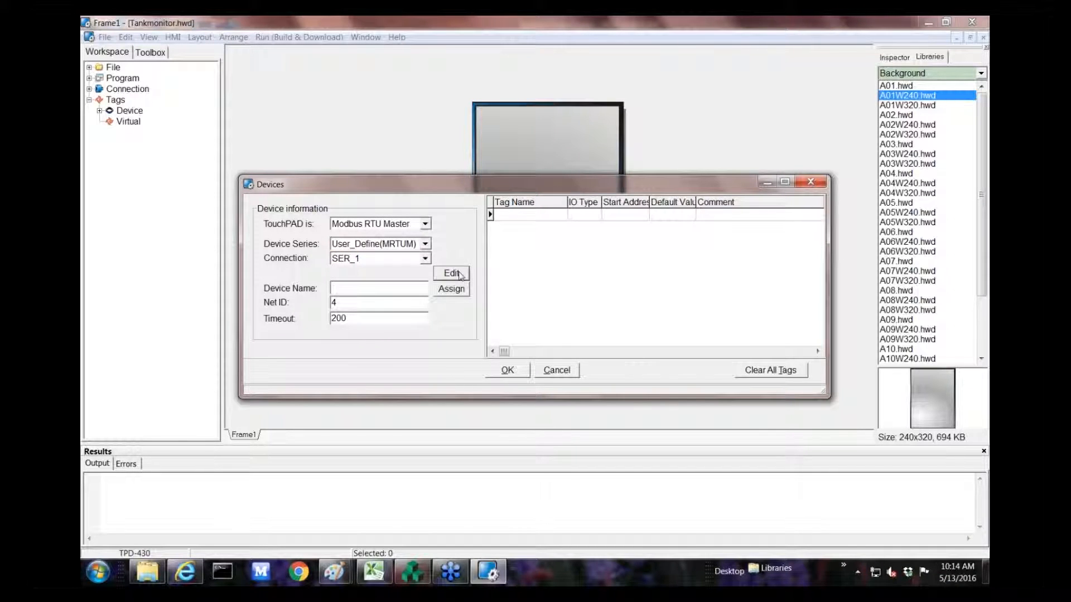
left_click(451, 275)
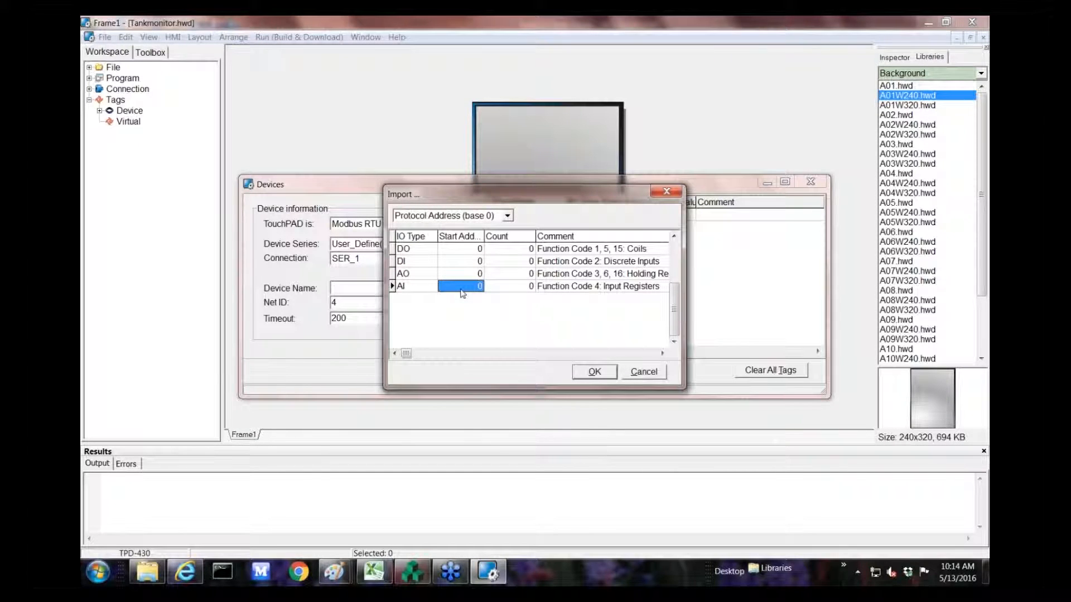
Import two input registers from address 200 and confirm device Dev_4.
type("200")
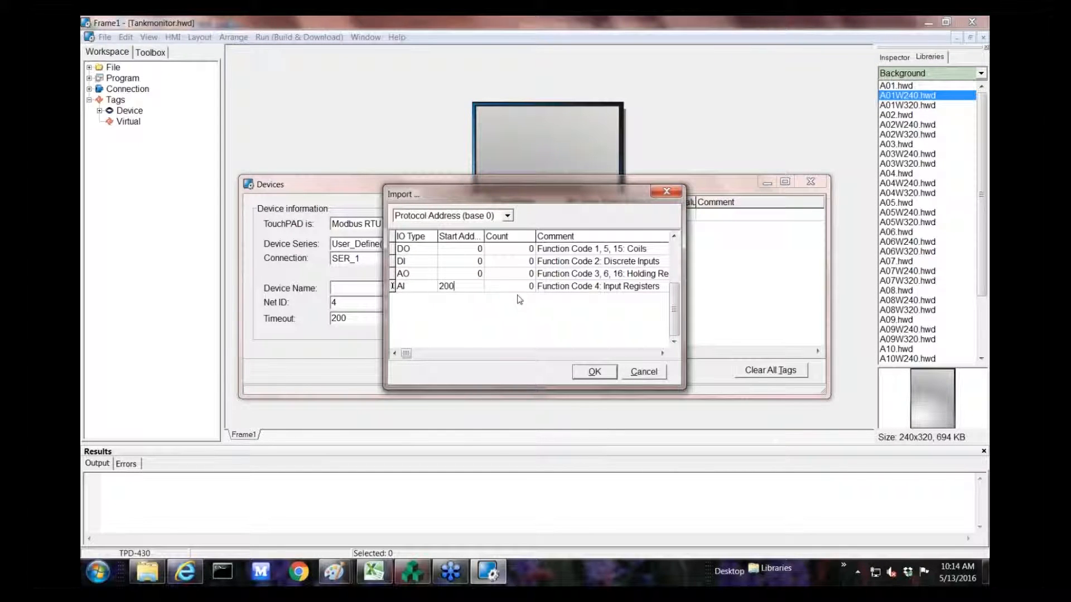
type("2")
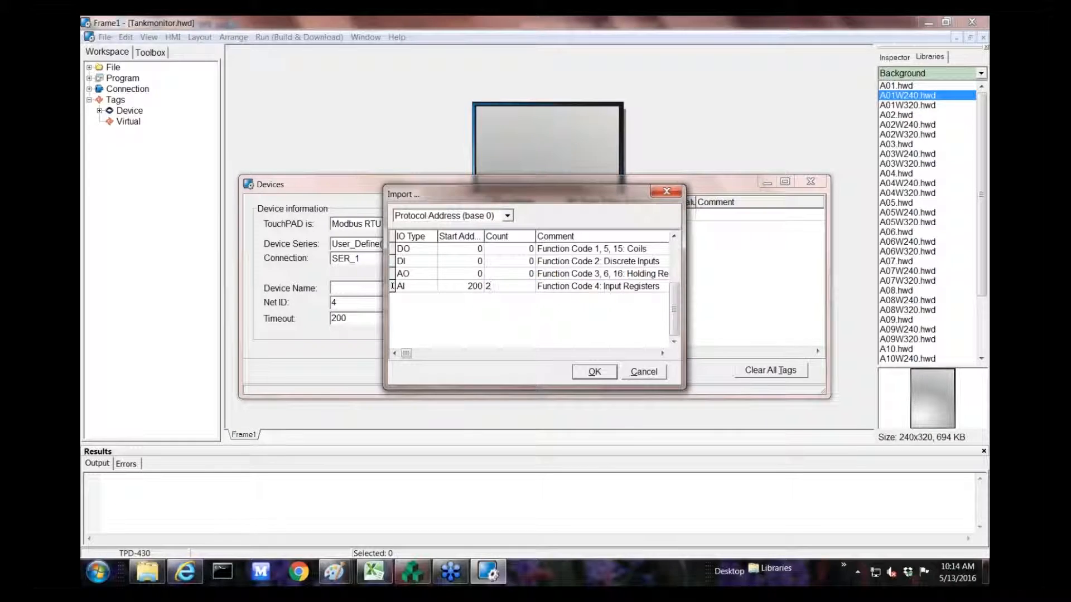
left_click(594, 371)
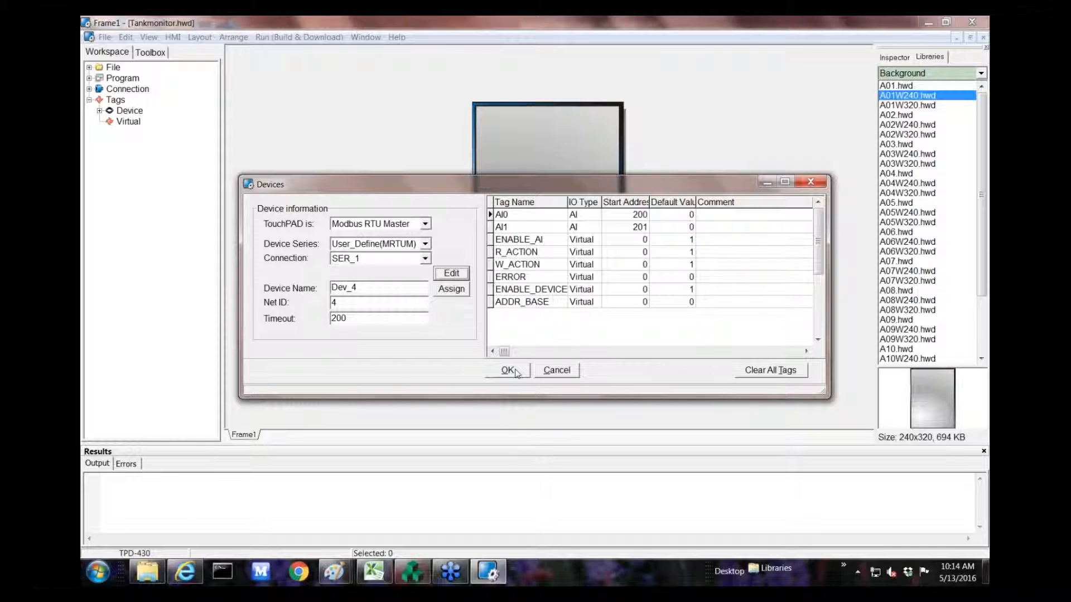
left_click(506, 370)
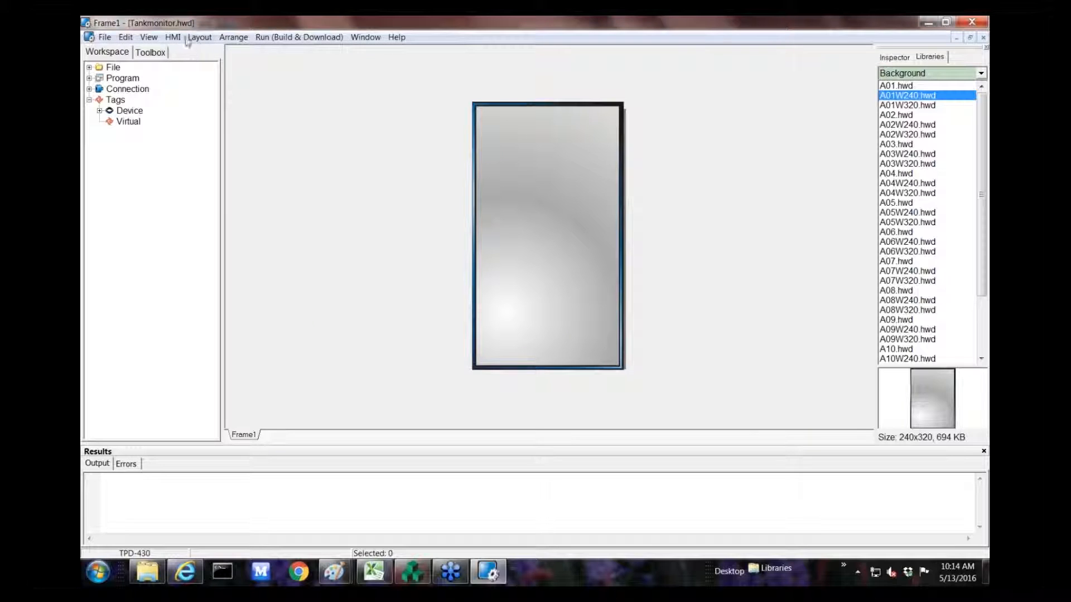
Place a text caption on the frame reading Level.
left_click(151, 51)
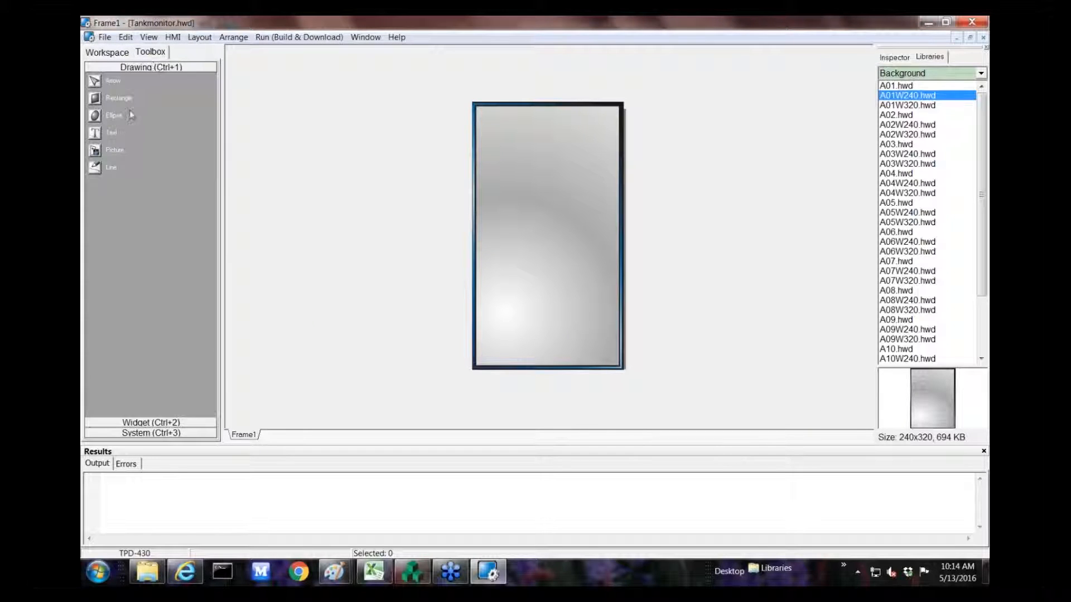
left_click(109, 131)
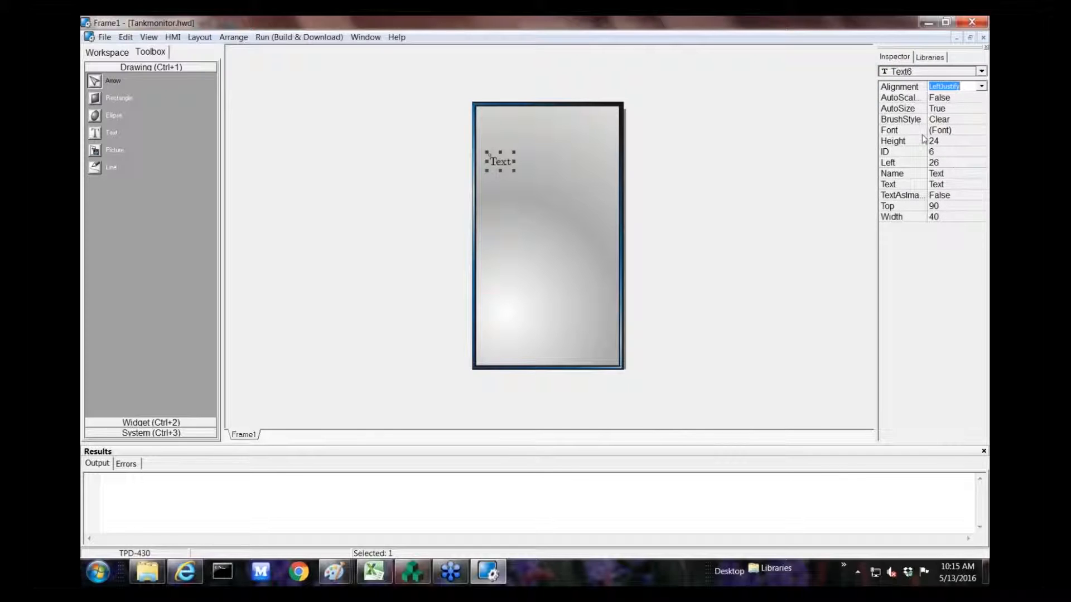
left_click(947, 184)
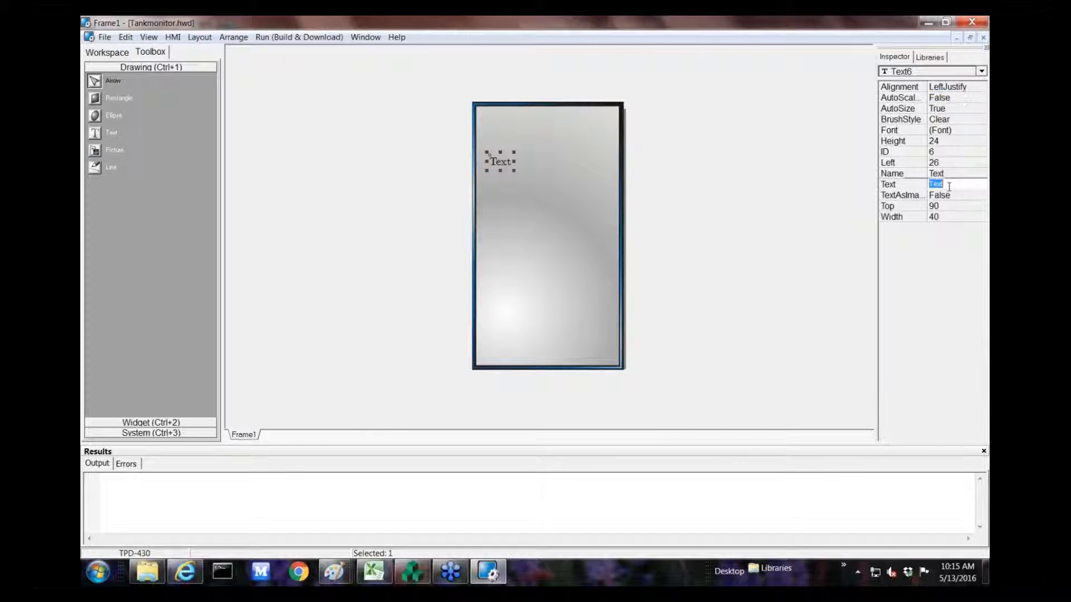
type("Level")
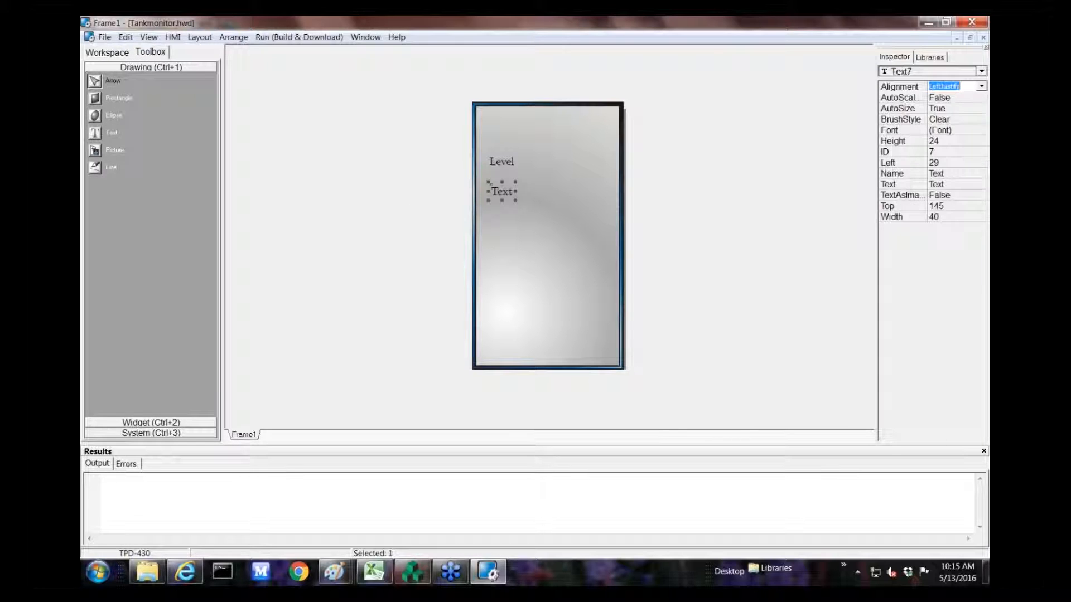
Add two more captions reading Setpoint and Tank 1.
left_click(949, 184)
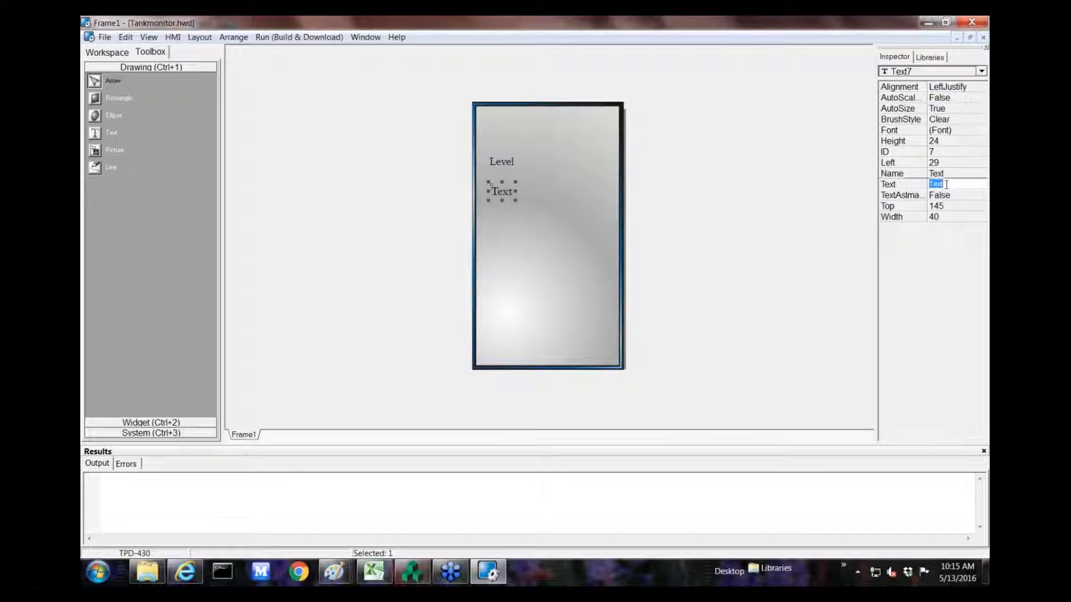
type("Set")
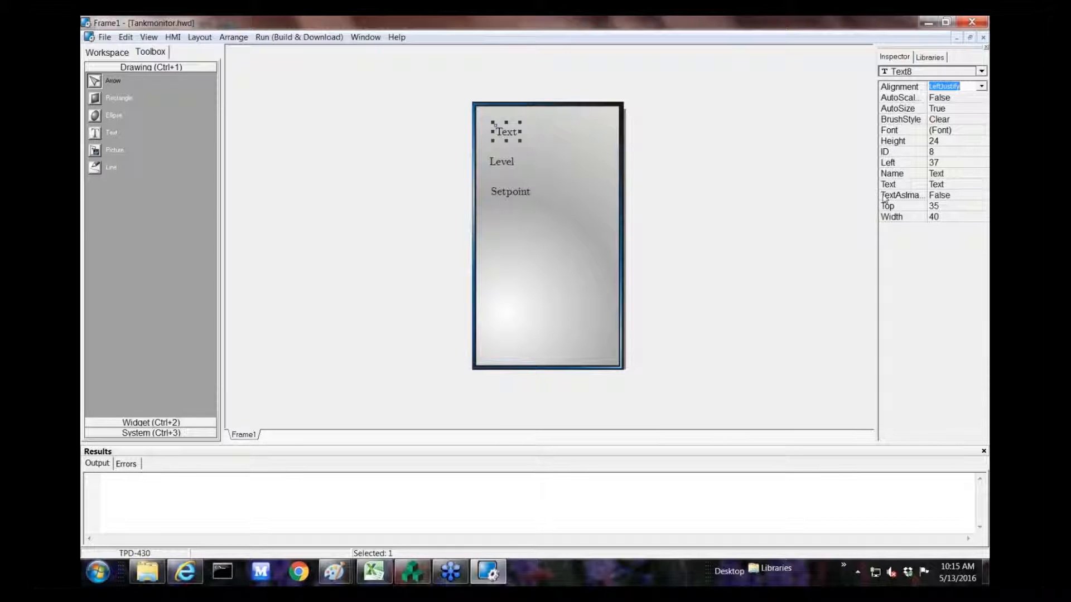
left_click(951, 184)
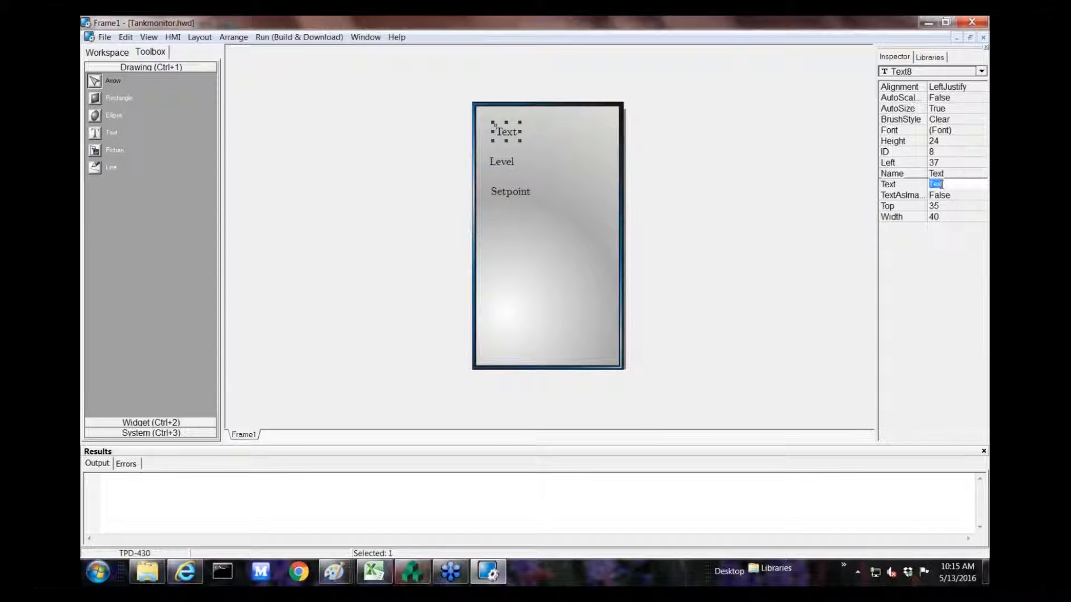
type("Tank 1")
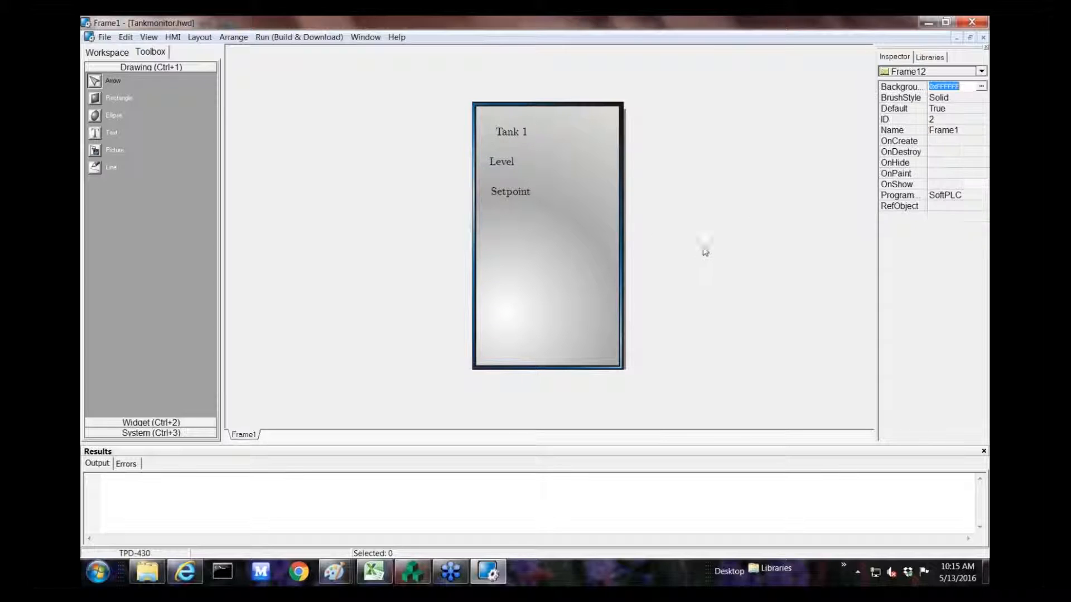
Move the tank picture aside and Ctrl-drag a copy of the three captions below the originals.
left_click(546, 235)
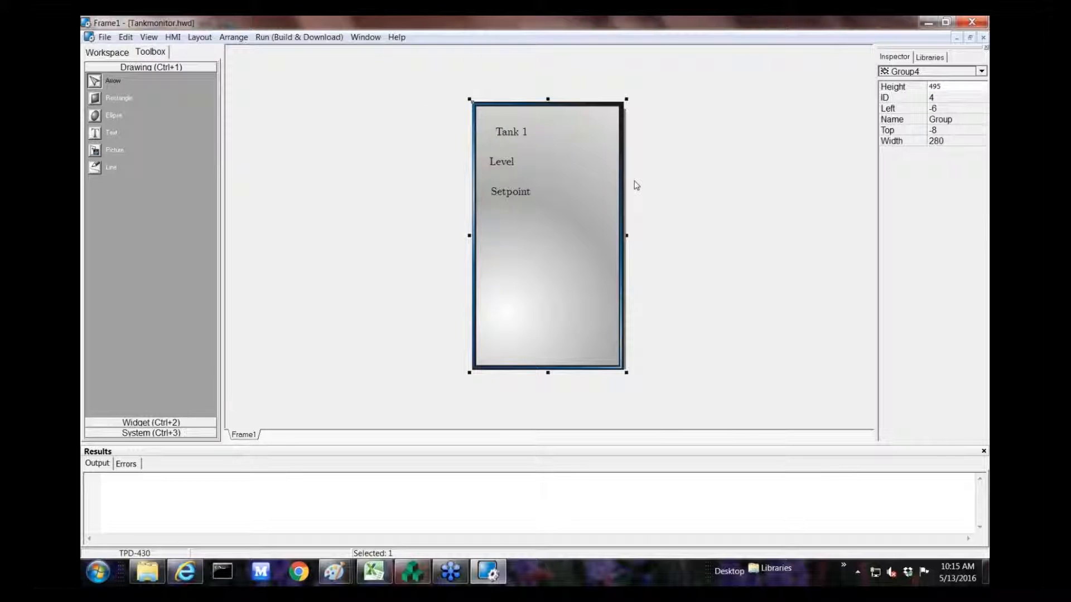
mouse_move(575, 227)
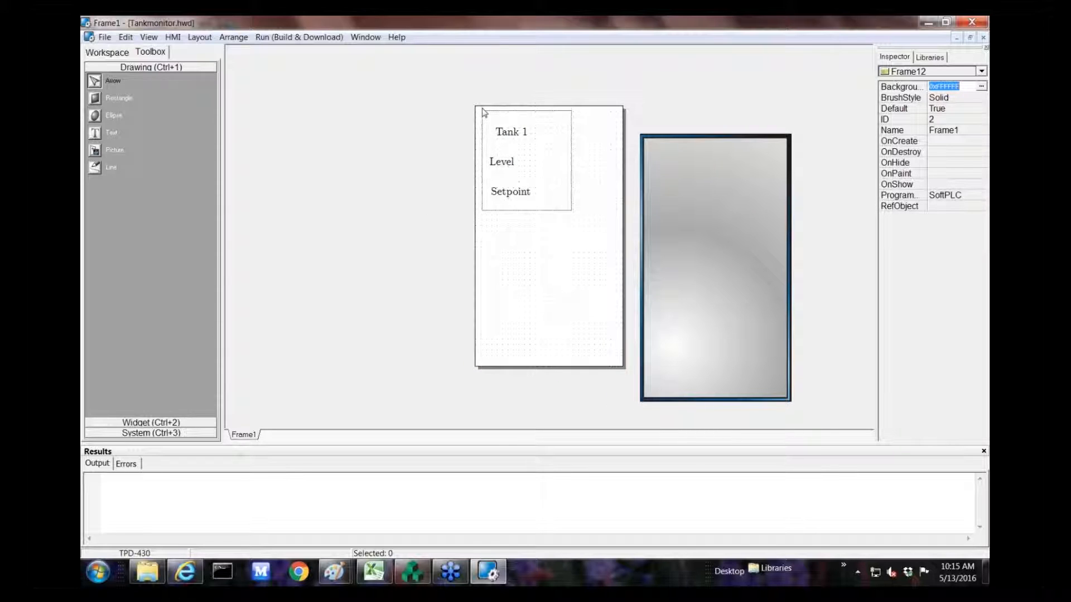
left_click_drag(482, 113, 540, 205)
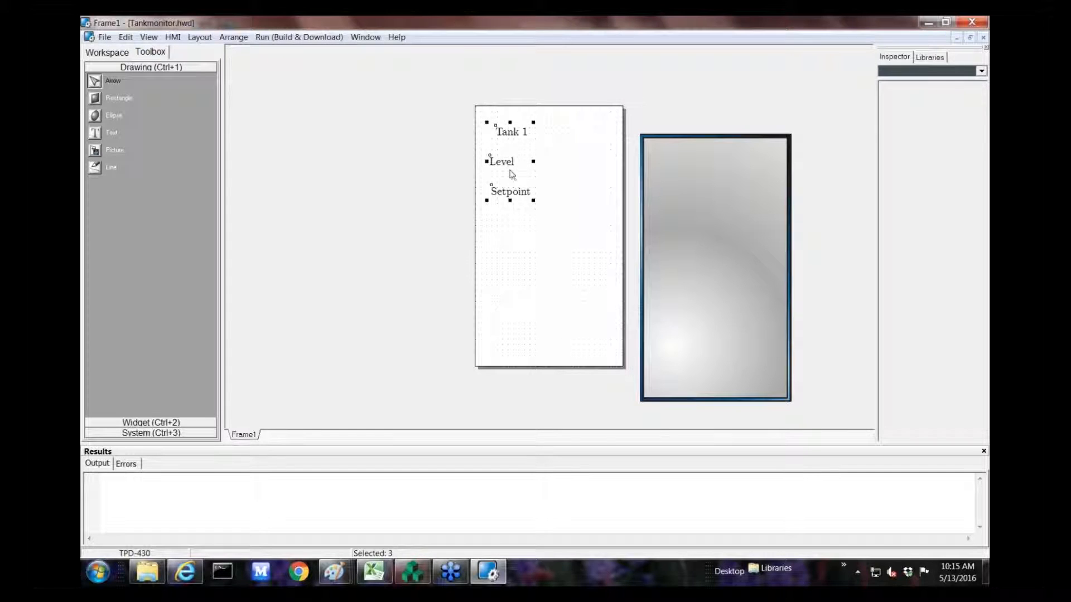
left_click_drag(509, 160, 515, 174)
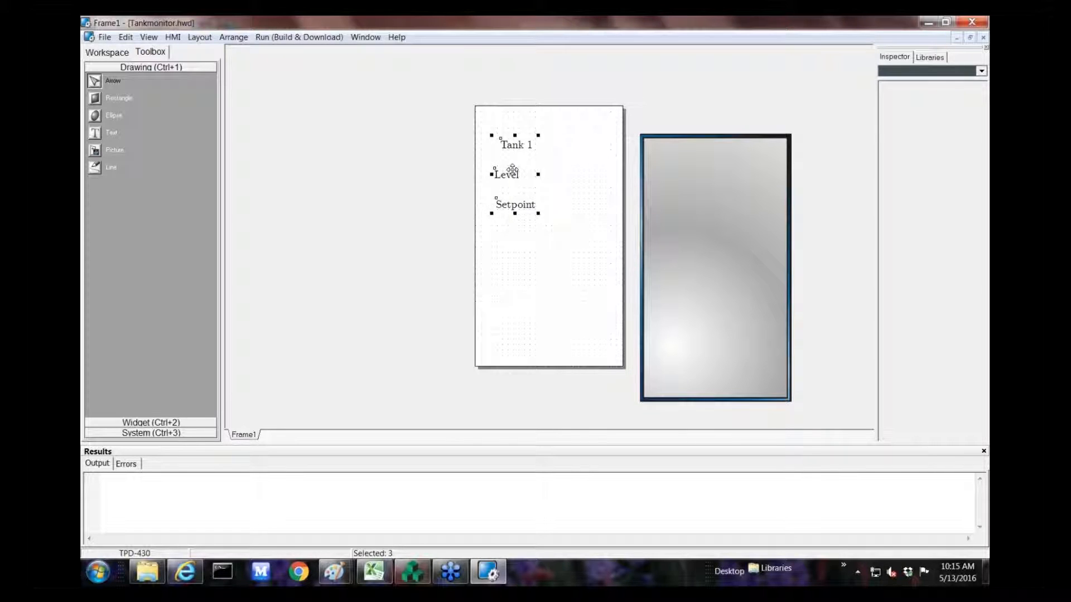
left_click_drag(514, 171, 514, 159)
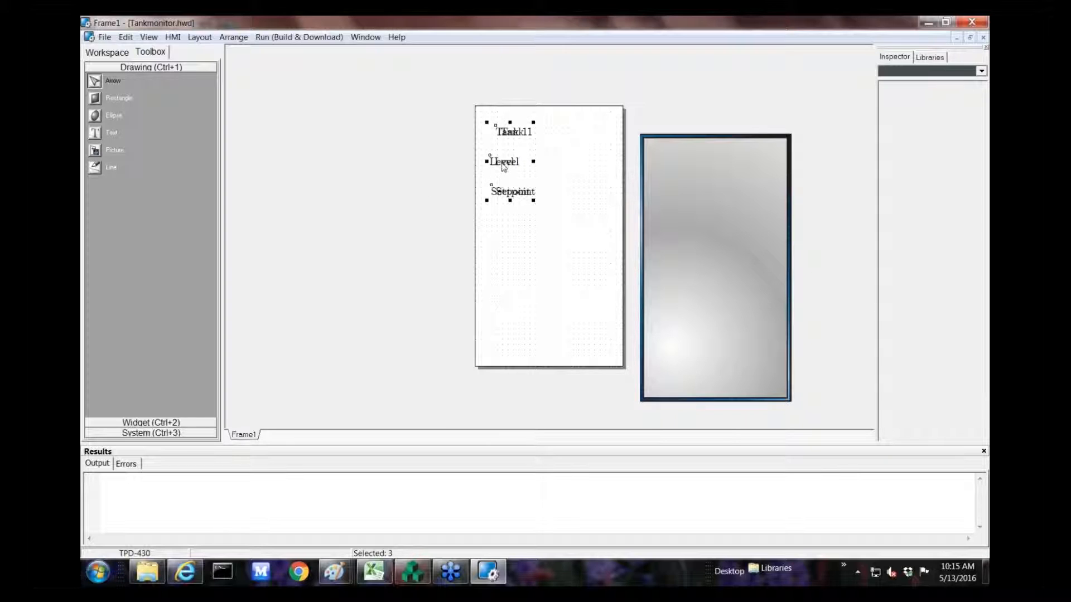
left_click_drag(512, 161, 513, 248)
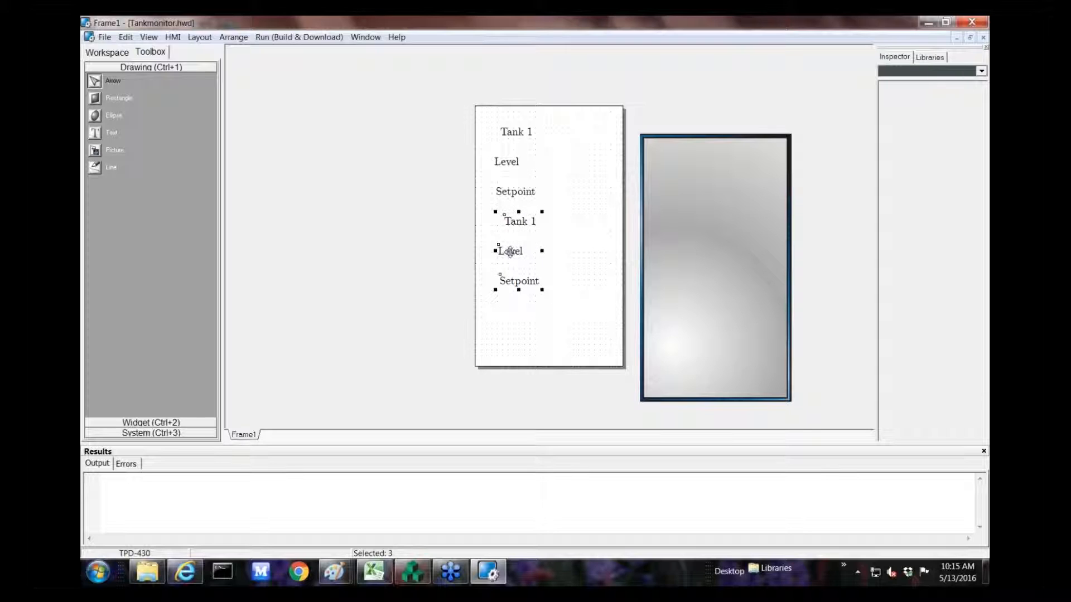
mouse_move(729, 255)
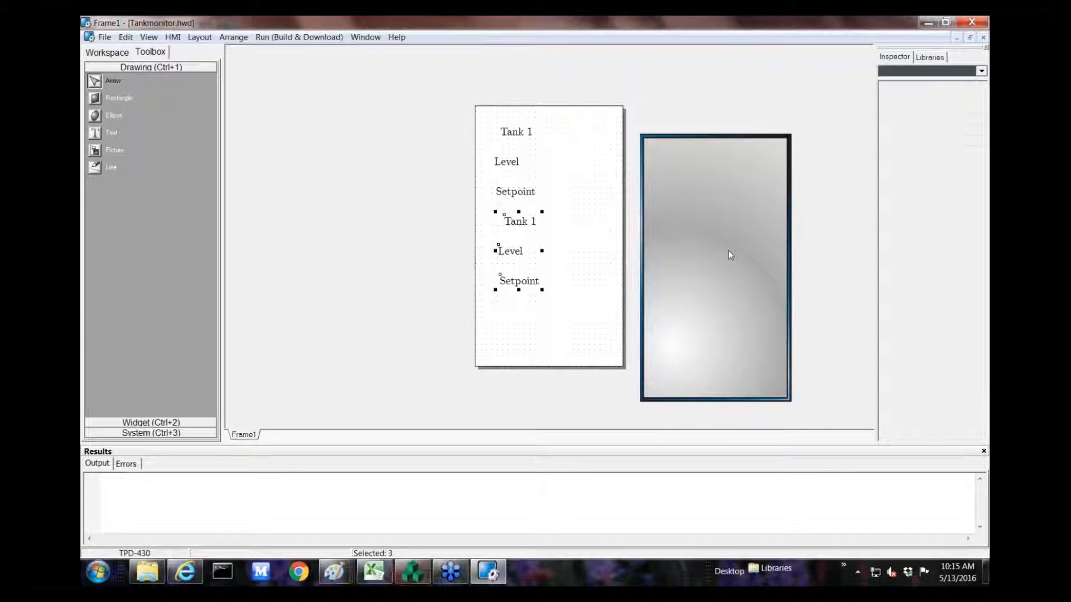
Restore the picture and change the copied caption's text to Tank 2.
left_click(729, 255)
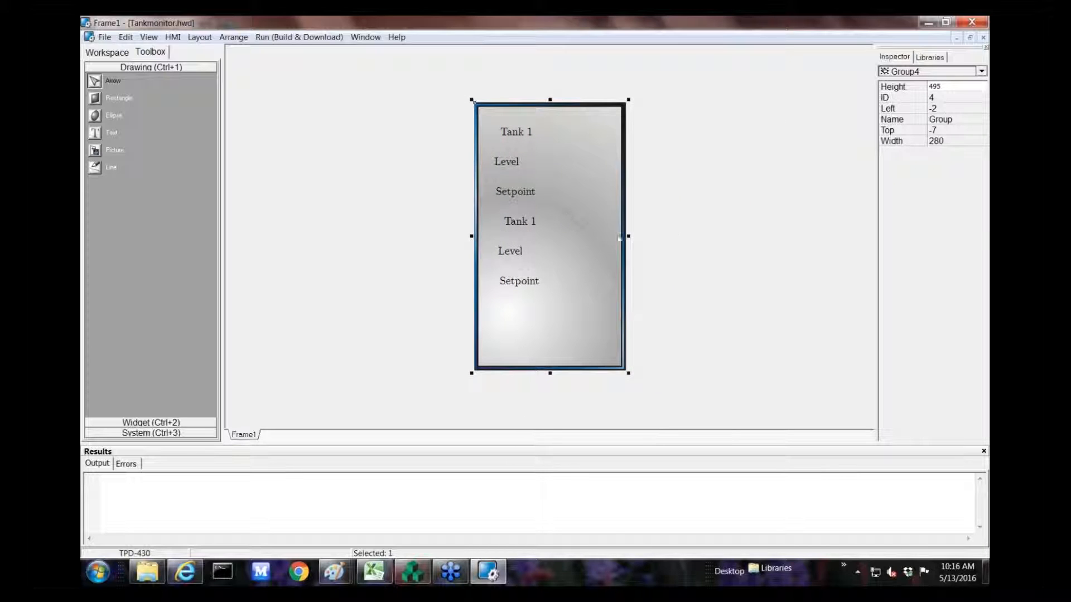
left_click(519, 221)
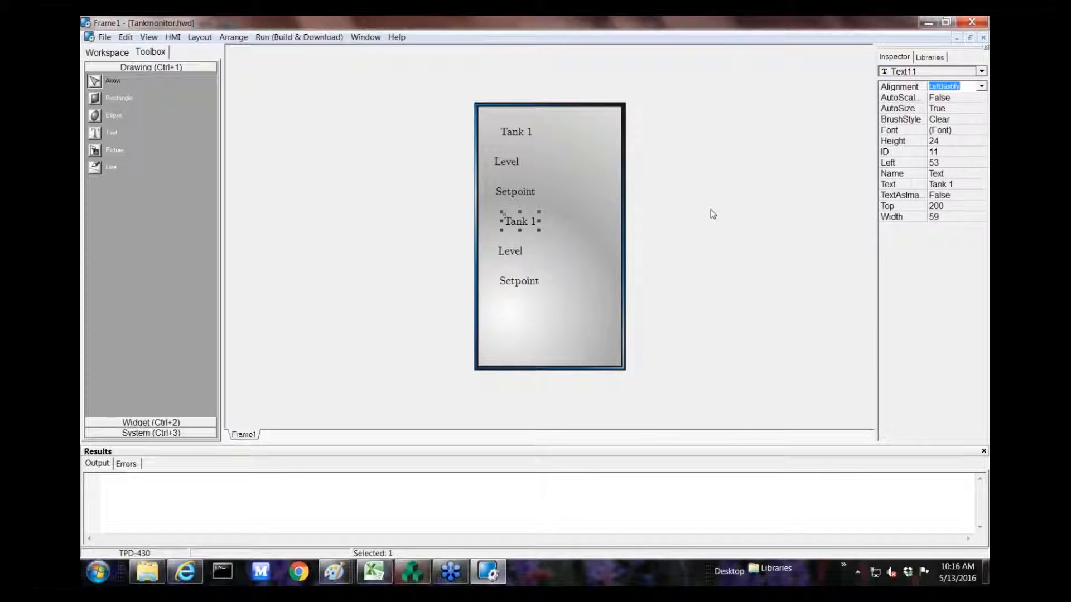
left_click(945, 185)
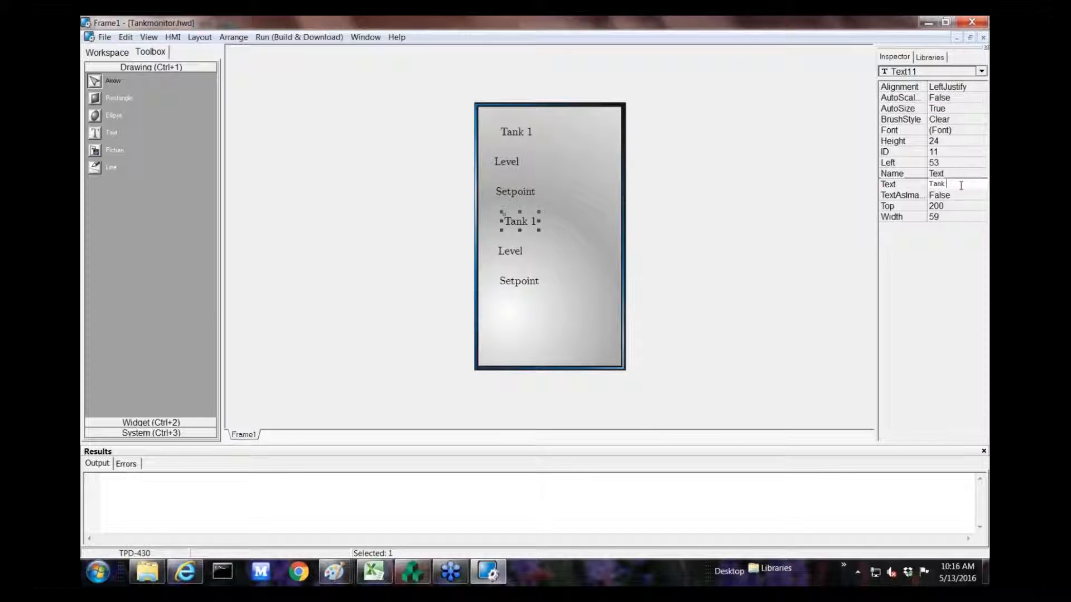
type("Tank 2")
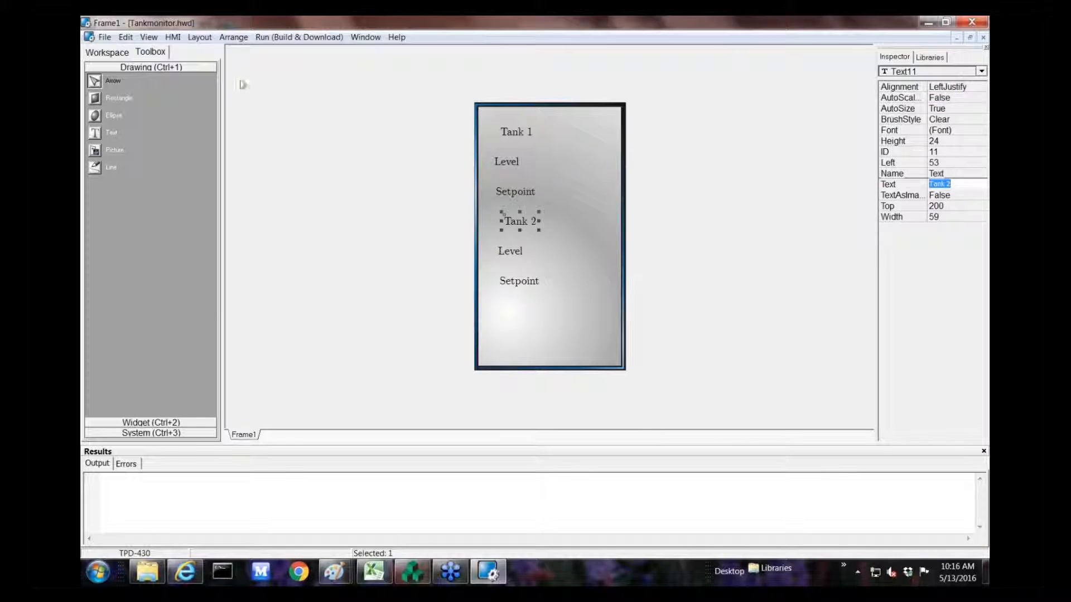
left_click(521, 321)
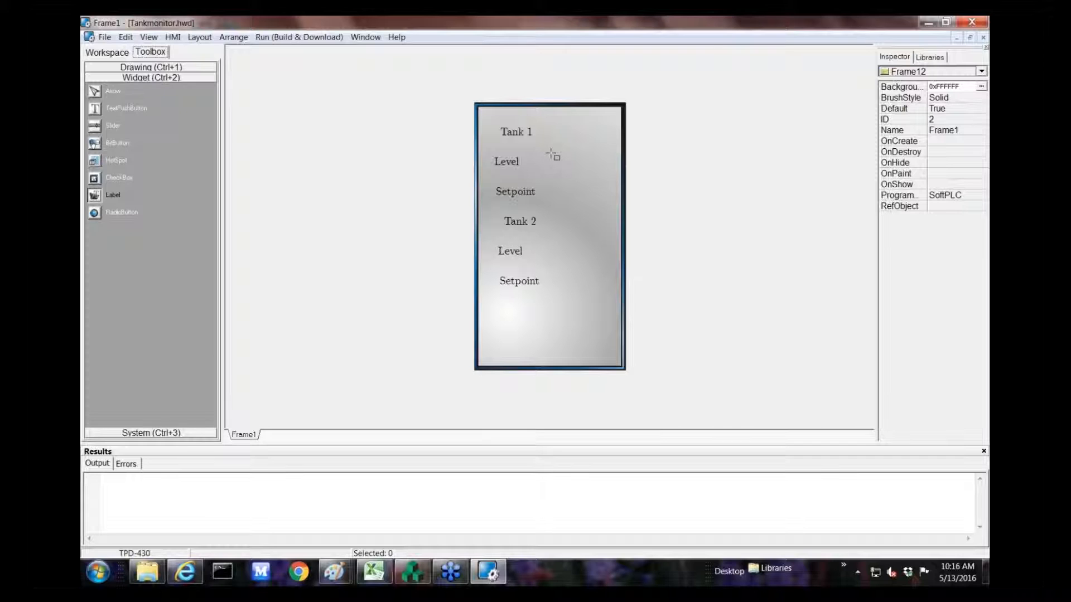
Add Tank 1 value labels bound to Dev_1_AI0 (Level) and Dev_1_AI1 (Setpoint).
left_click(553, 158)
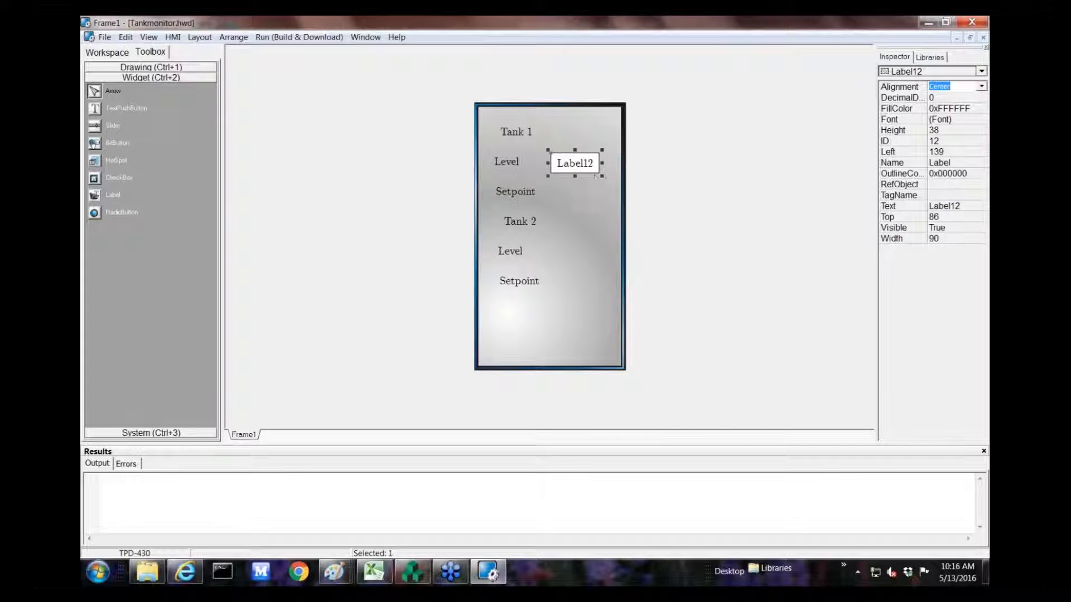
left_click(647, 173)
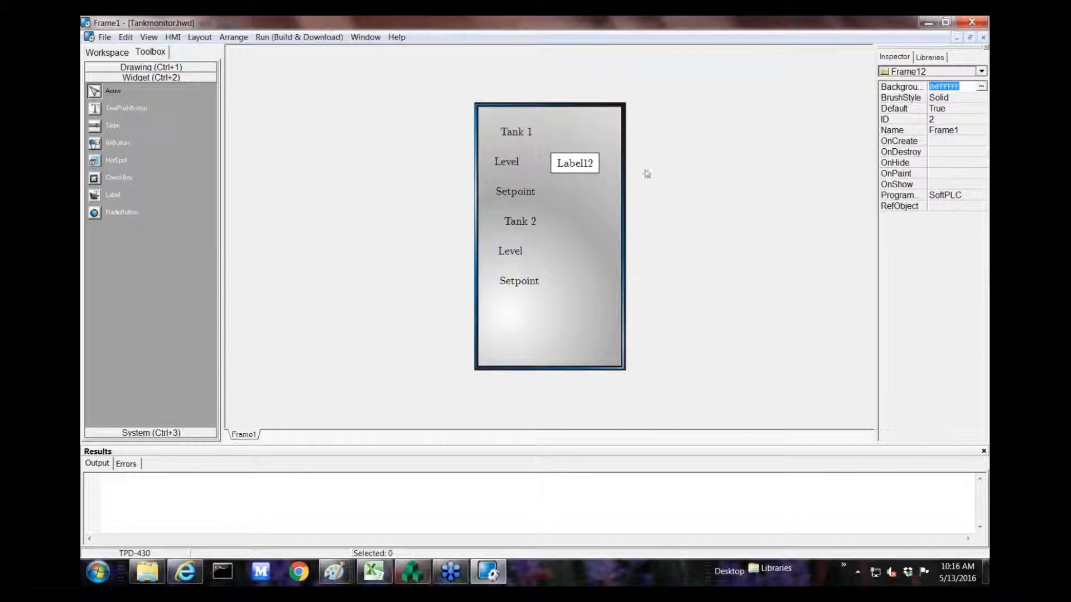
left_click(574, 162)
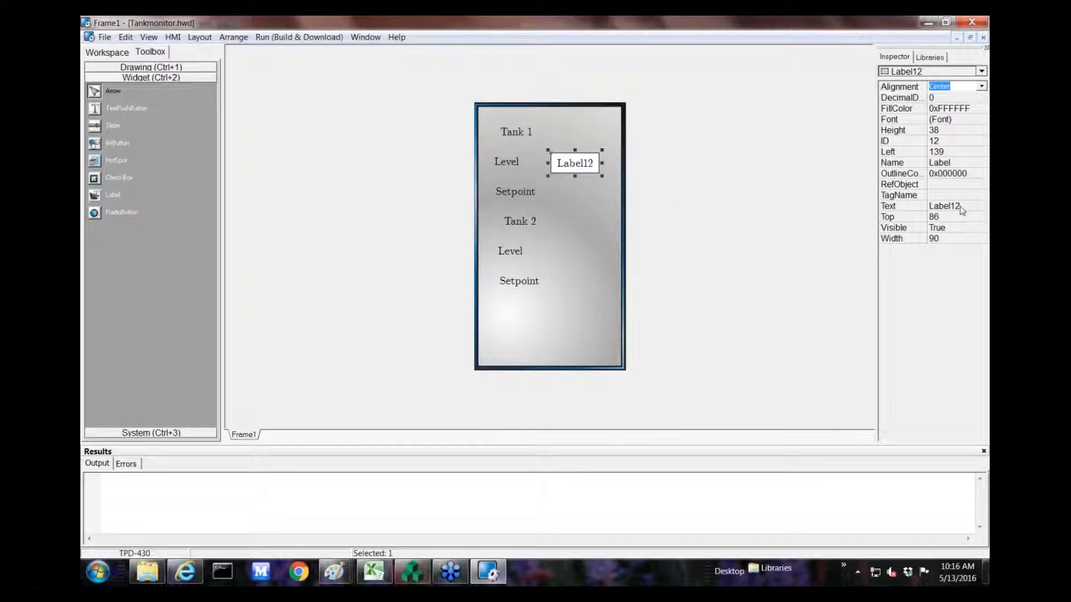
left_click(955, 194)
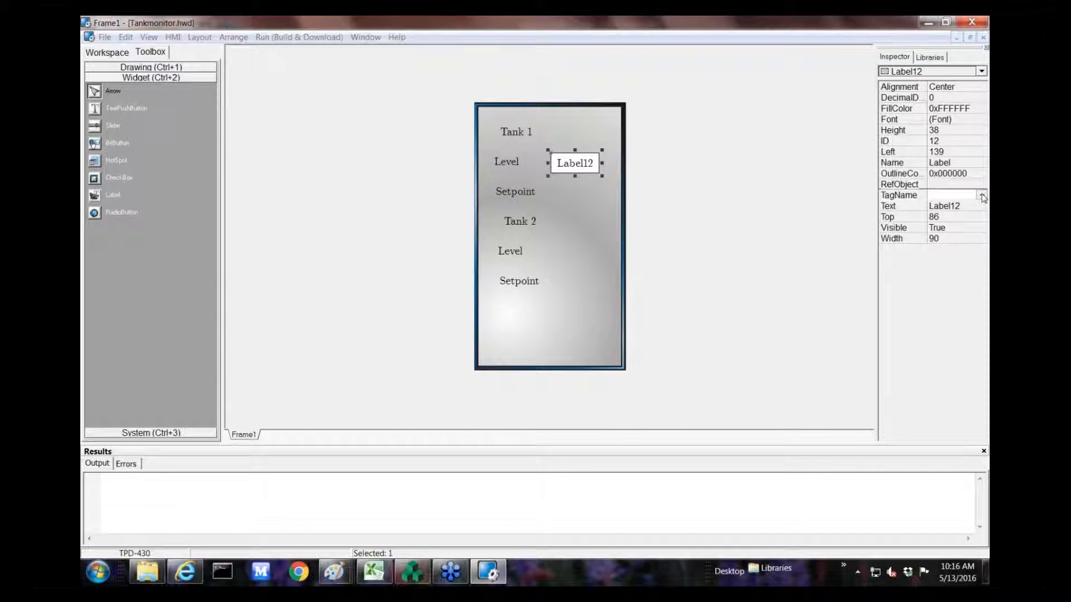
left_click(980, 194)
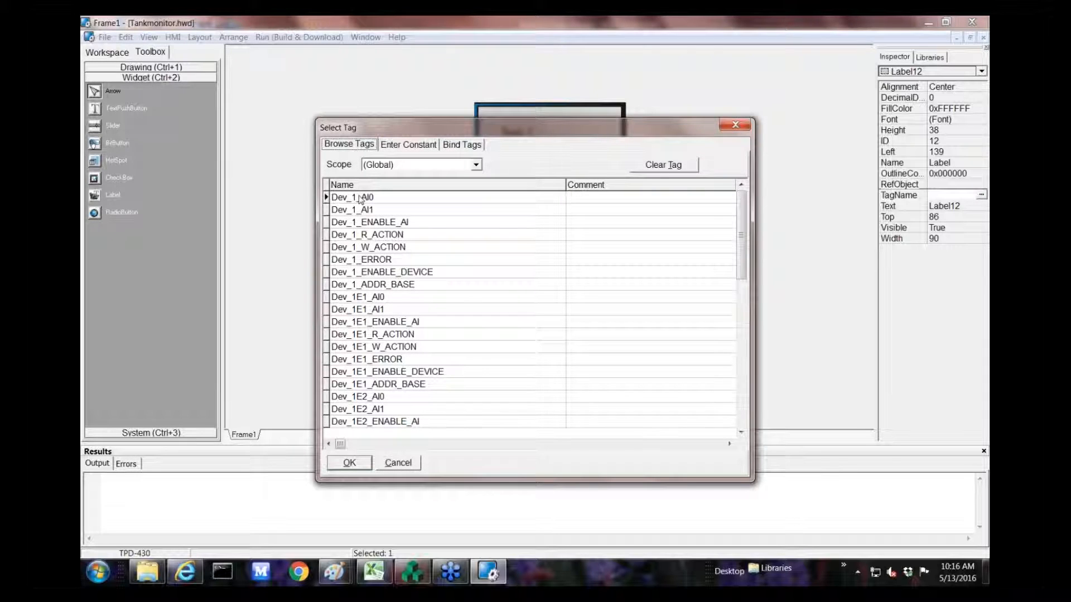
left_click(353, 196)
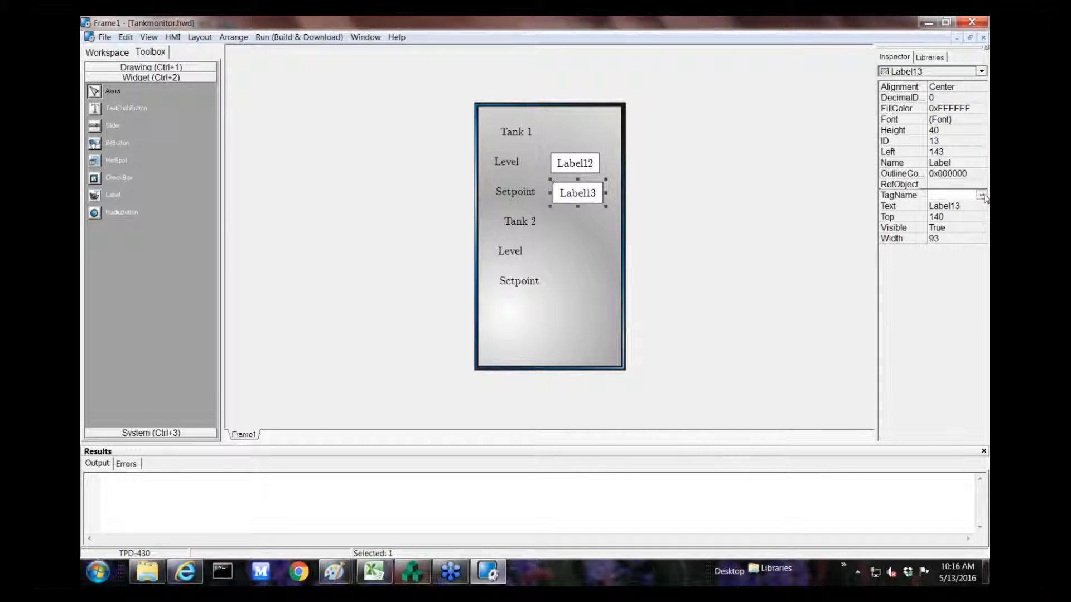
left_click(981, 195)
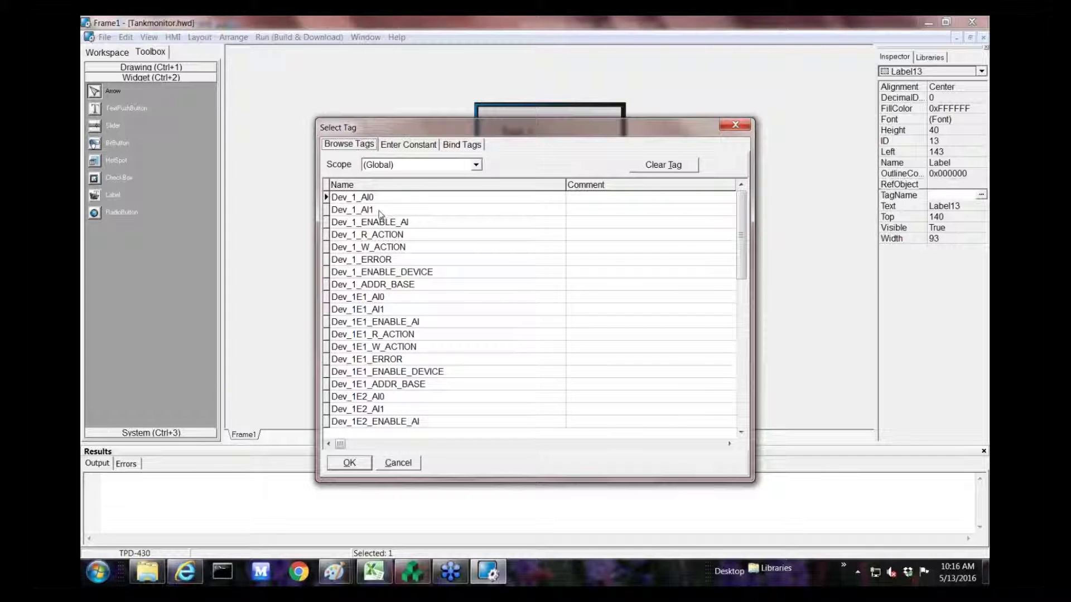
left_click(353, 210)
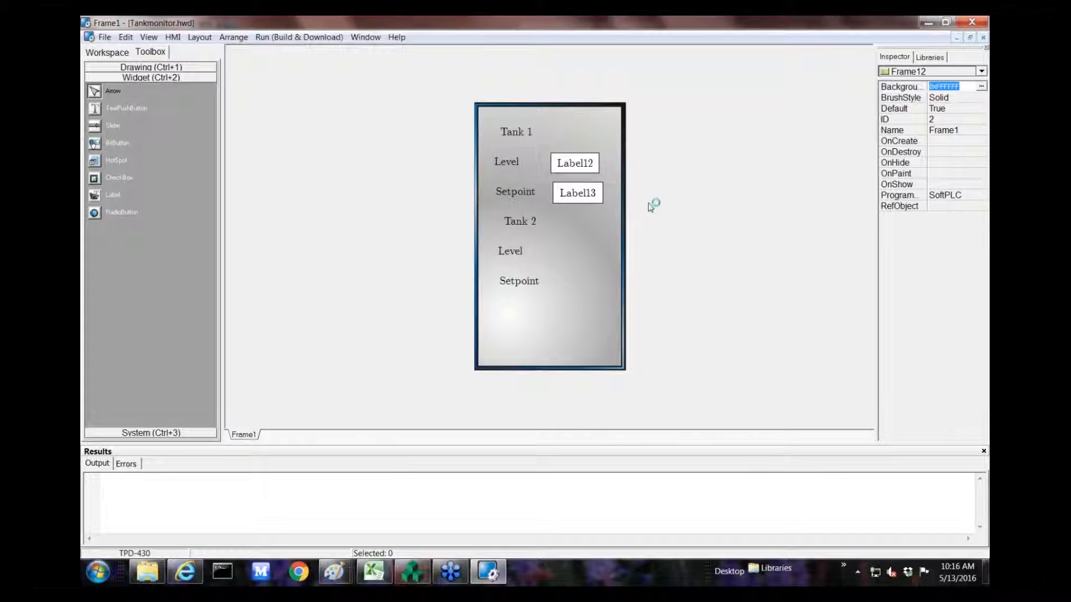
mouse_move(665, 226)
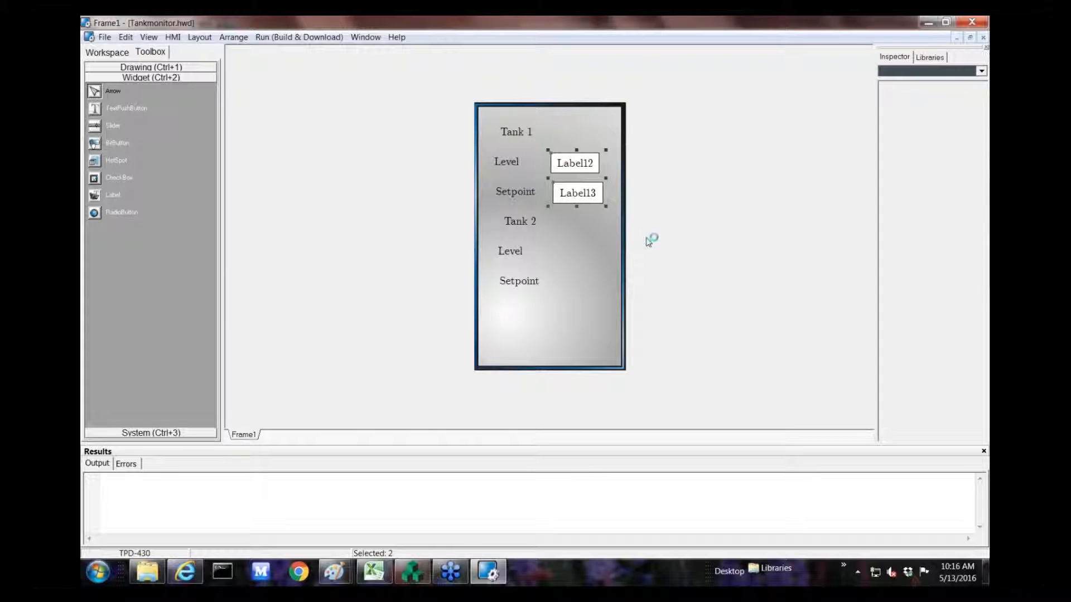
mouse_move(427, 168)
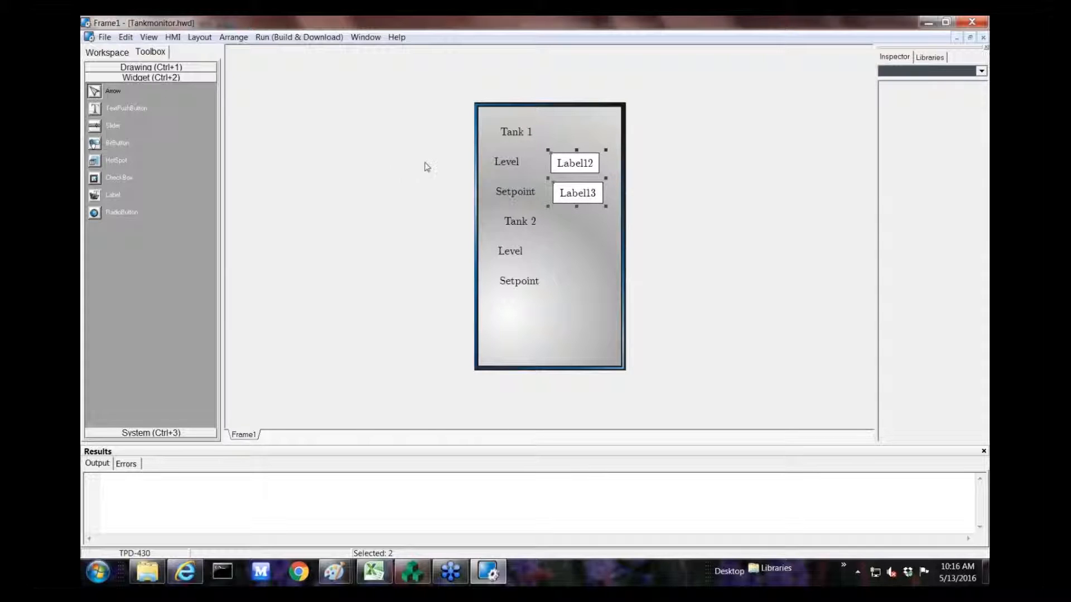
Copy both value labels to Tank 2 and rebind the level label to Dev_1E1_AI0.
left_click_drag(576, 193, 584, 203)
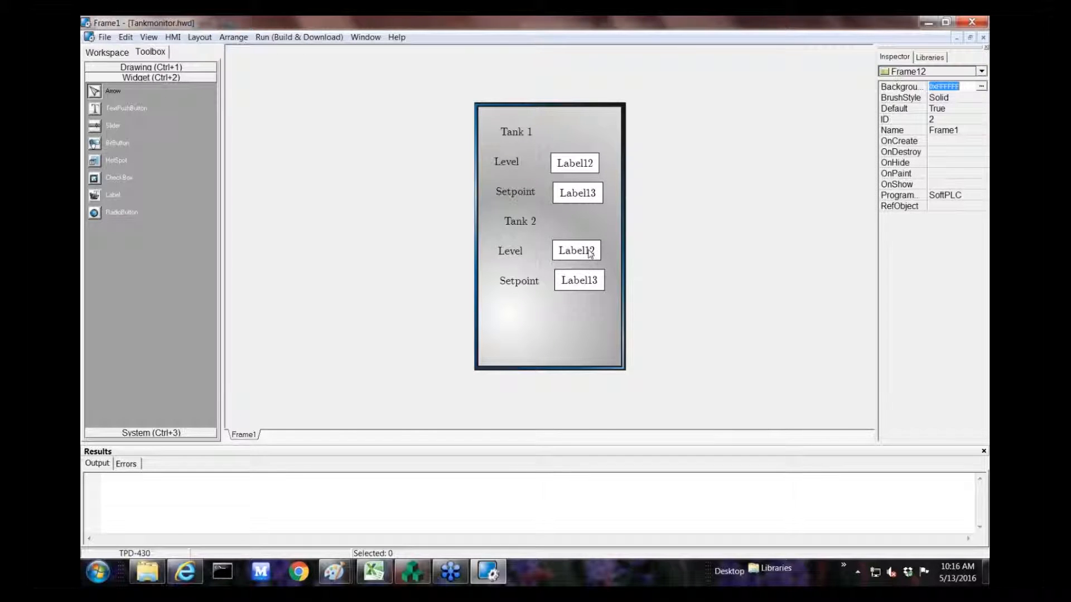
left_click(576, 250)
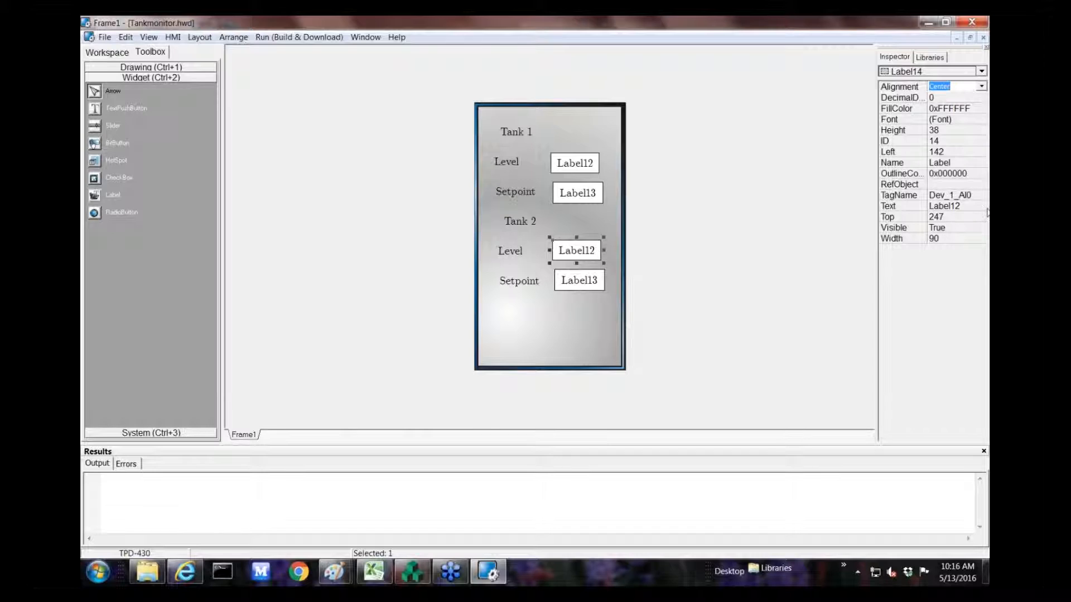
left_click(945, 205)
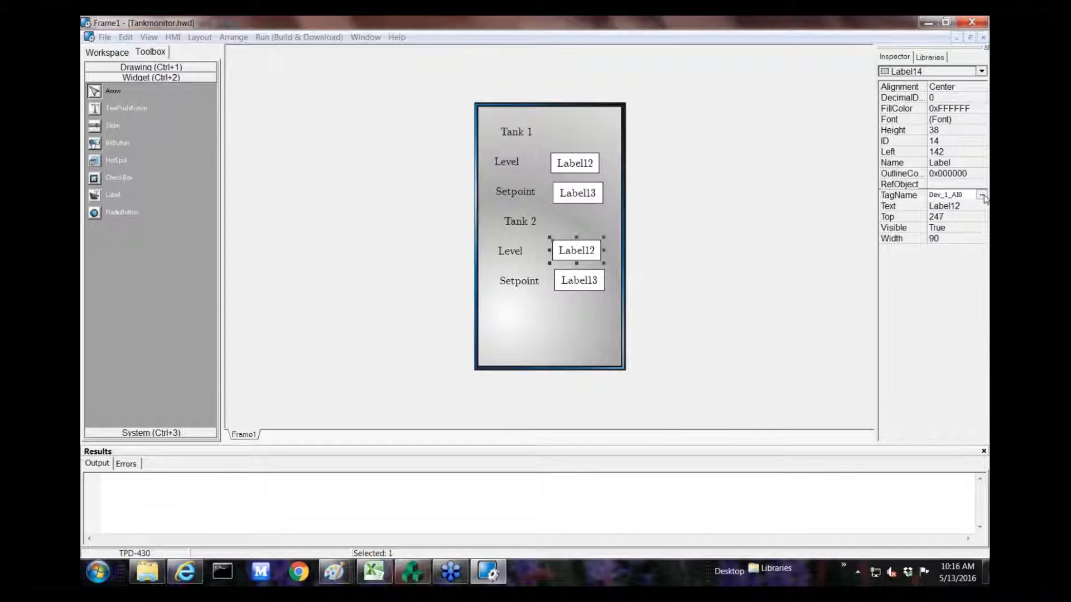
left_click(982, 194)
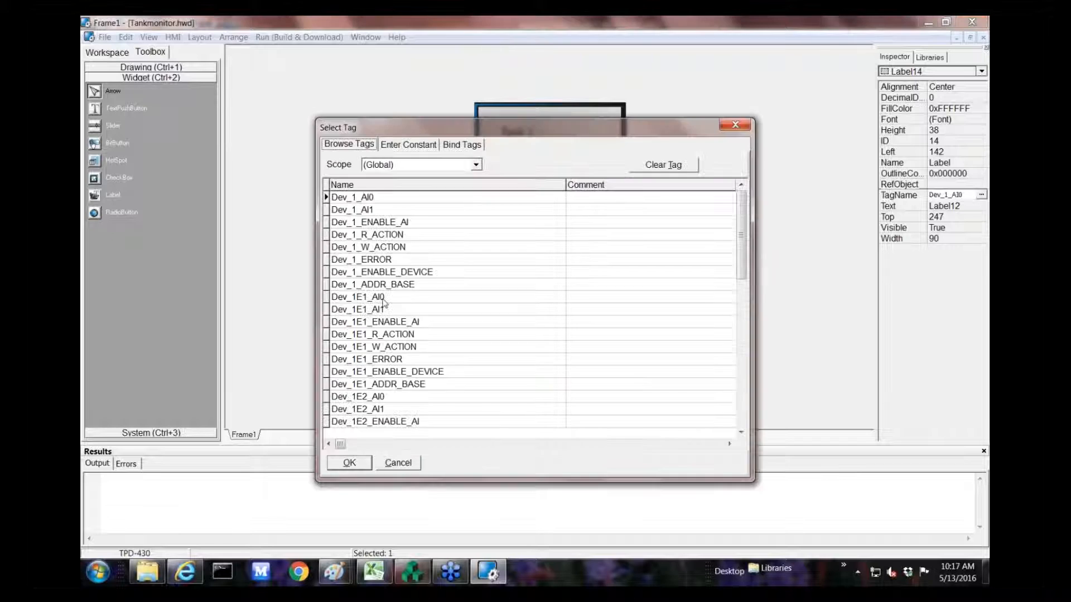
left_click(348, 463)
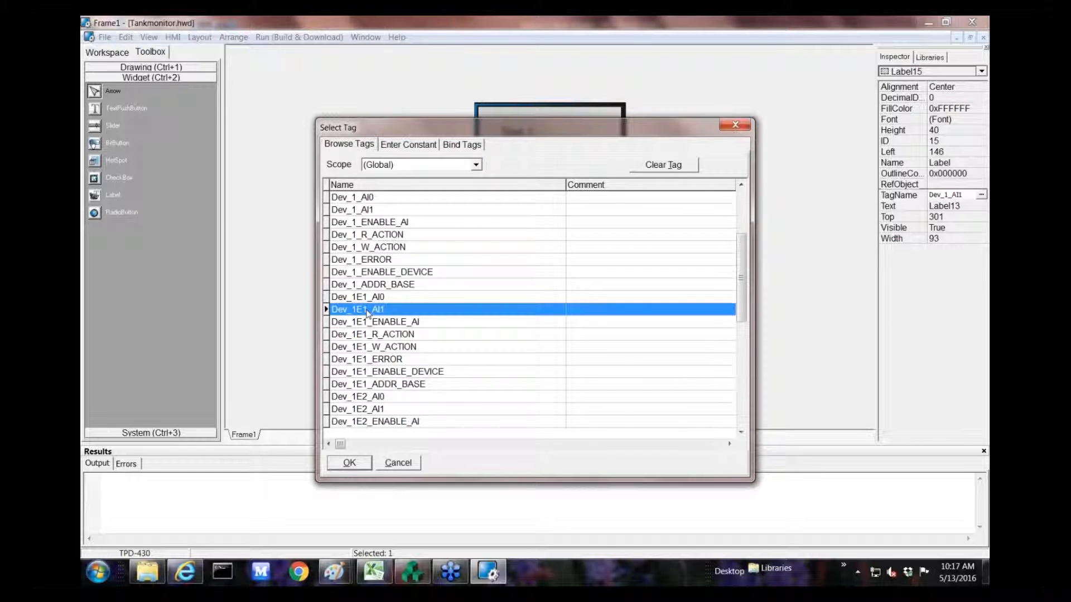
left_click(348, 463)
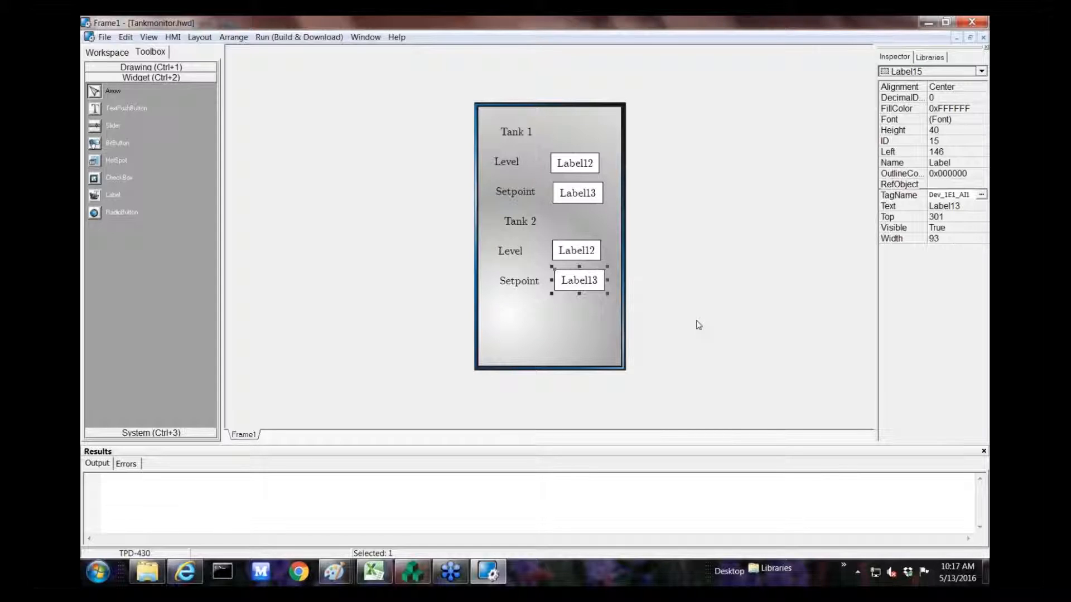
mouse_move(651, 317)
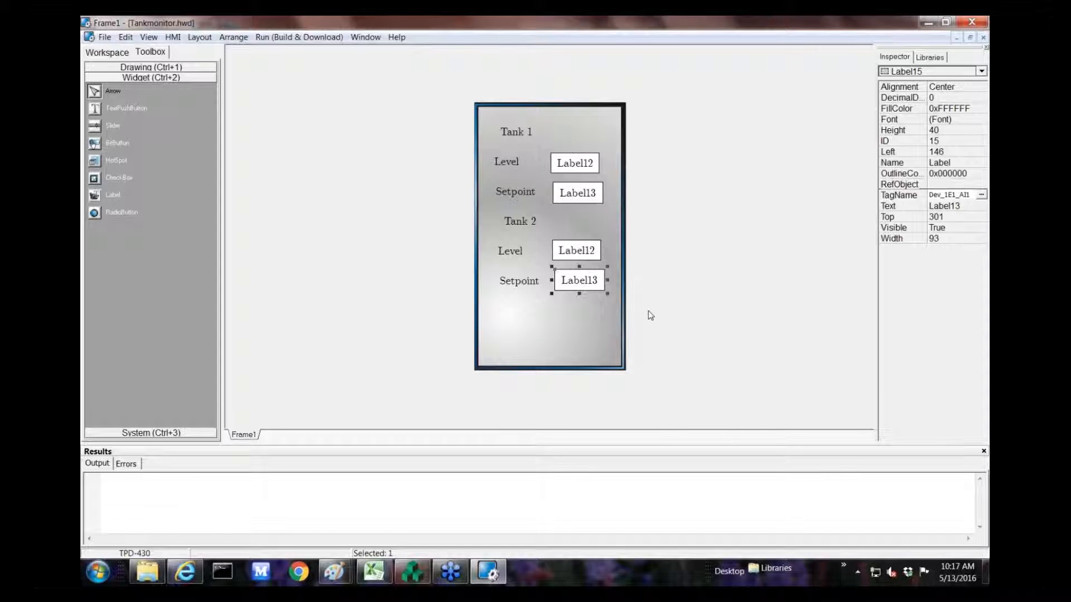
mouse_move(599, 397)
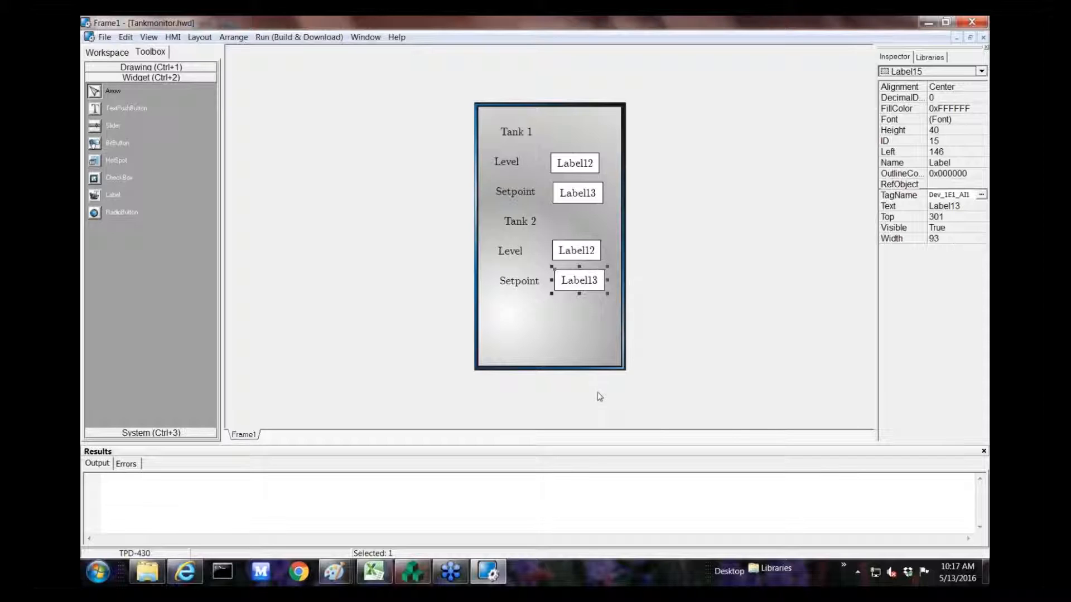
mouse_move(467, 585)
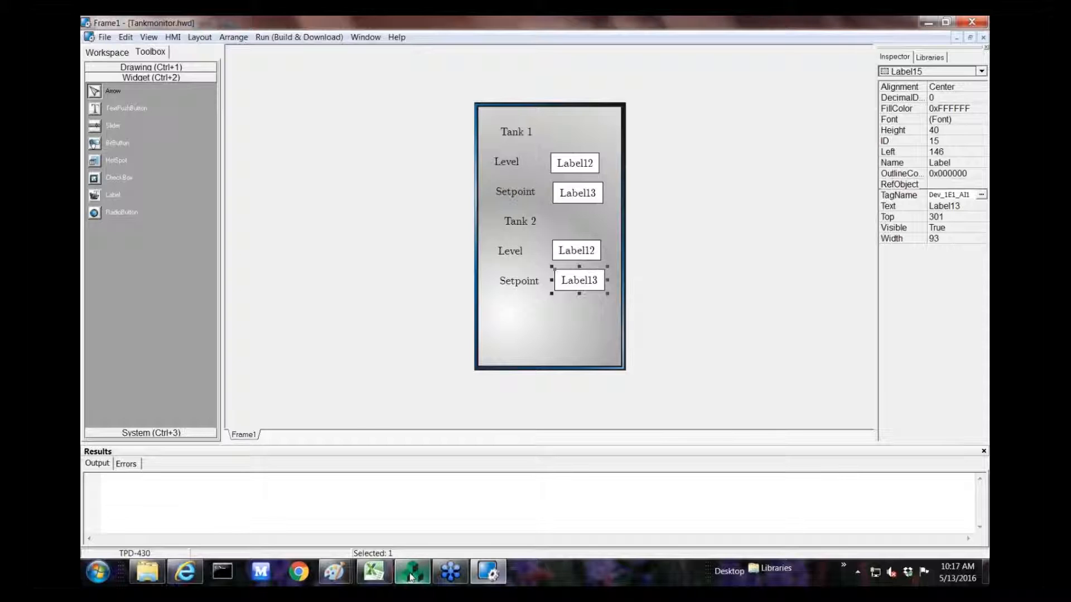
mouse_move(415, 574)
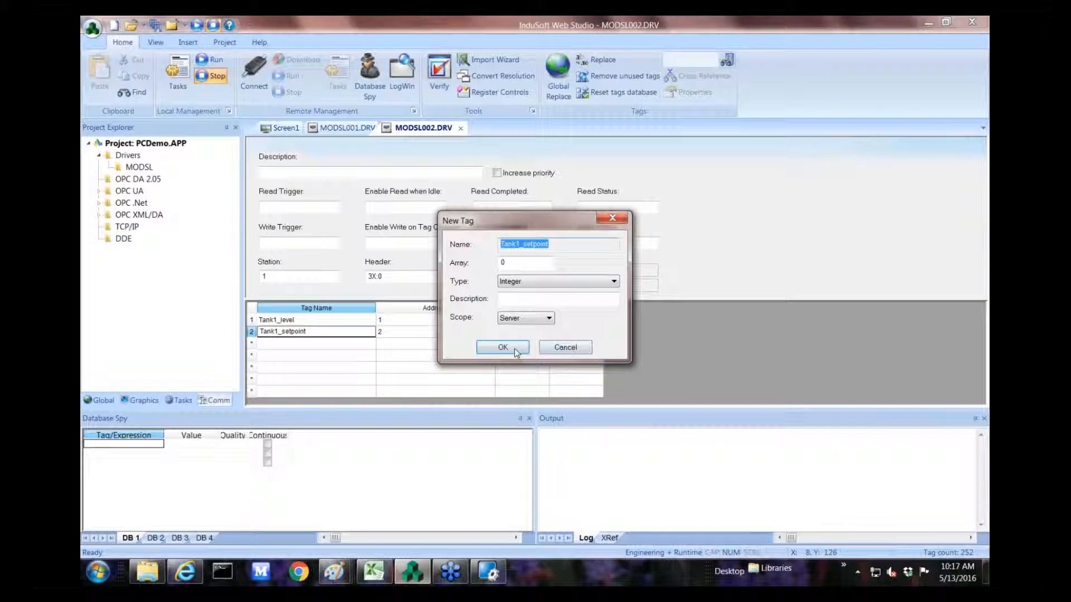
Confirm the new Tank1_setpoint tag and bring up Screen1 with the four tanks.
left_click(502, 347)
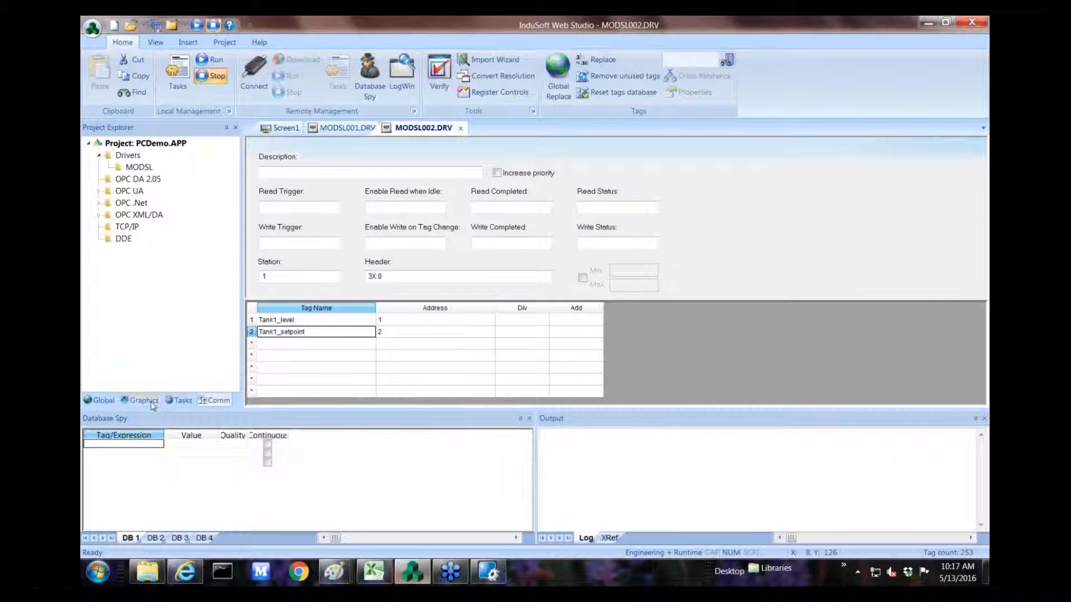
left_click(144, 401)
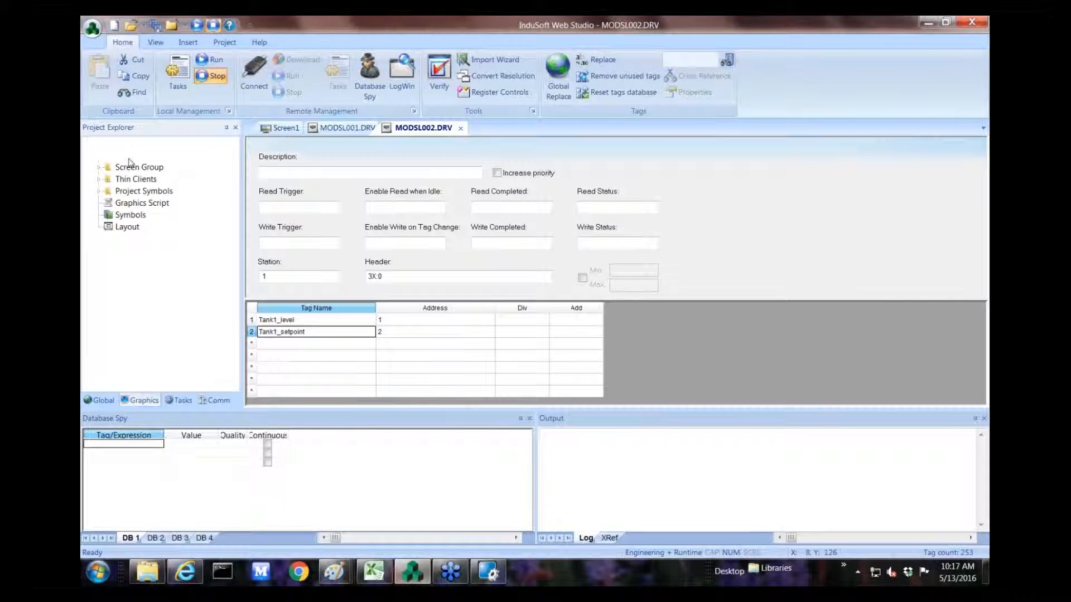
left_click(286, 127)
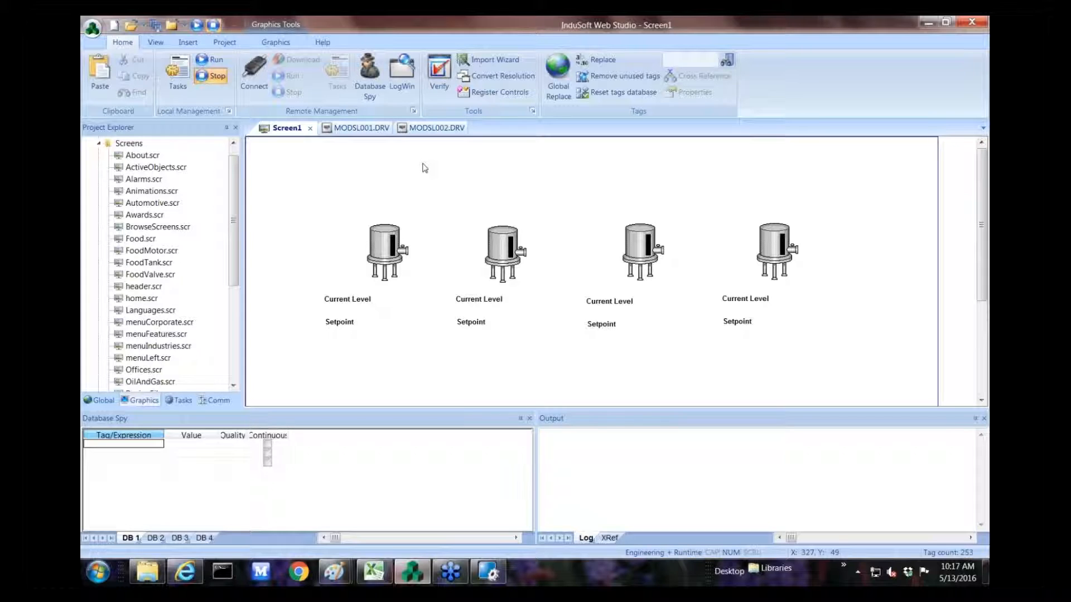
mouse_move(424, 249)
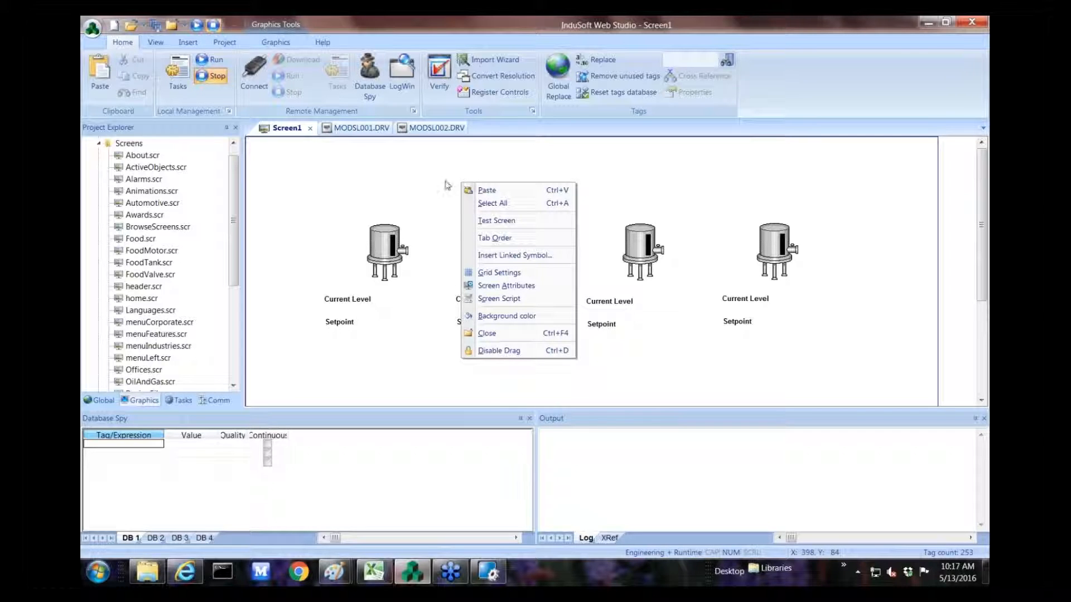
mouse_move(512, 317)
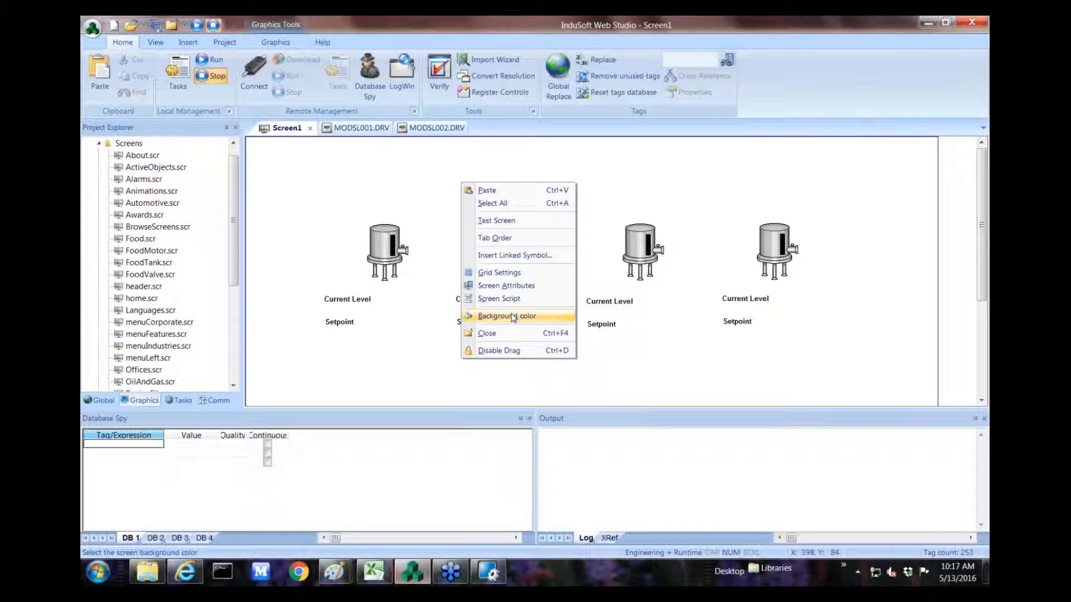
Give Screen1 a blue background colour.
left_click(508, 317)
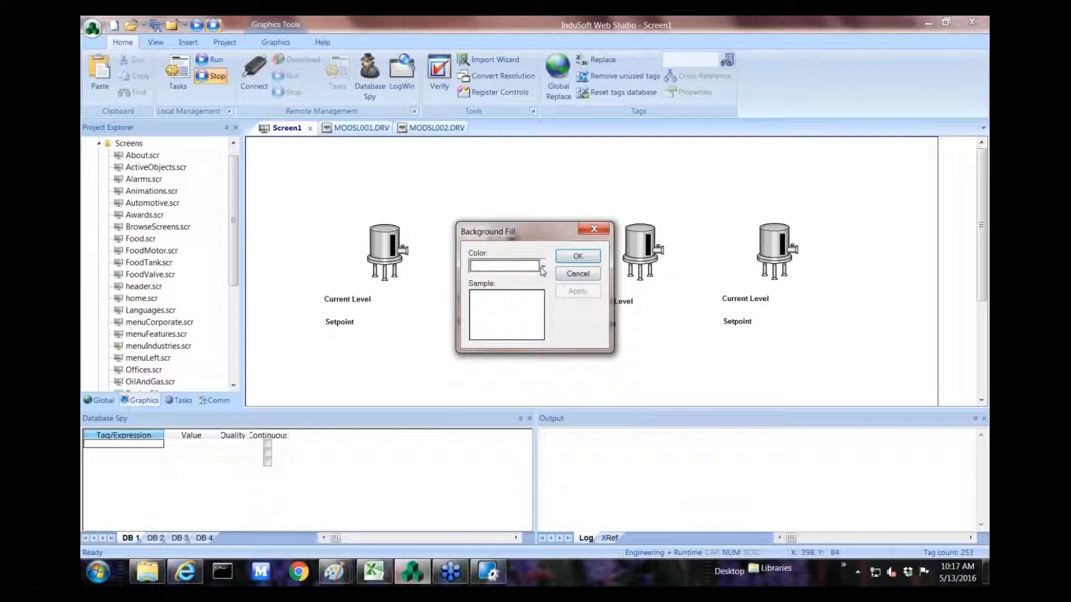
left_click(544, 265)
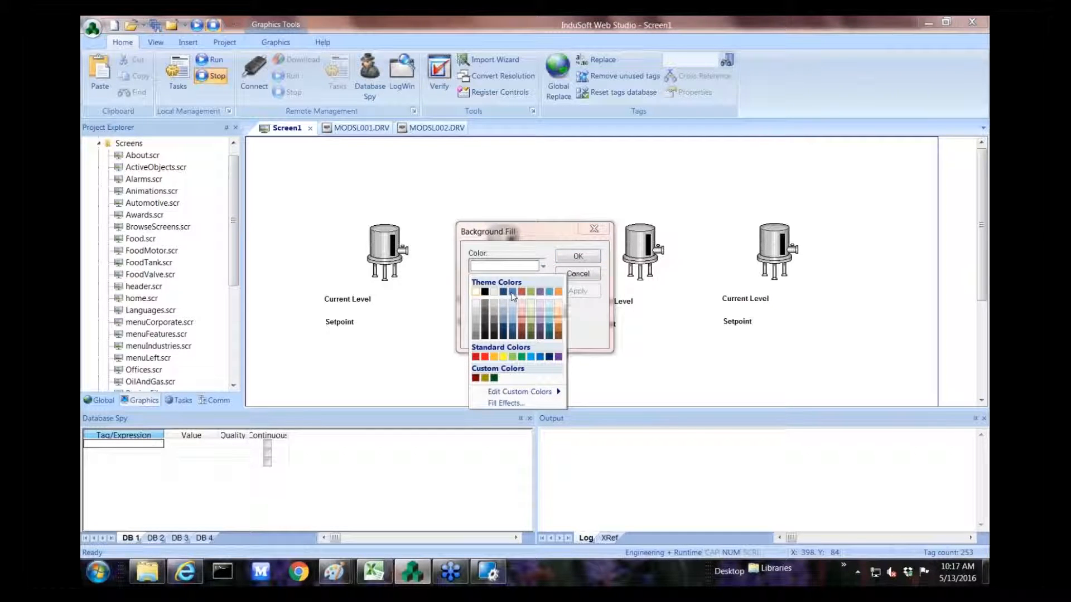
left_click(502, 293)
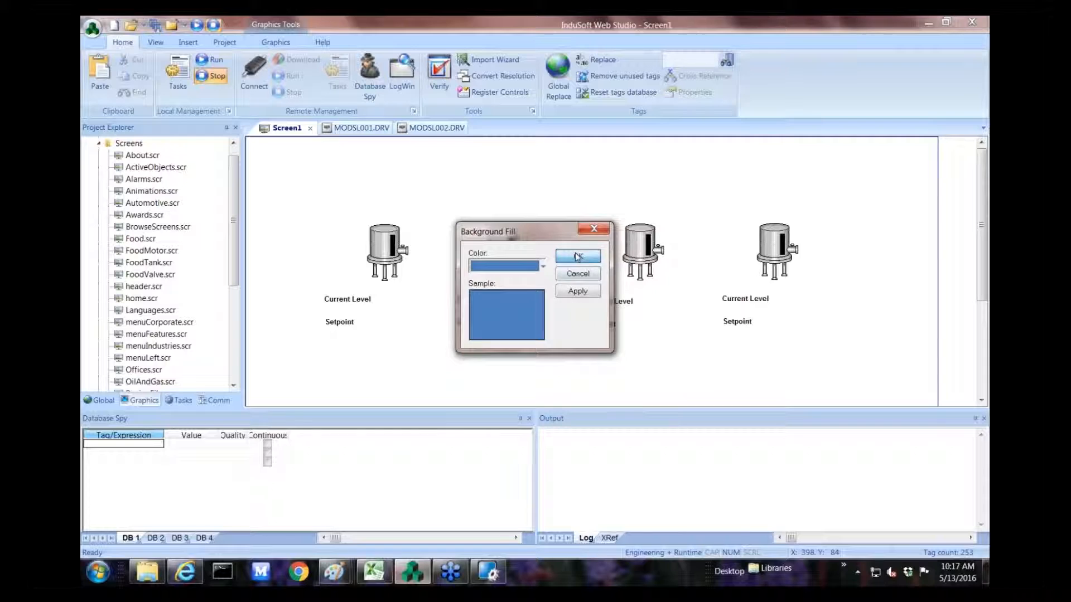
left_click(577, 256)
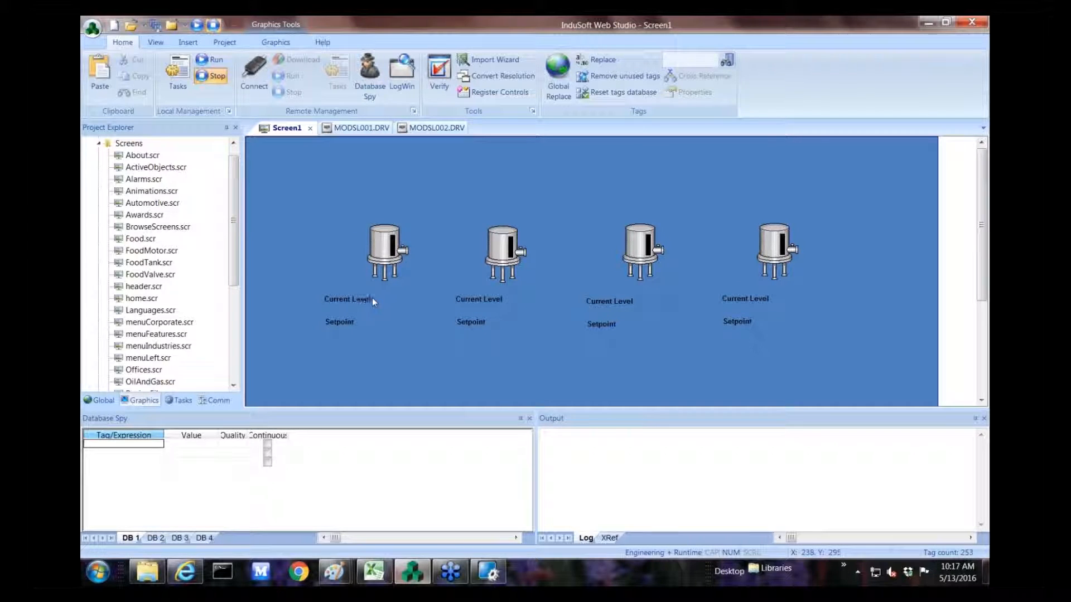
mouse_move(341, 322)
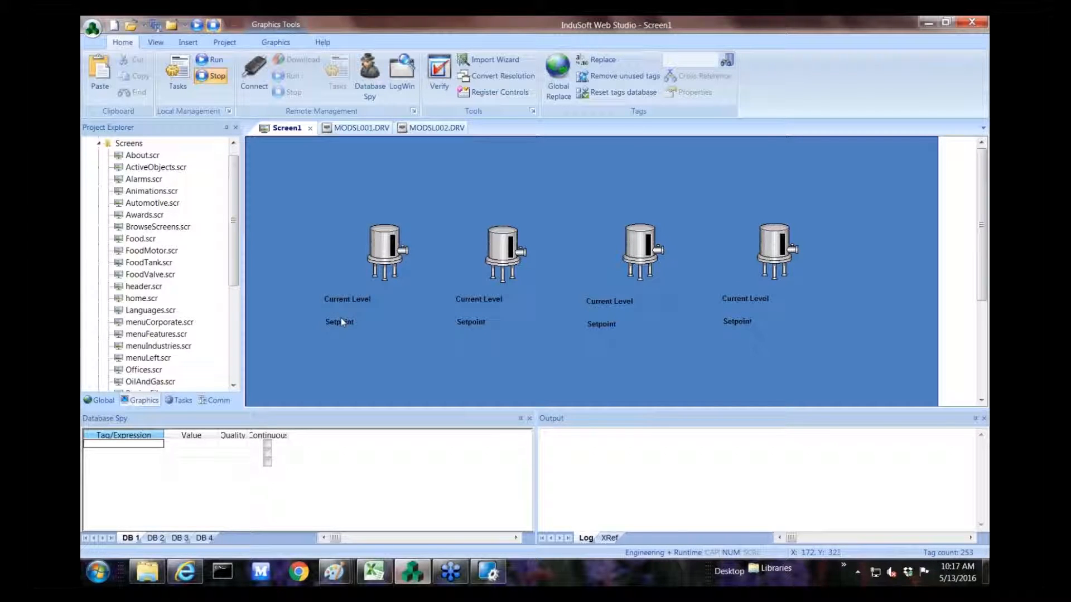
mouse_move(341, 301)
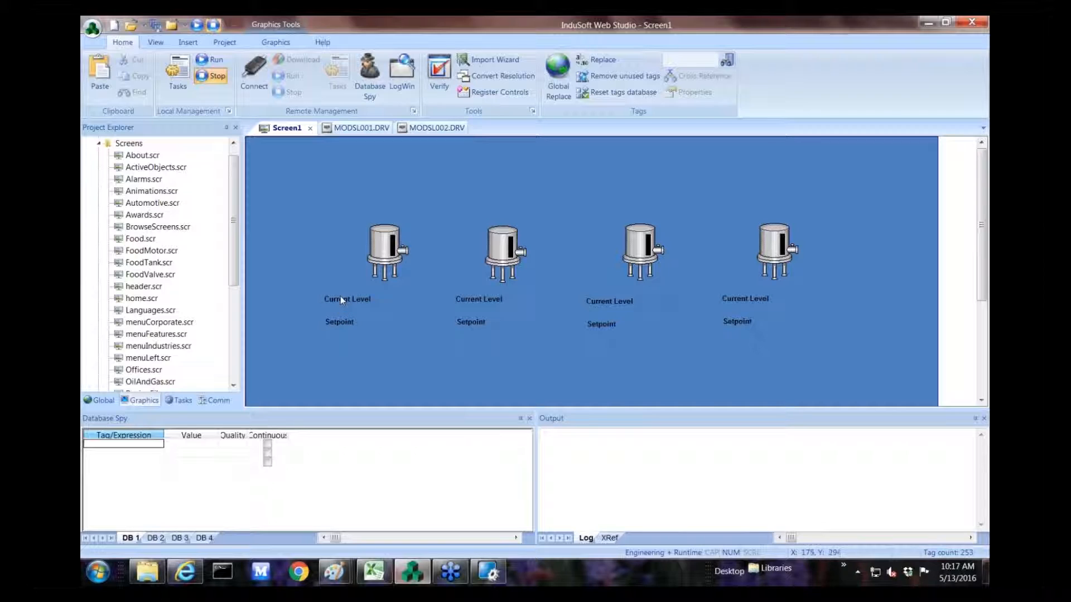
mouse_move(505, 293)
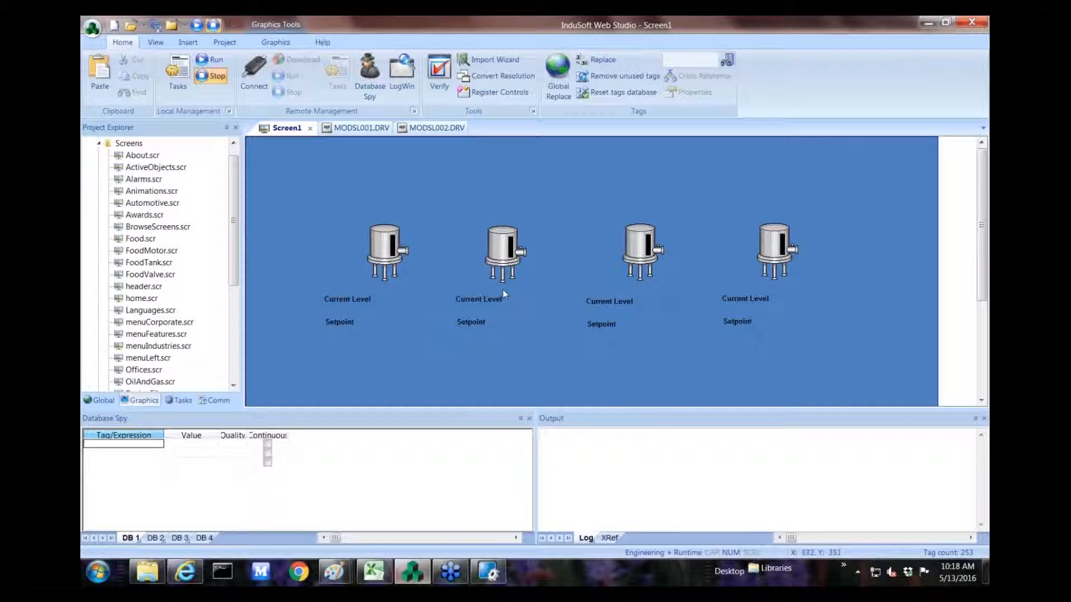
mouse_move(477, 299)
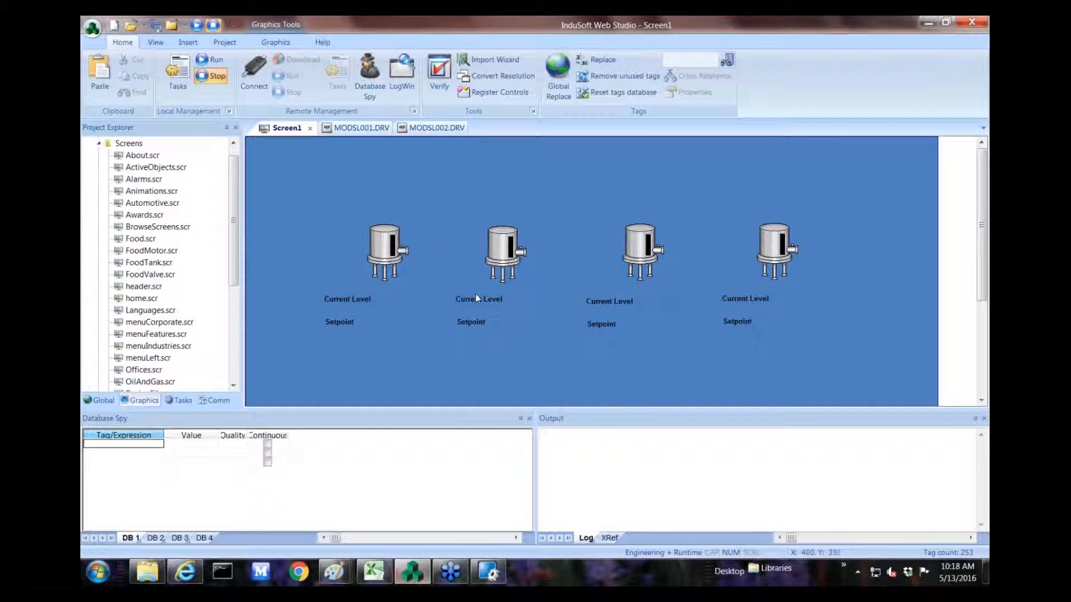
mouse_move(218, 190)
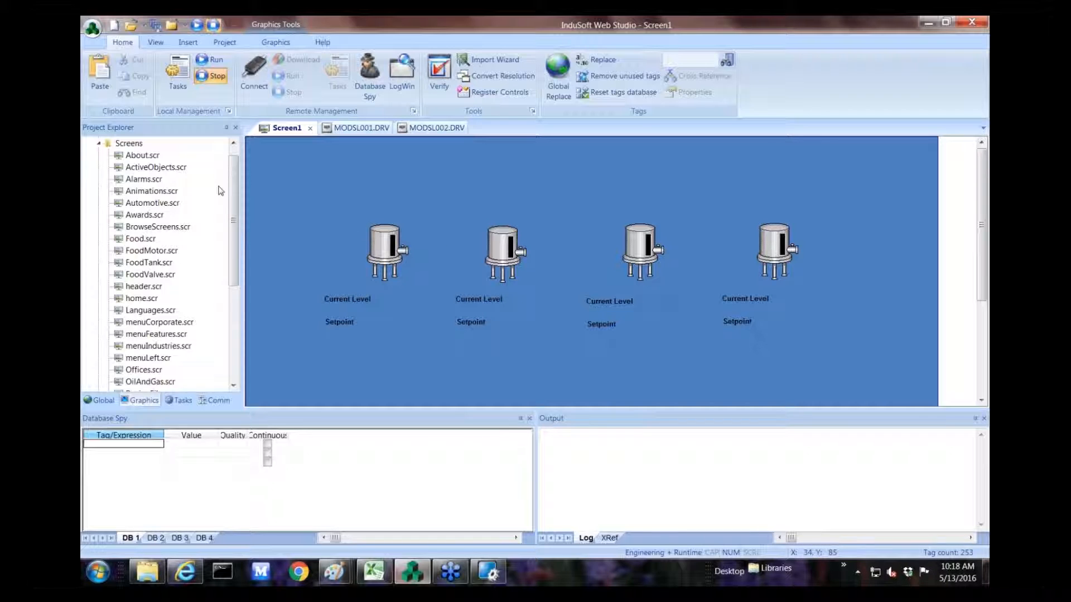
mouse_move(216, 183)
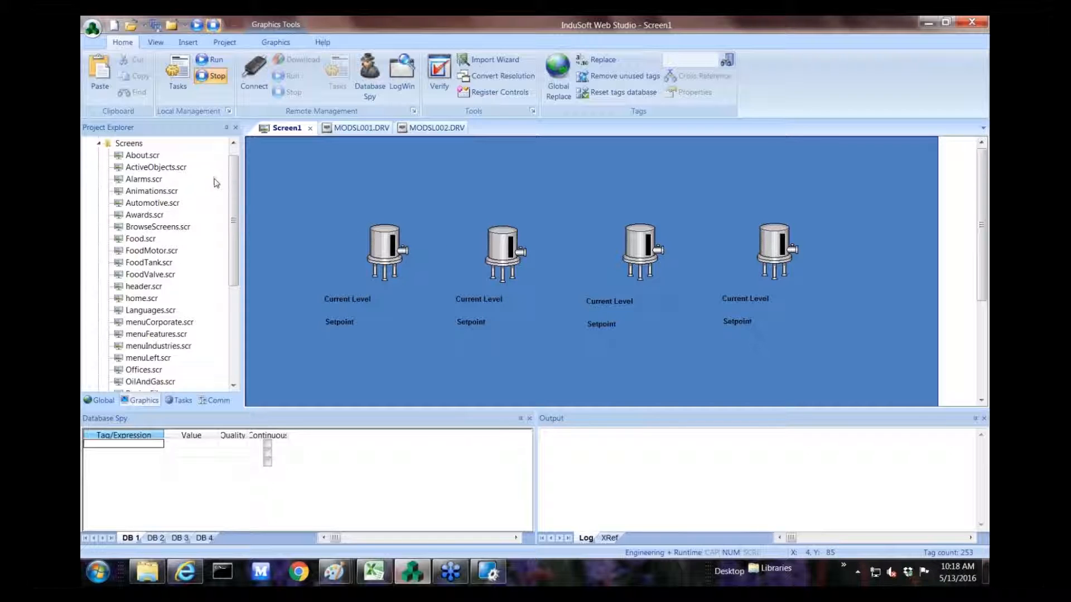
mouse_move(219, 403)
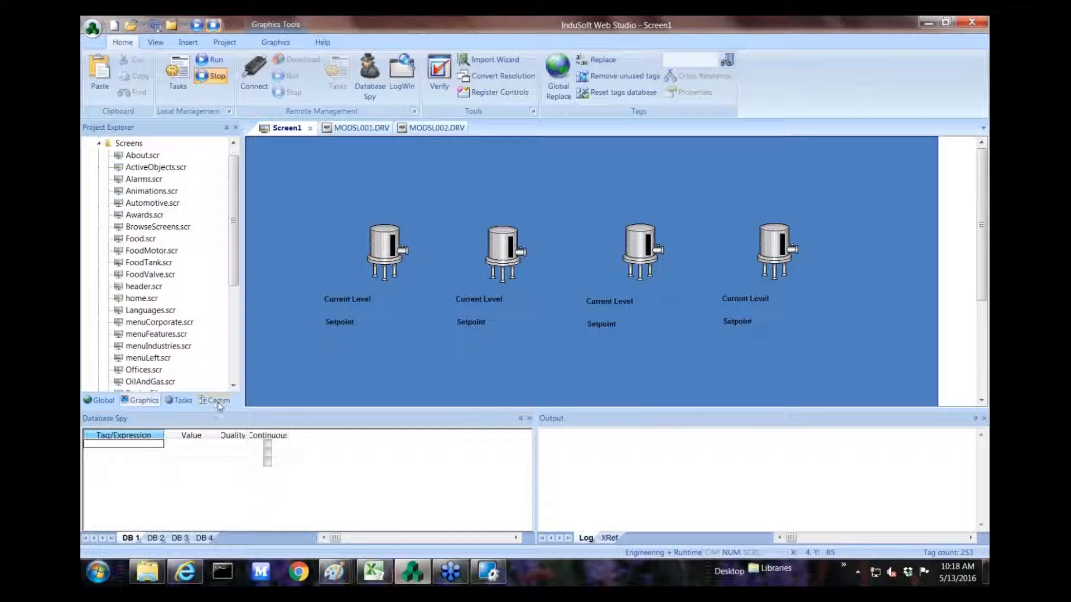
Show the second Modbus driver sheet MODSL002.DRV and set its Station to 1.
left_click(219, 400)
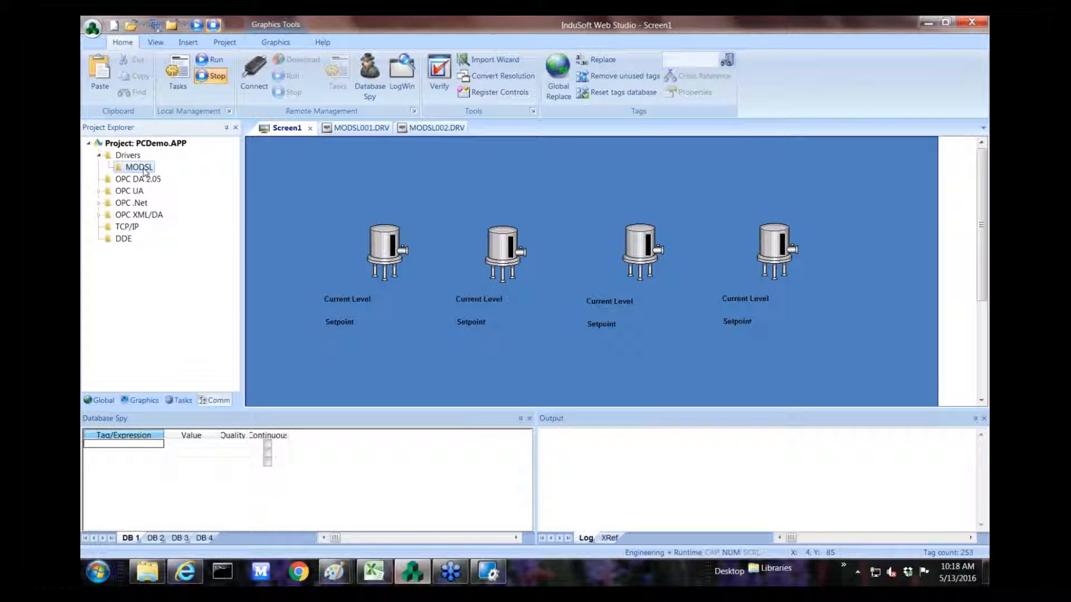
right_click(137, 167)
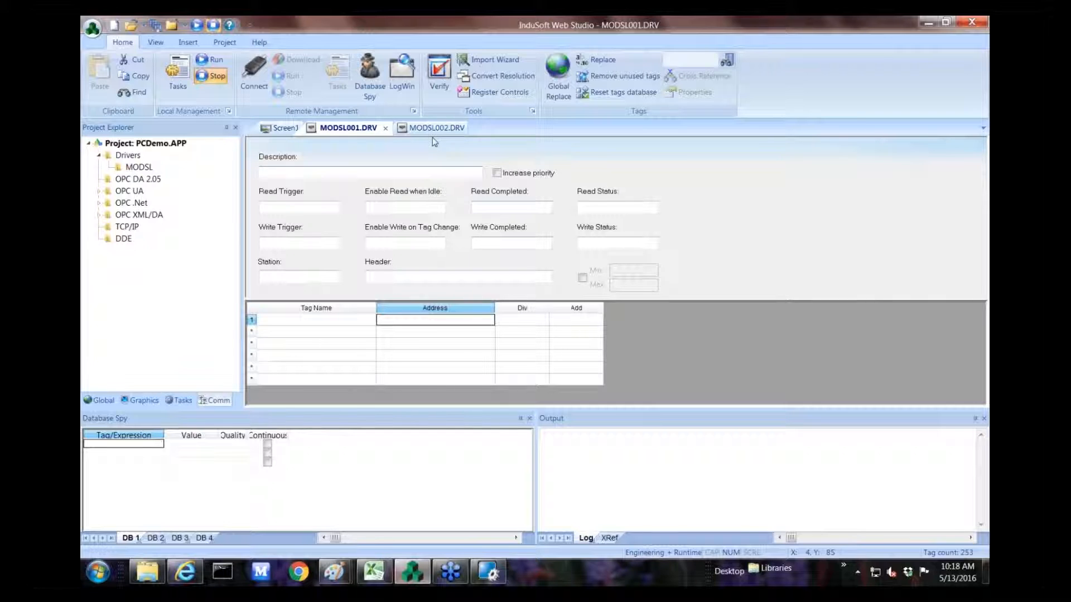
left_click(437, 127)
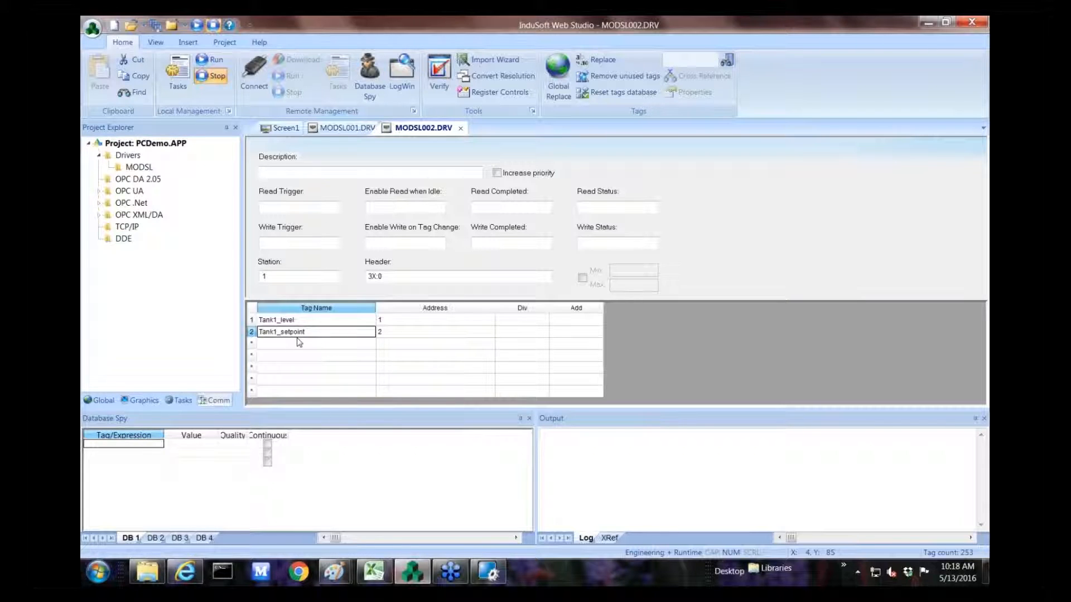
mouse_move(337, 332)
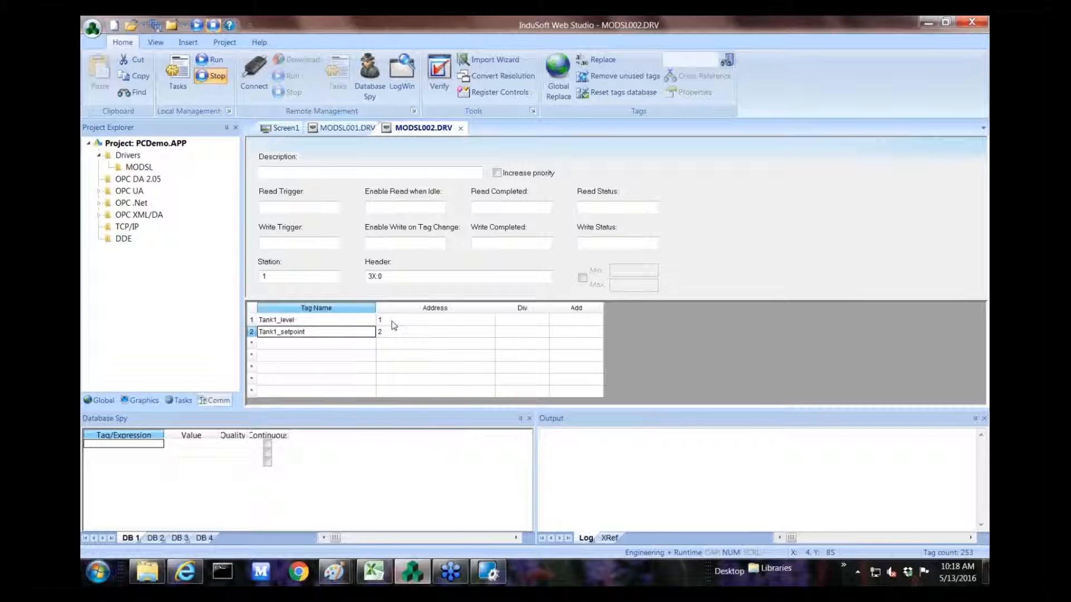
mouse_move(381, 309)
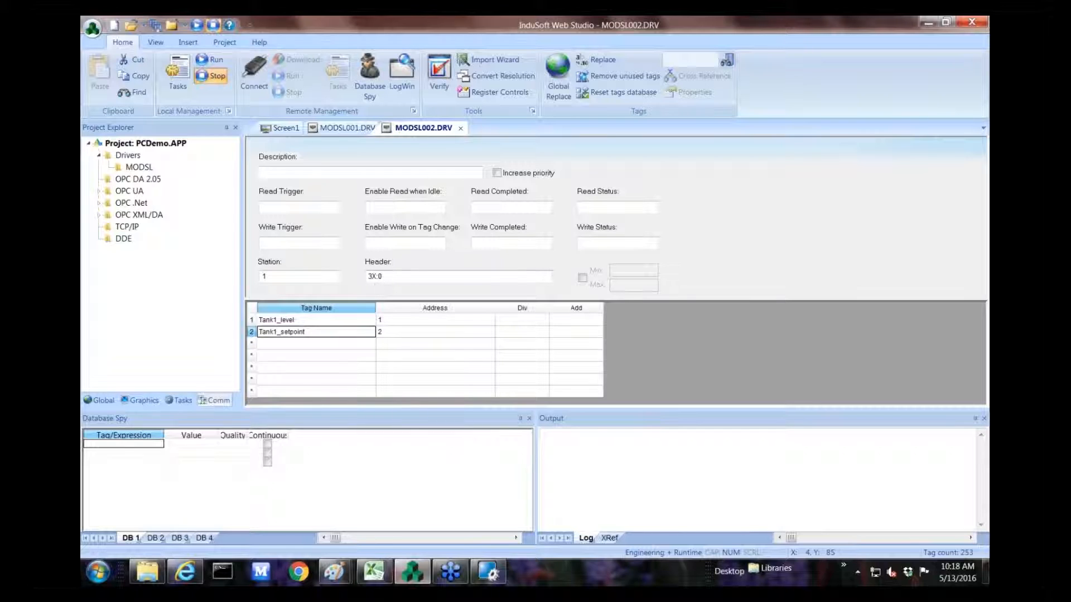
left_click(299, 277)
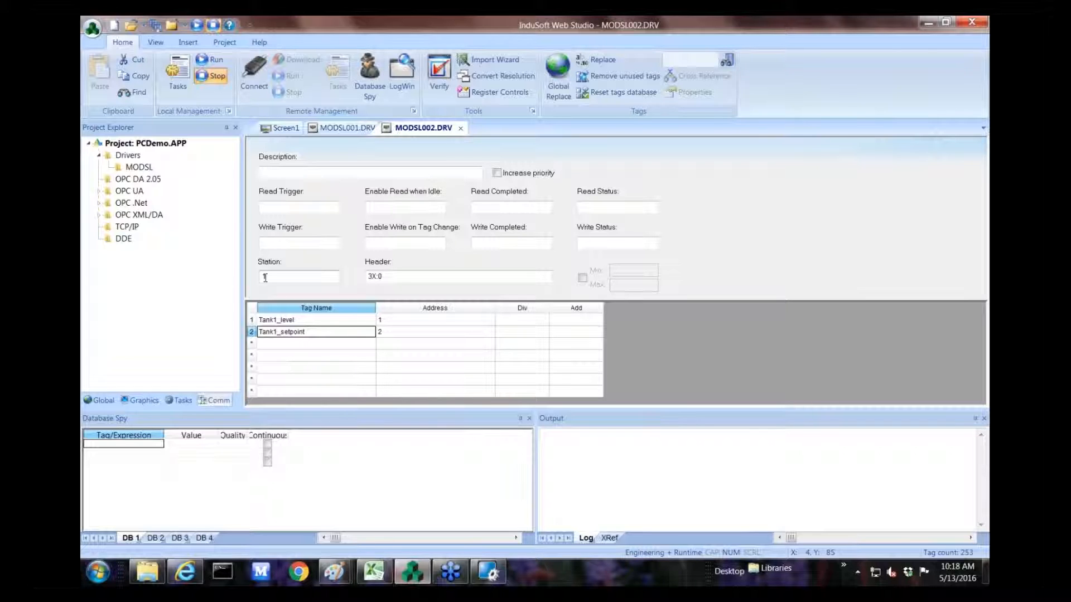
type("1")
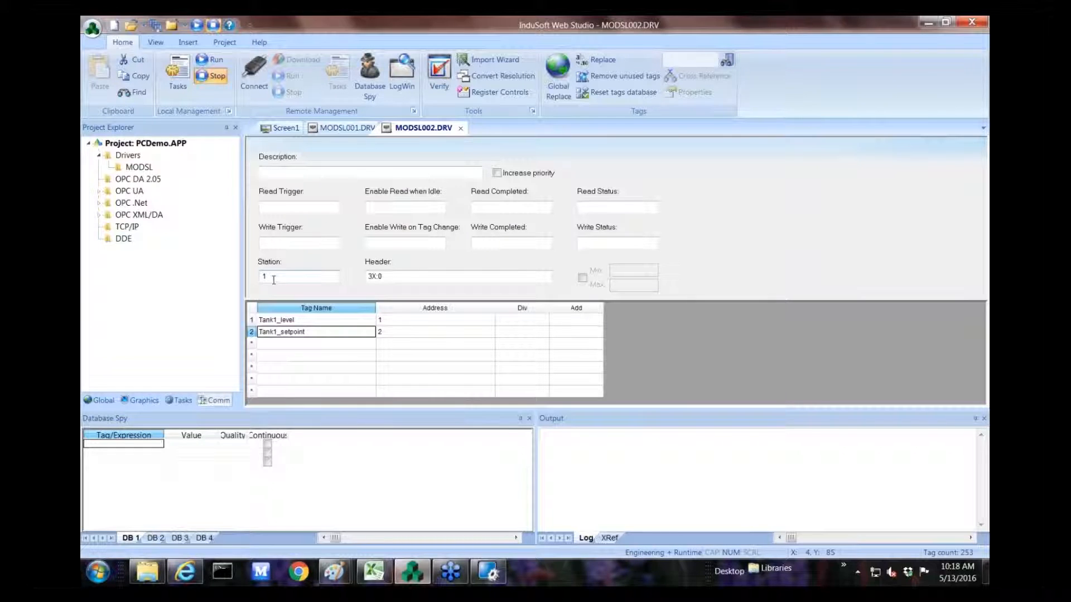
mouse_move(332, 259)
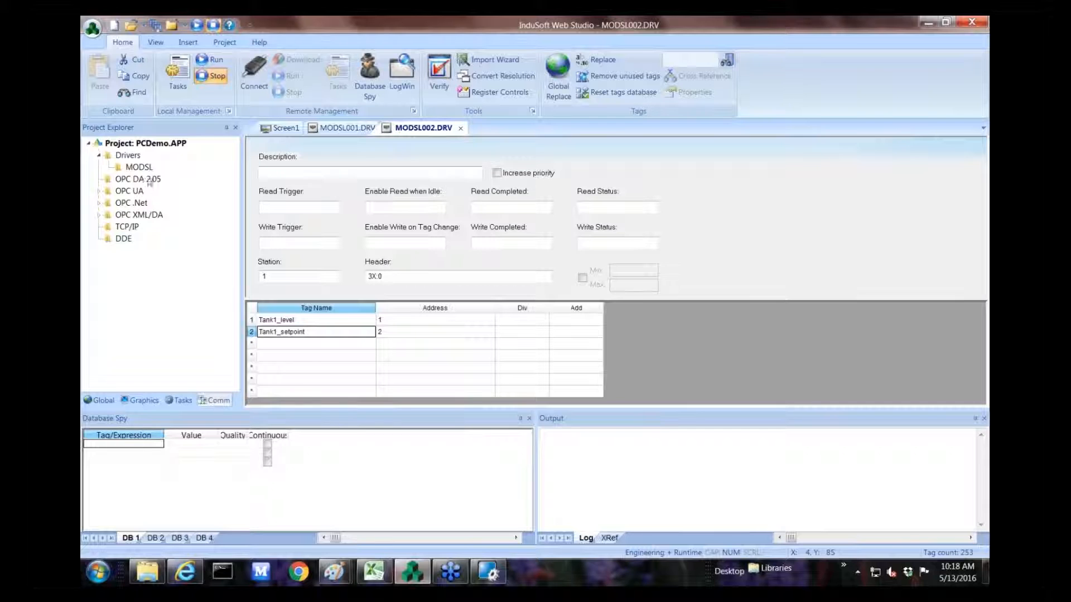
Insert a third Modbus sheet with Station 2, header 3X and first address started.
right_click(138, 167)
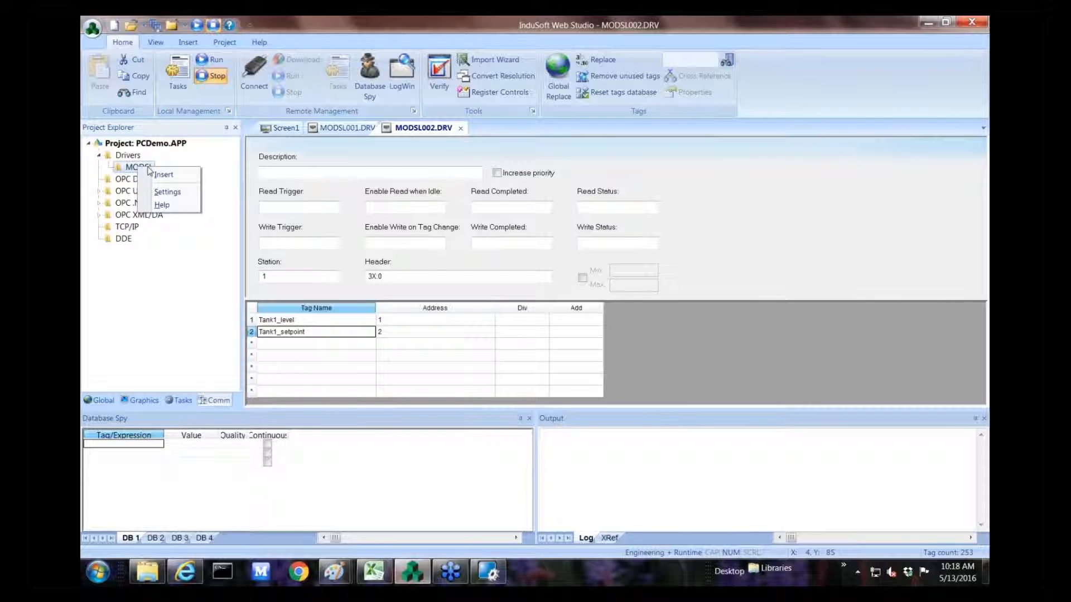
left_click(163, 174)
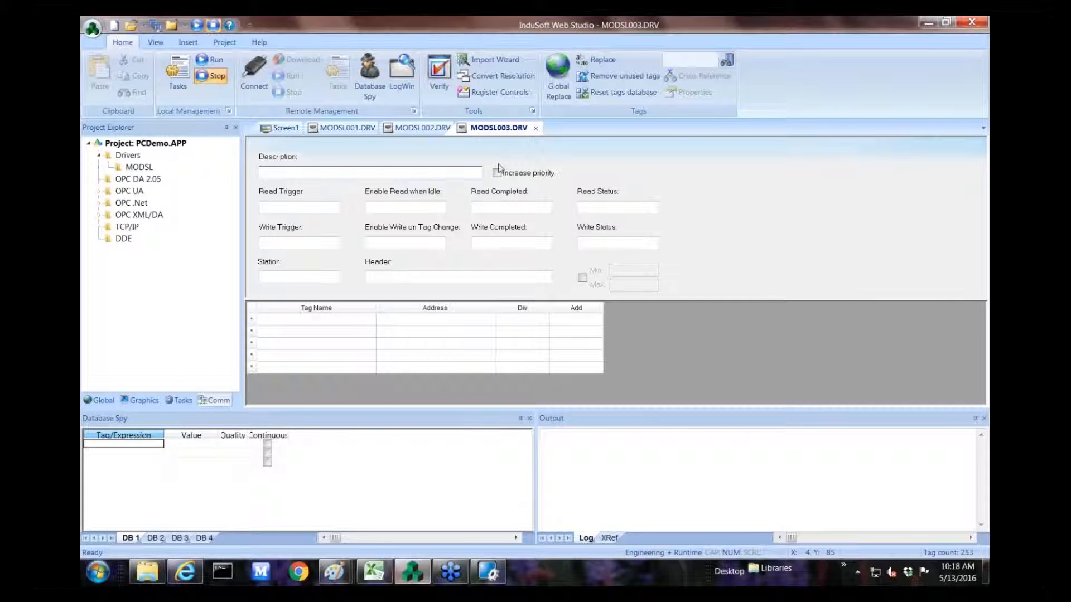
left_click(299, 276)
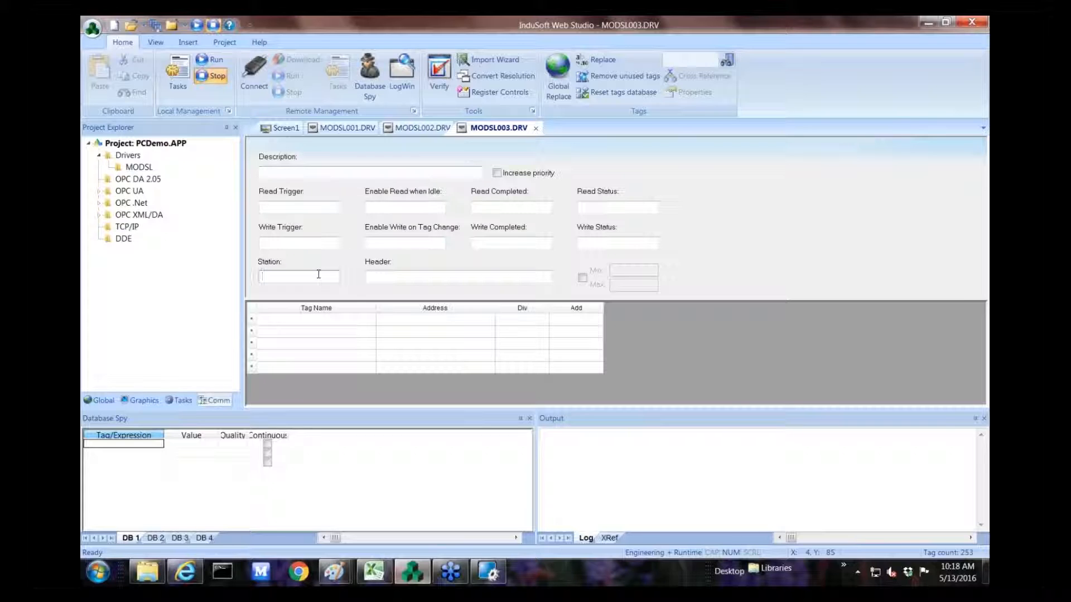
type("2")
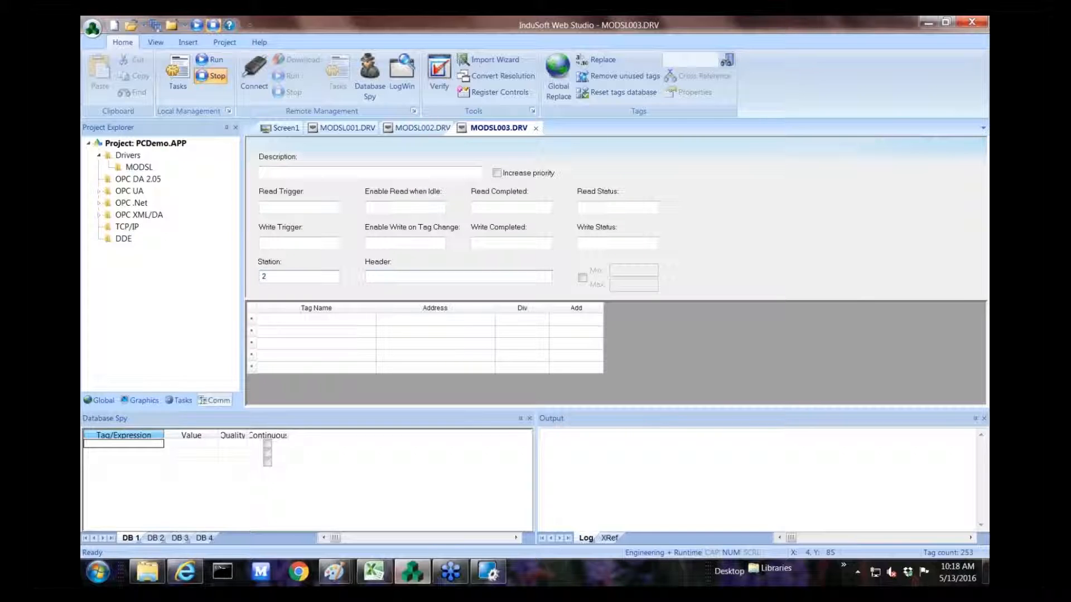
type("3X:0")
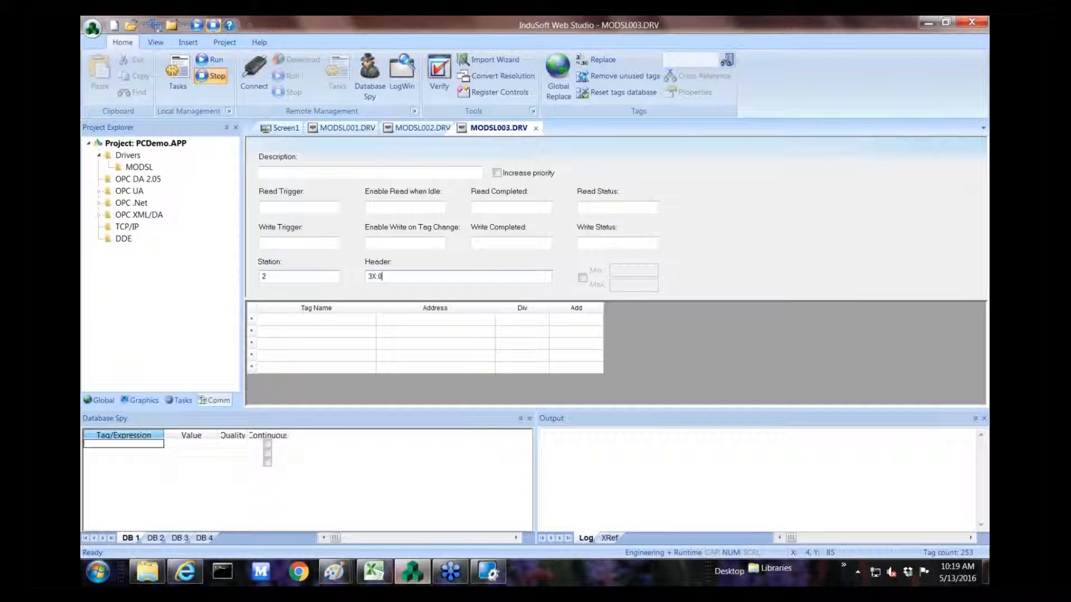
left_click(435, 320)
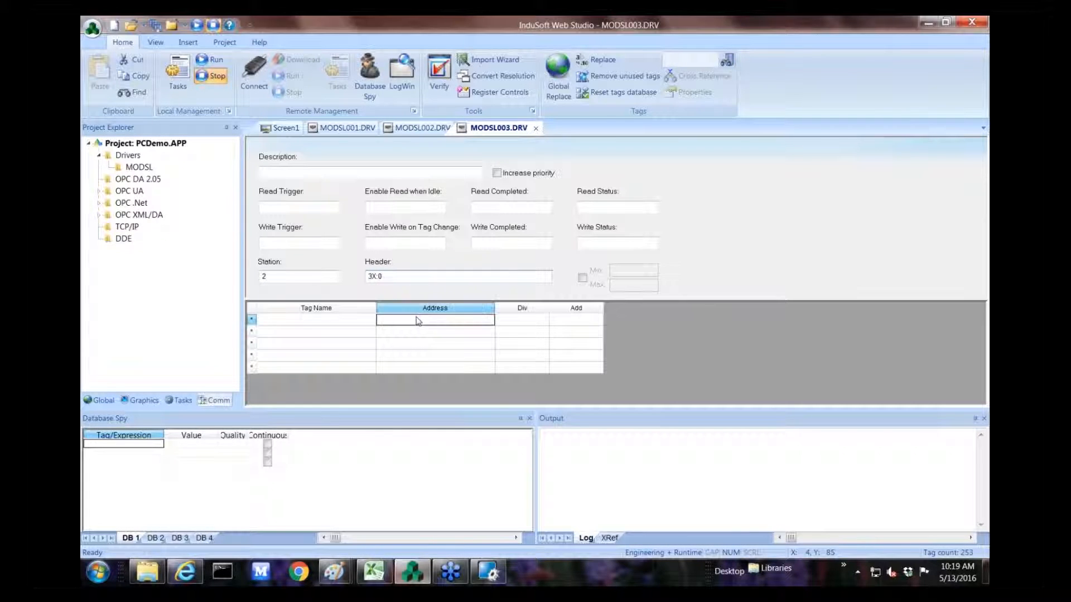
type("1")
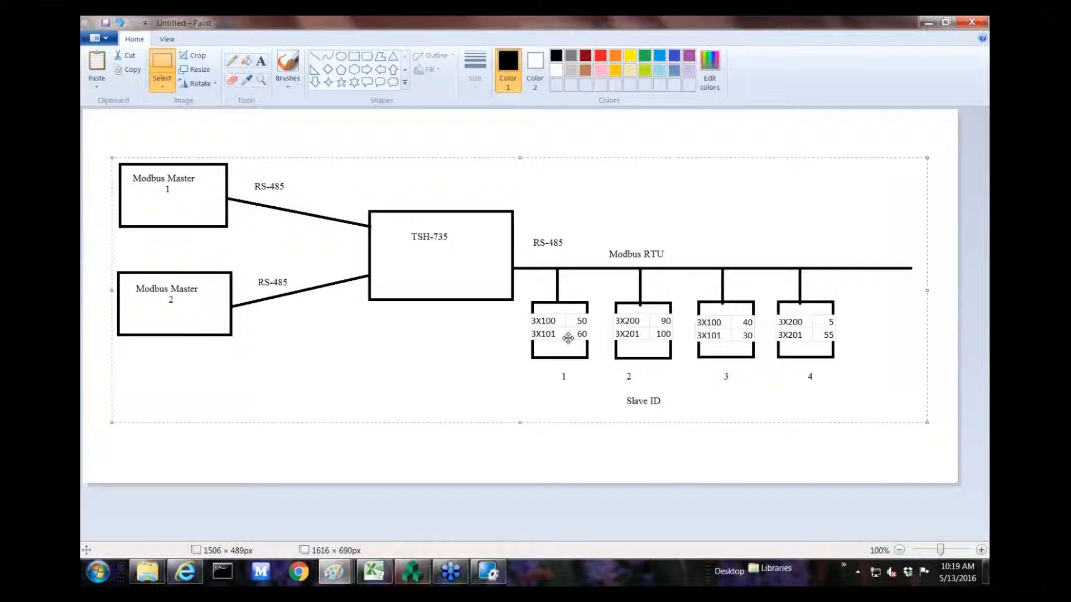
mouse_move(638, 345)
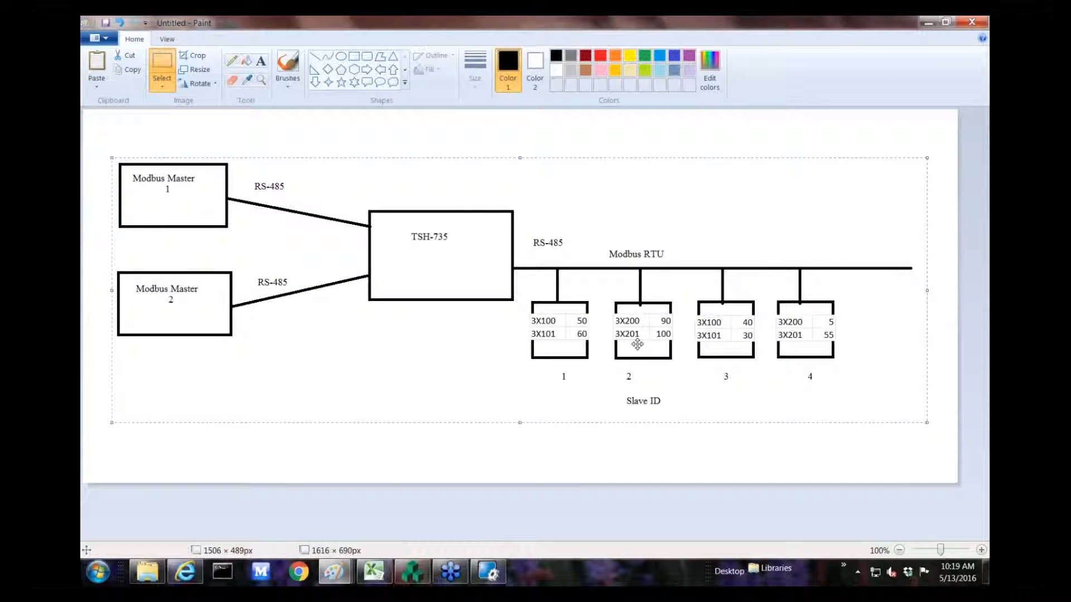
Change Tank1's addresses on MODSL002.DRV to 100 and 101.
key("alt+tab")
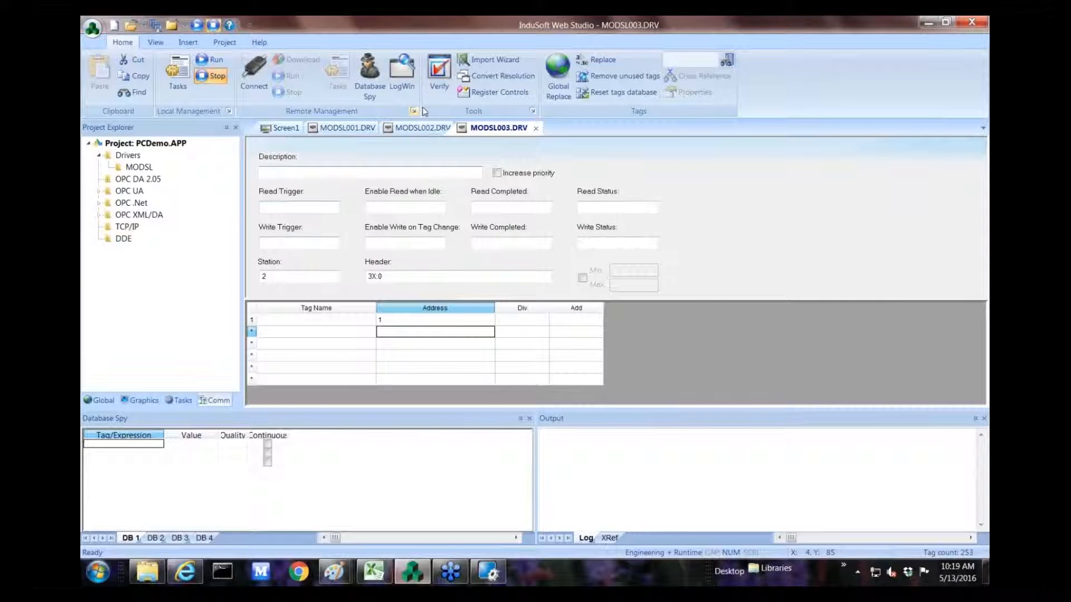
left_click(421, 127)
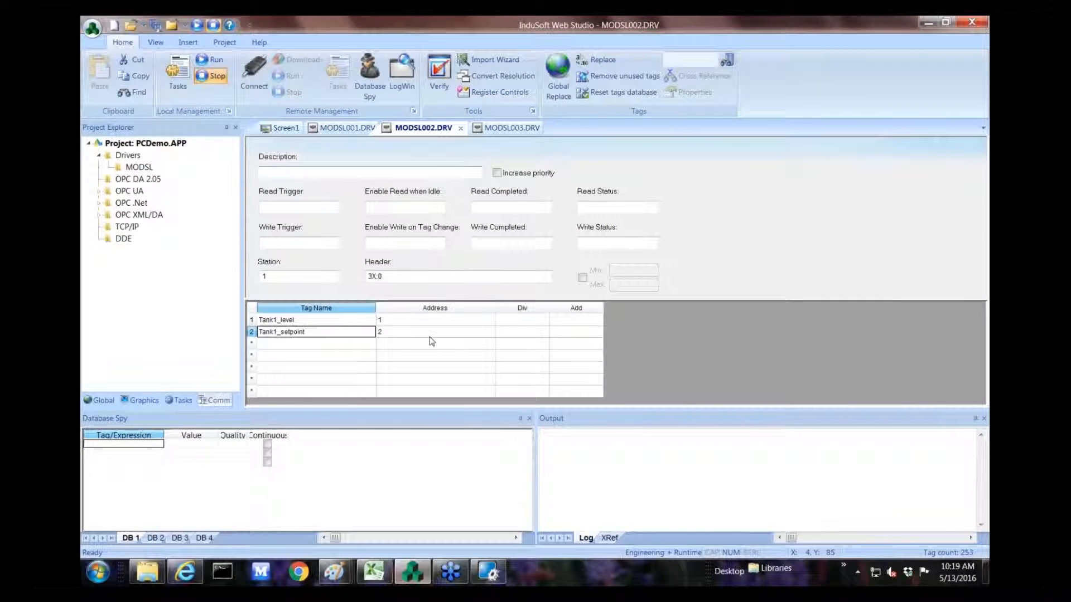
left_click(435, 319)
type("00")
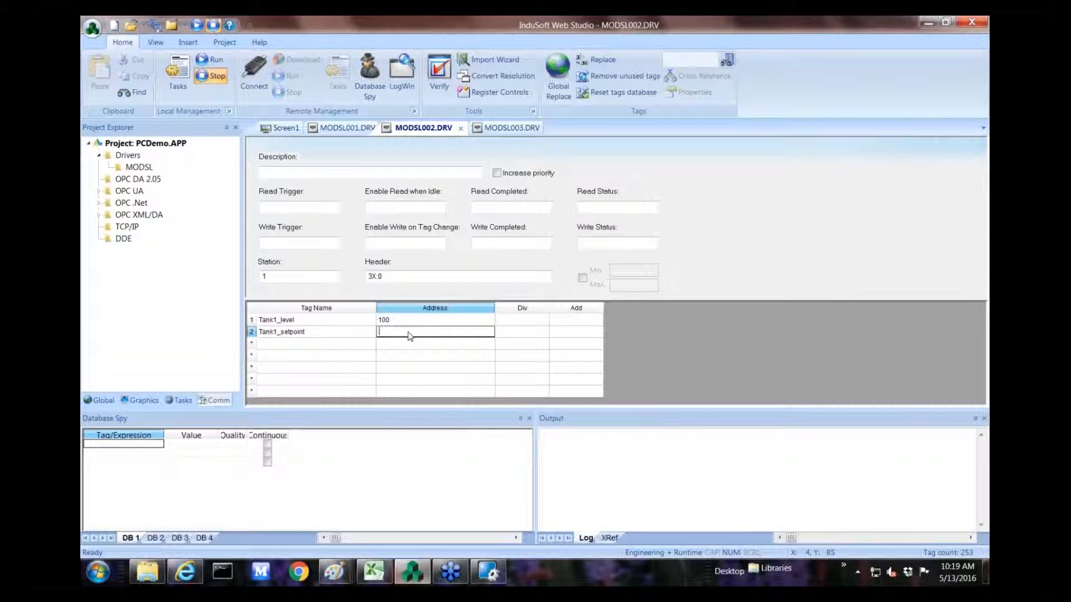
type("101")
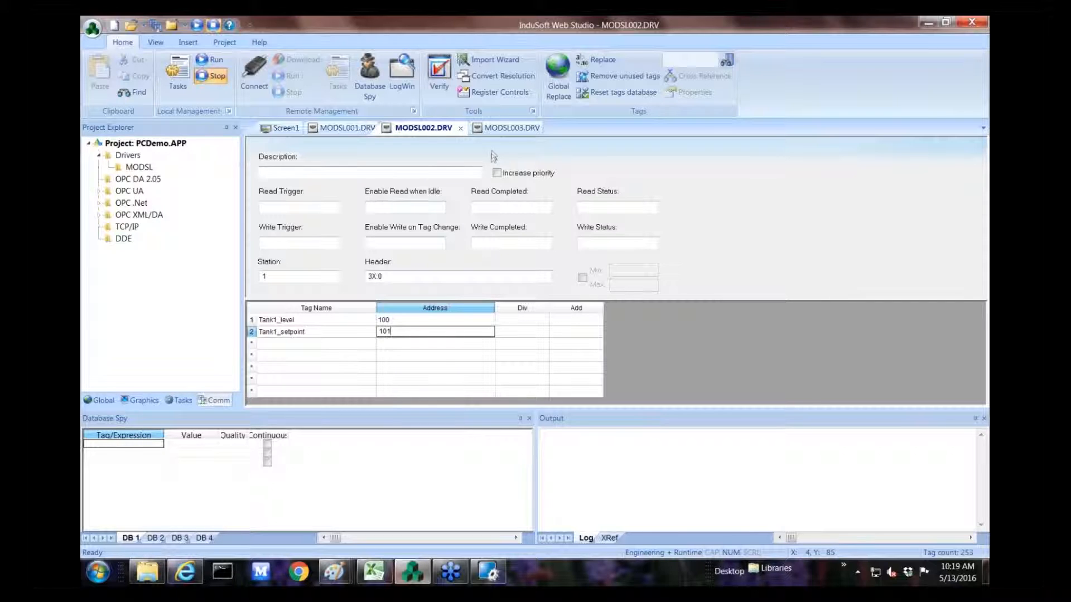
left_click(507, 127)
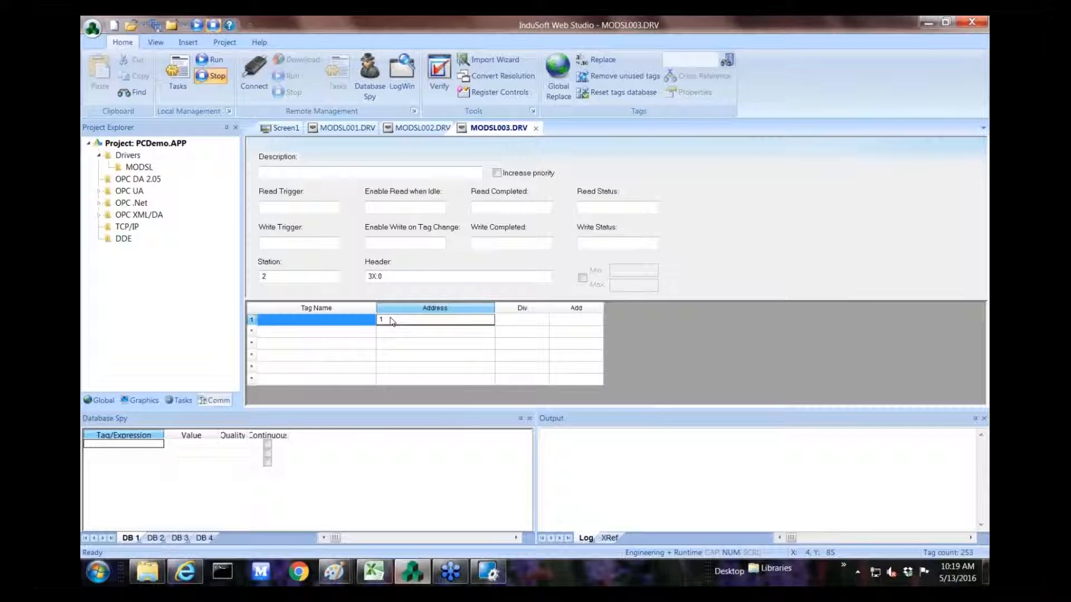
Set addresses 200 and 201 on the third sheet and create integer tag Tank2_level.
type("20")
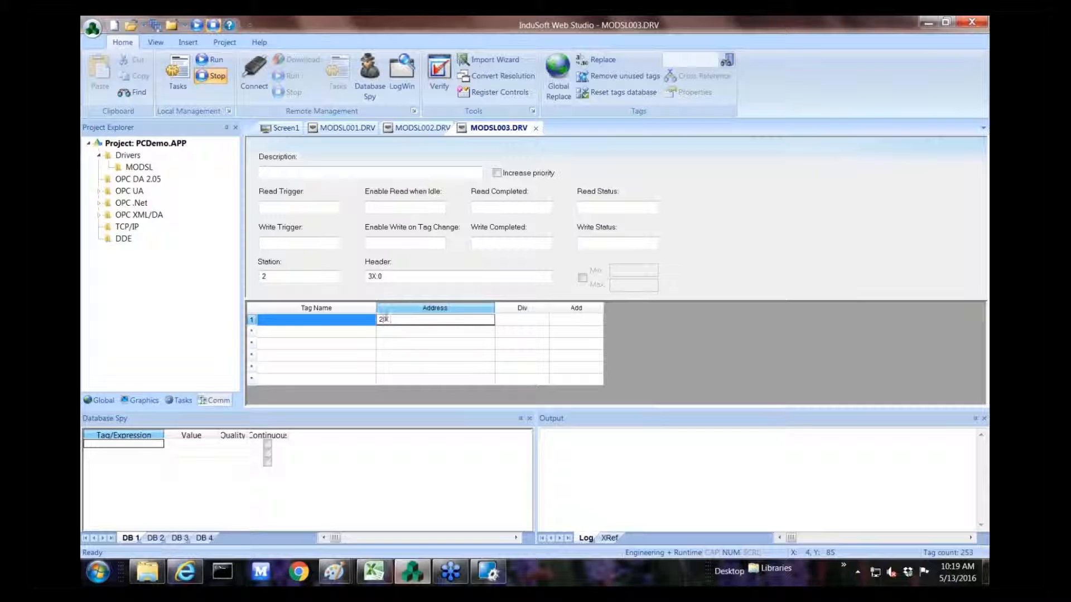
left_click(435, 333)
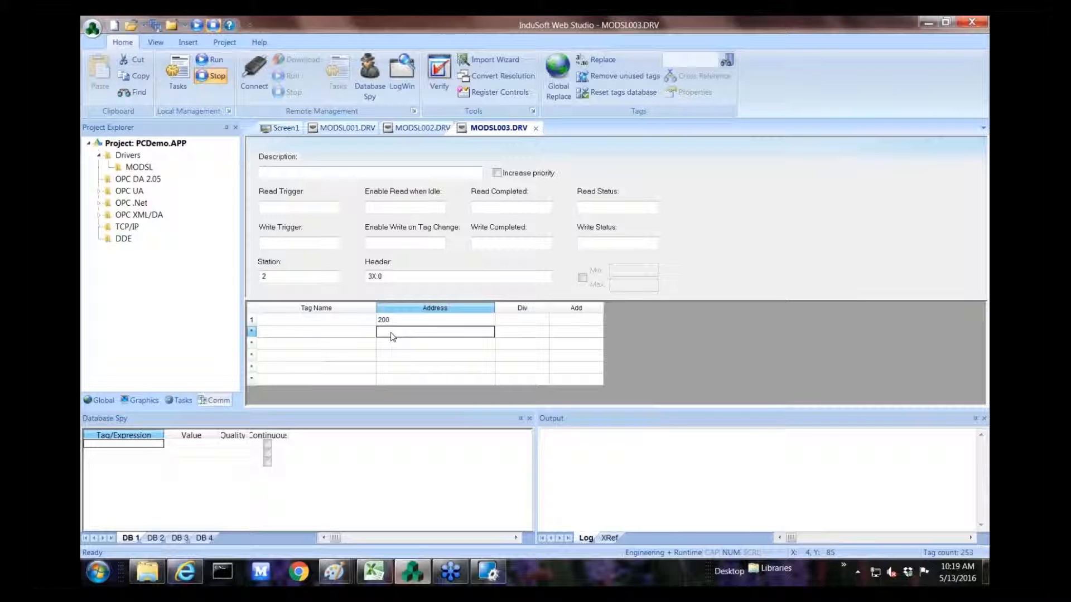
type("201")
left_click(315, 321)
type("Tank2_")
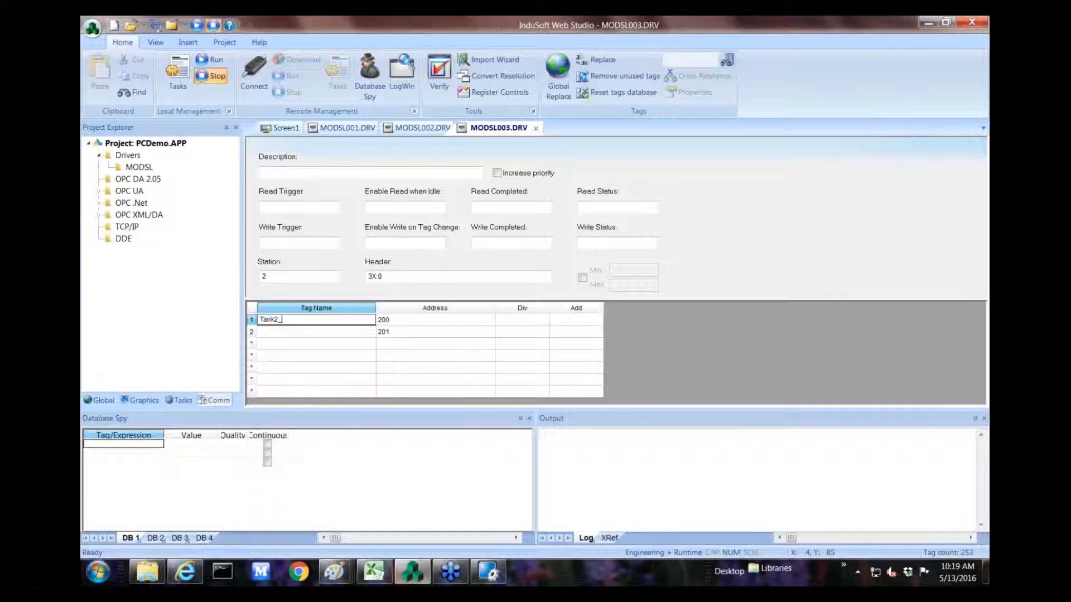
type("level")
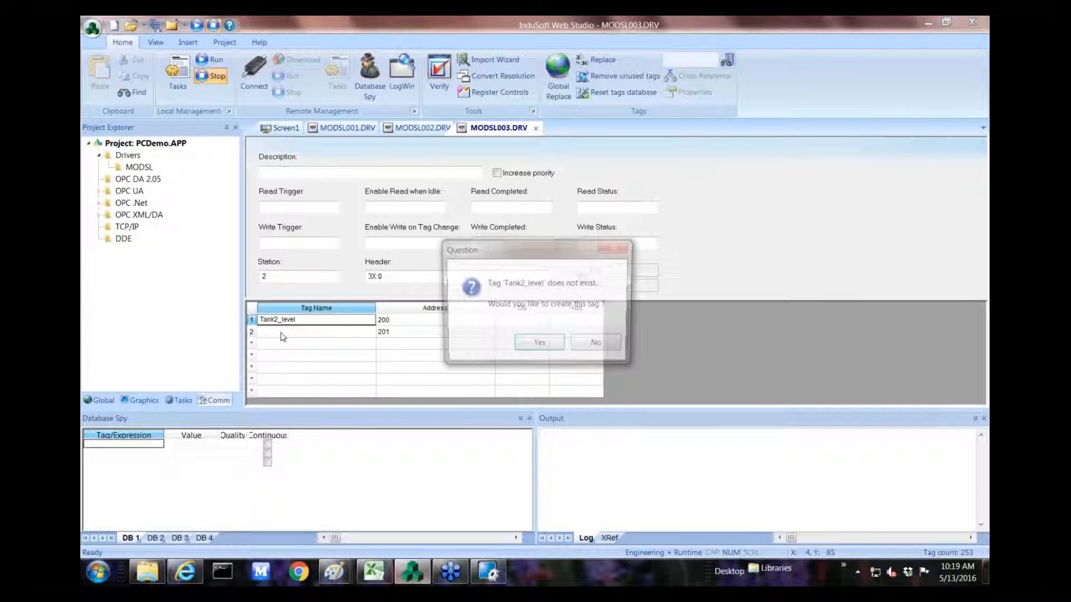
left_click(538, 342)
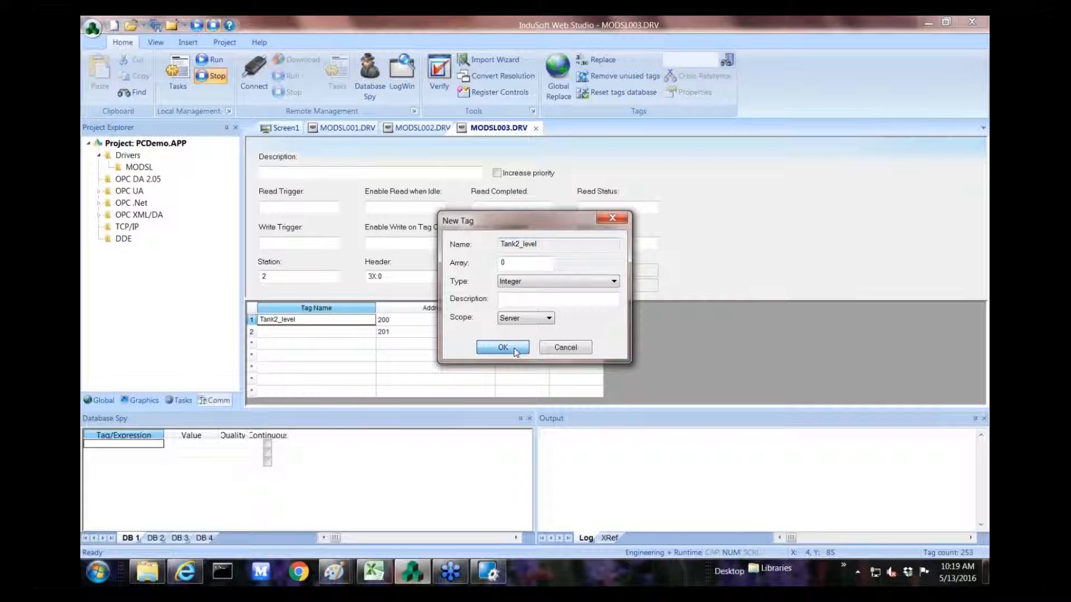
left_click(502, 347)
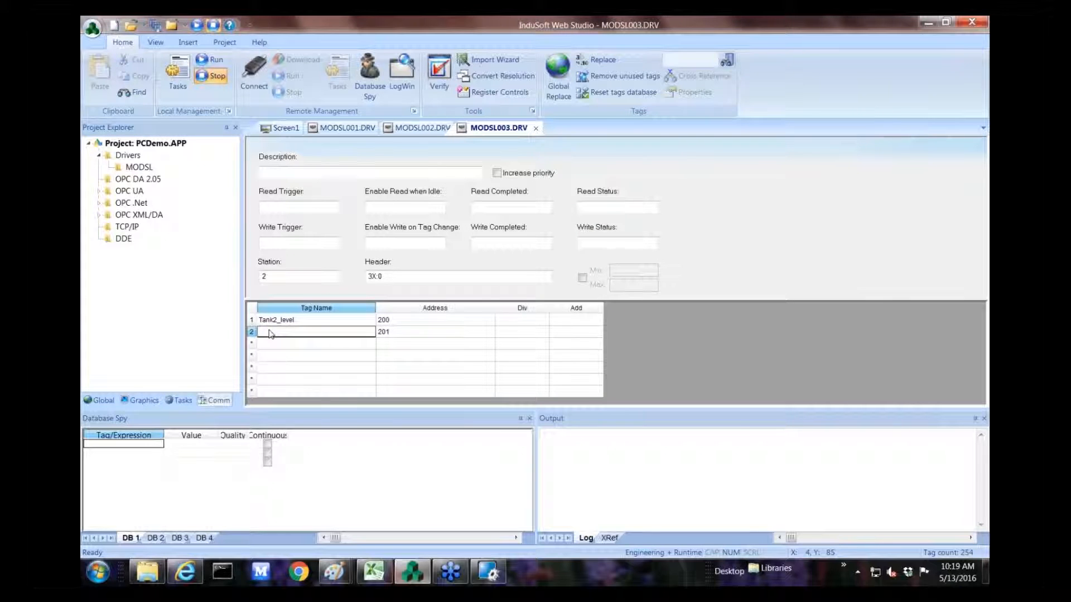
Create integer tag Tank2_setpoint on the second row and return to the tank screen.
type("Tank2_se")
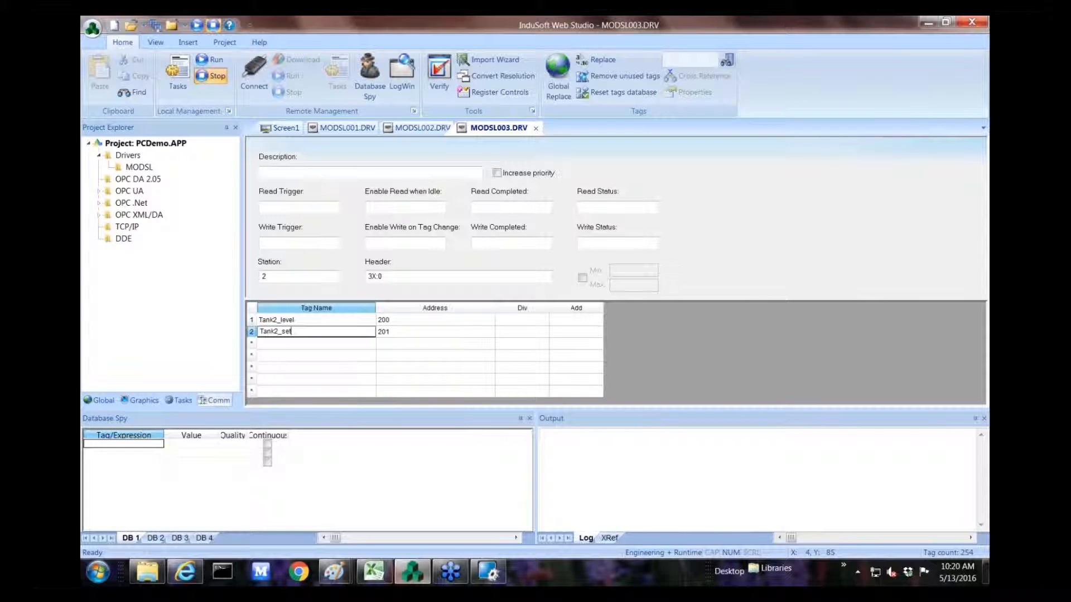
type("tpoint")
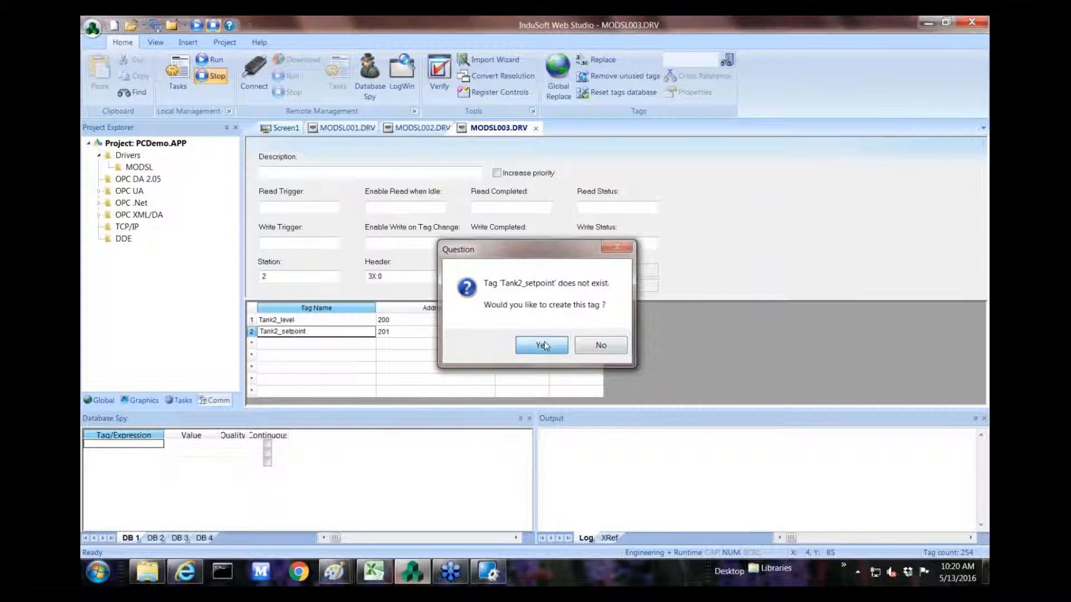
left_click(541, 346)
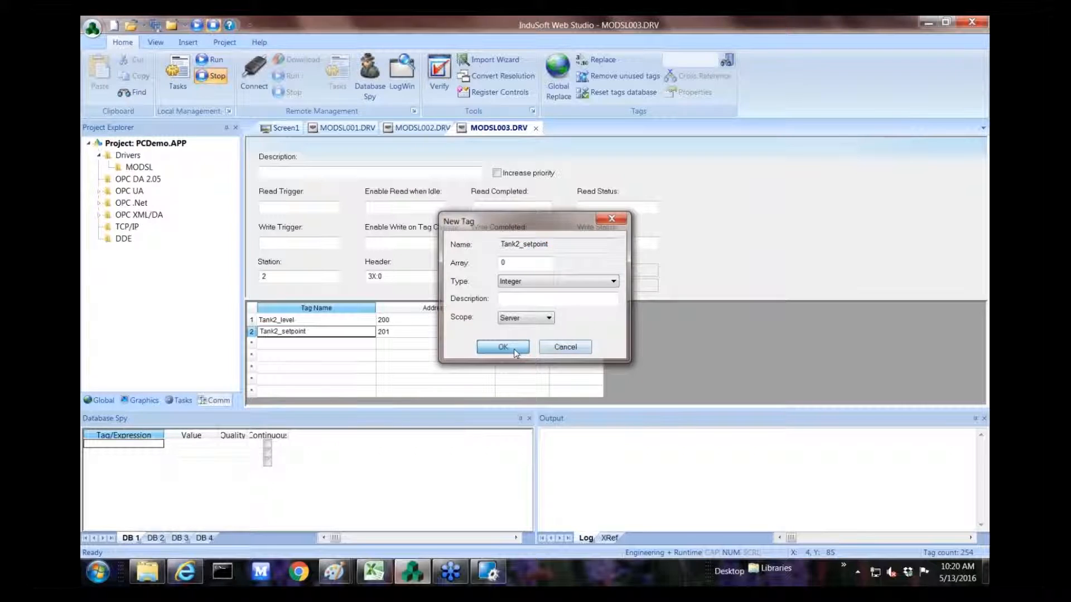
left_click(502, 346)
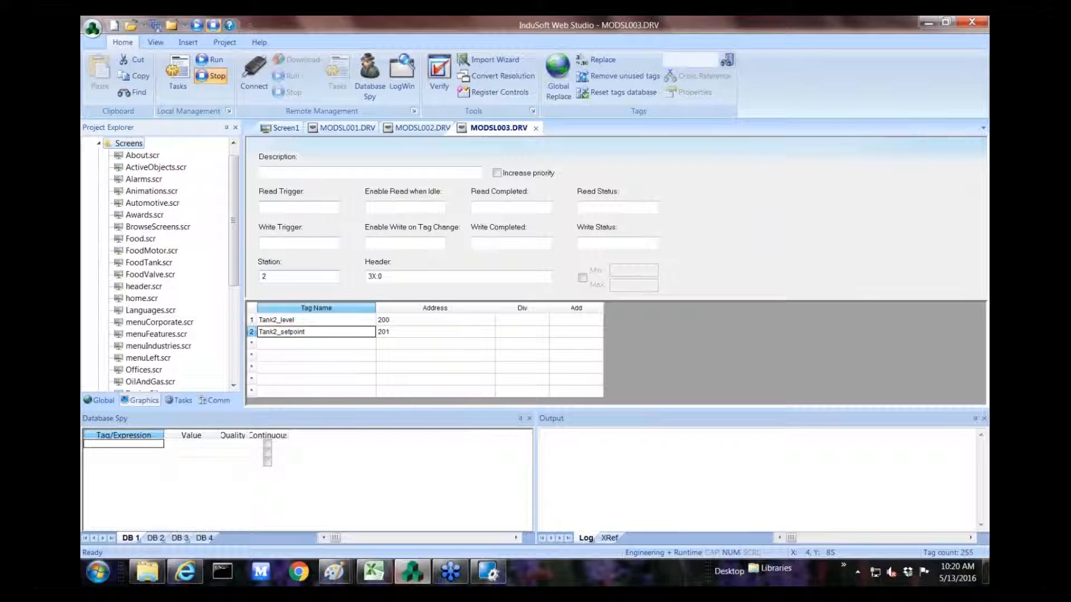
left_click(284, 127)
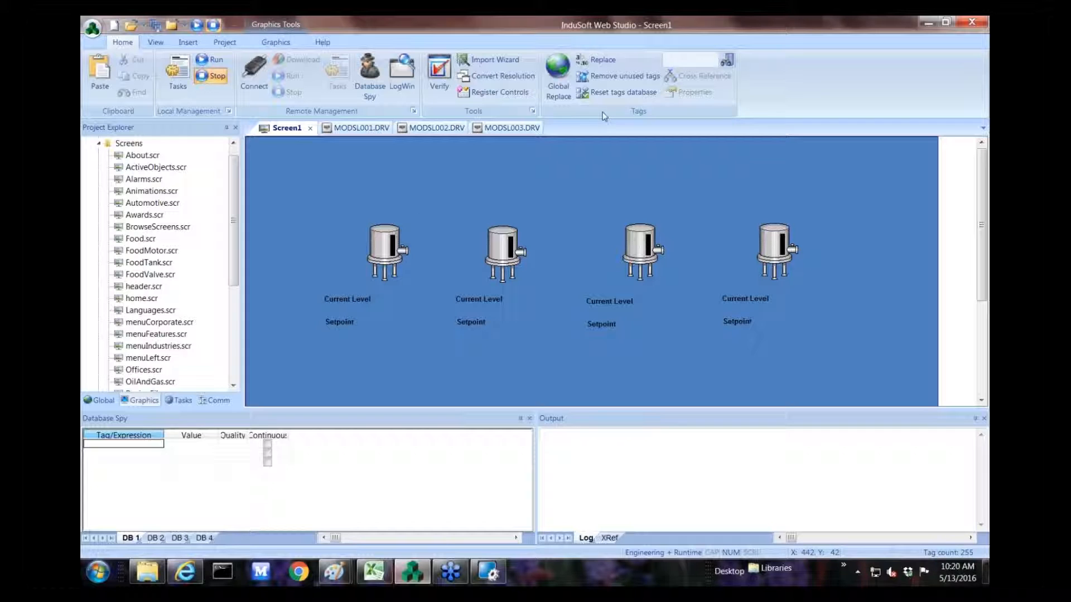
Bind the first tank's Current Level text box to the Tank1_level tag.
left_click(224, 43)
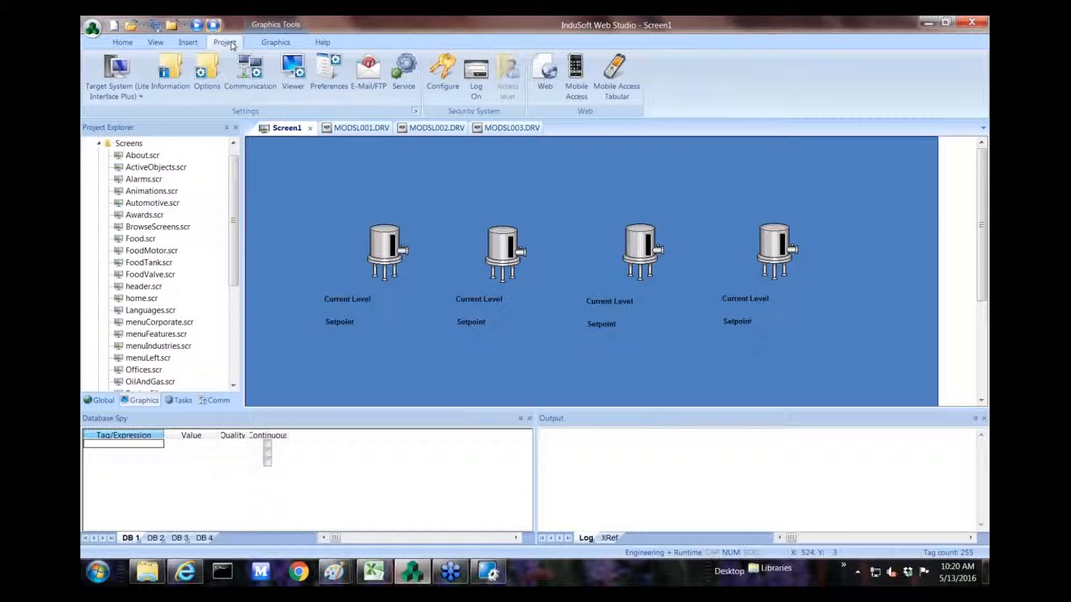
left_click(123, 43)
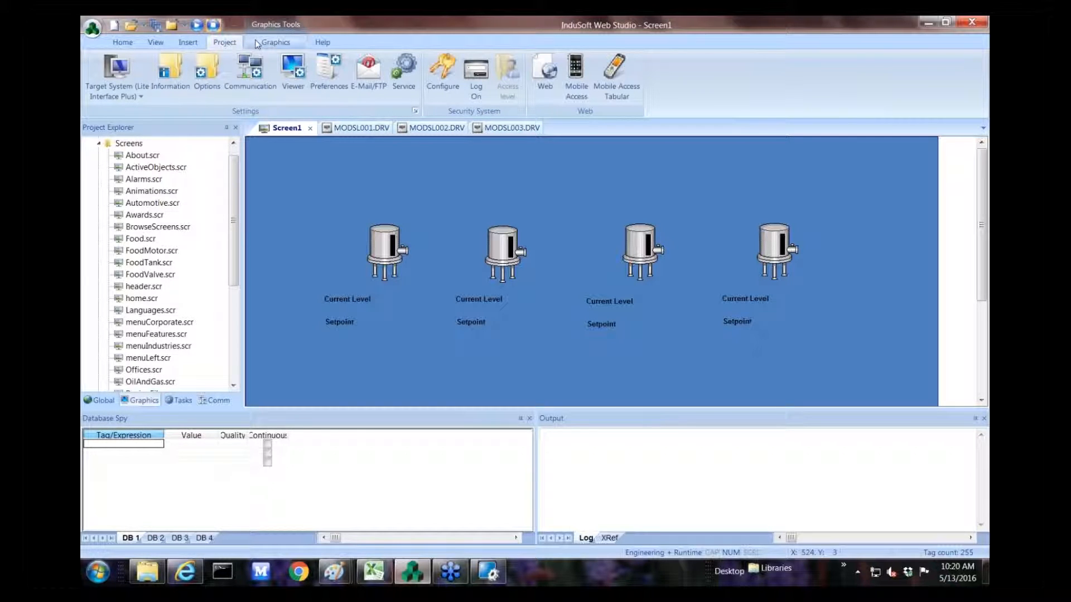
left_click(274, 42)
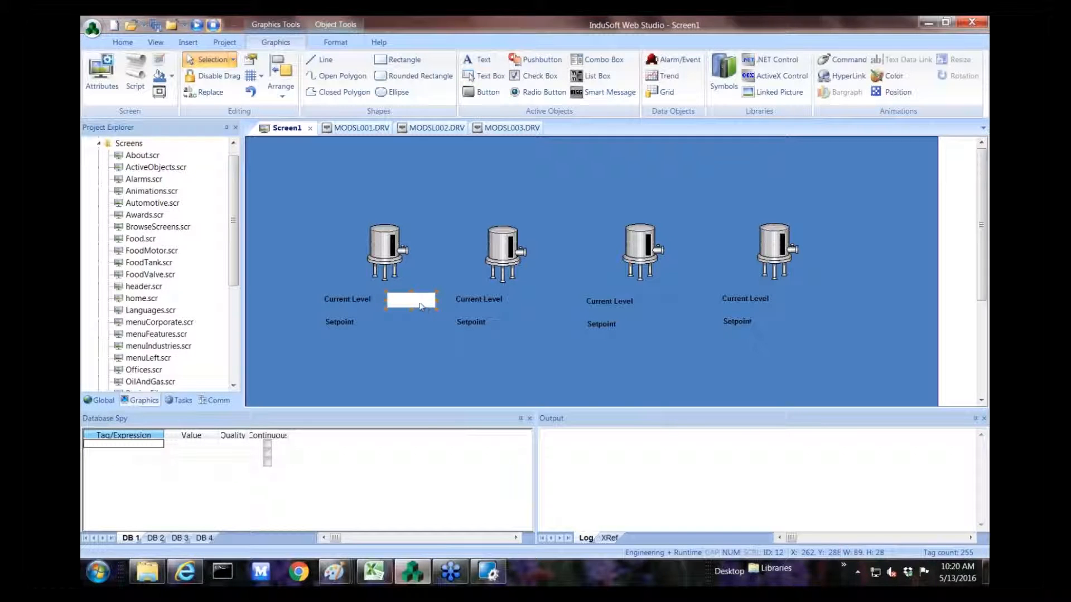
double_click(411, 298)
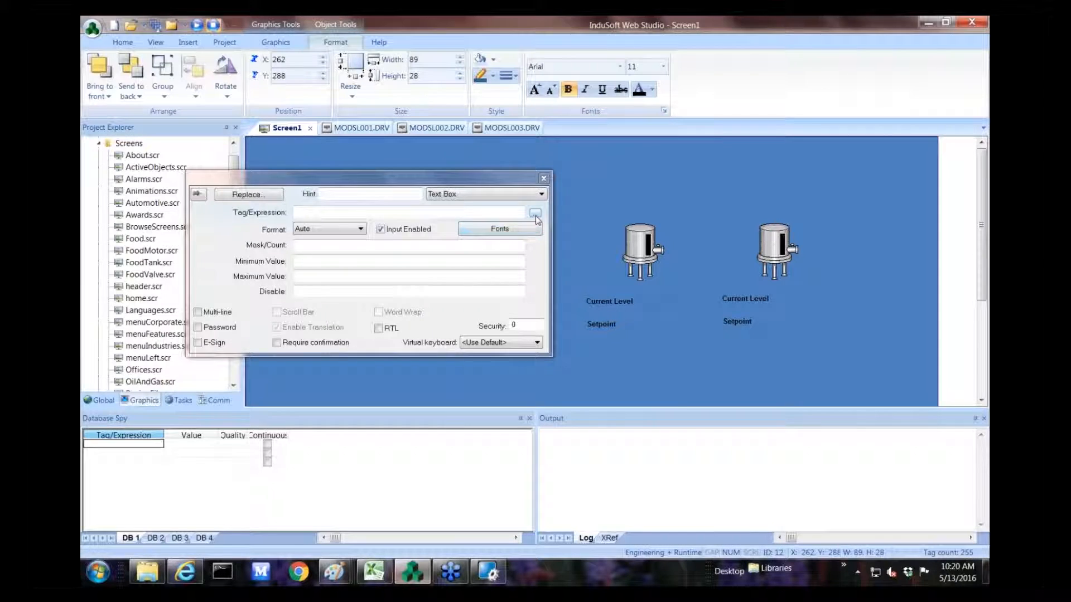
left_click(535, 213)
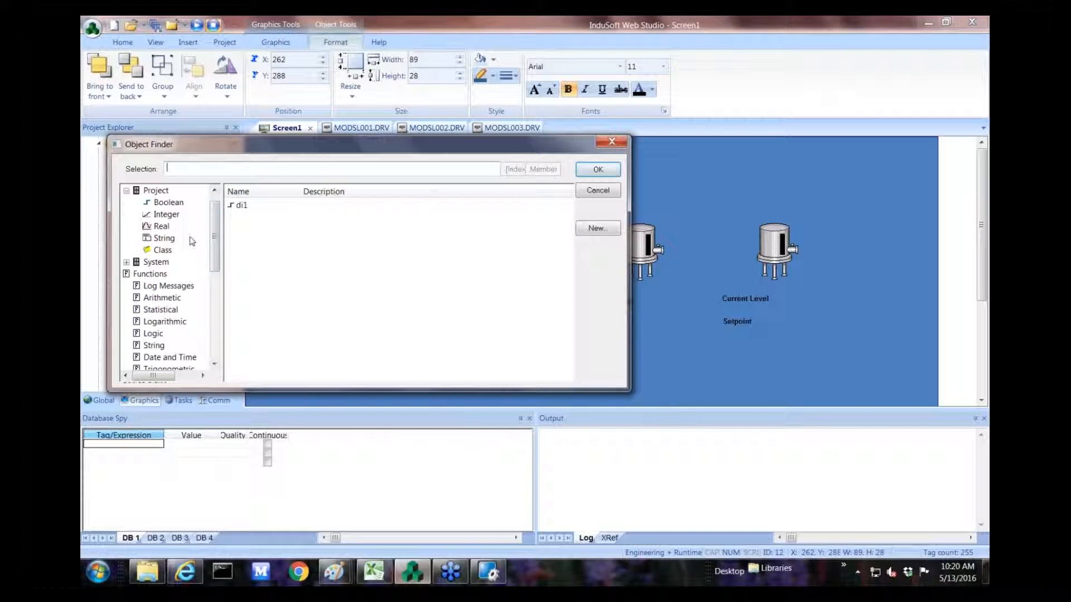
left_click(165, 214)
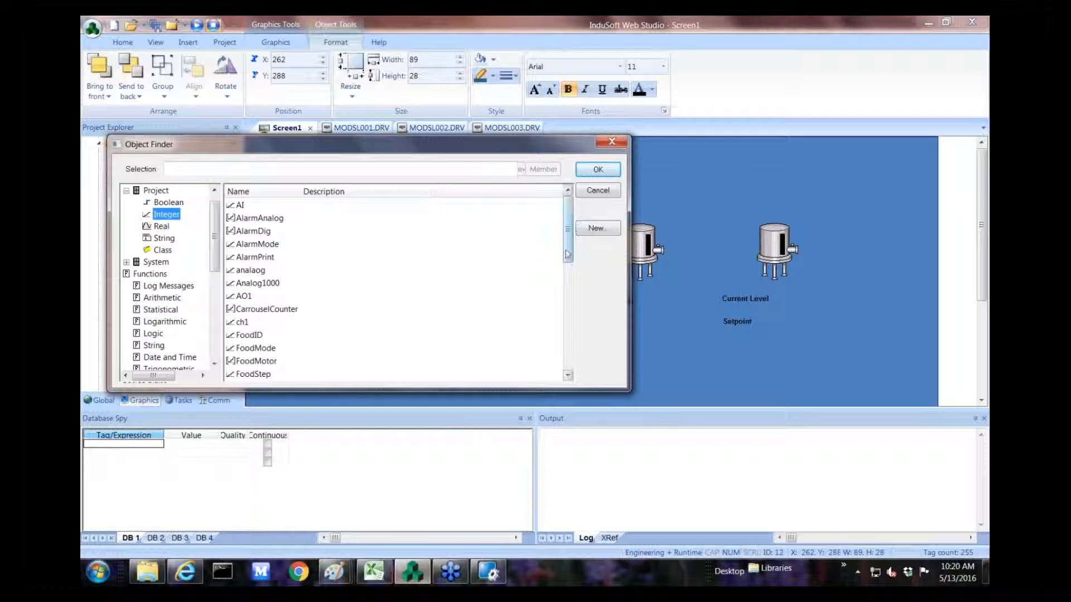
scroll("down", 3)
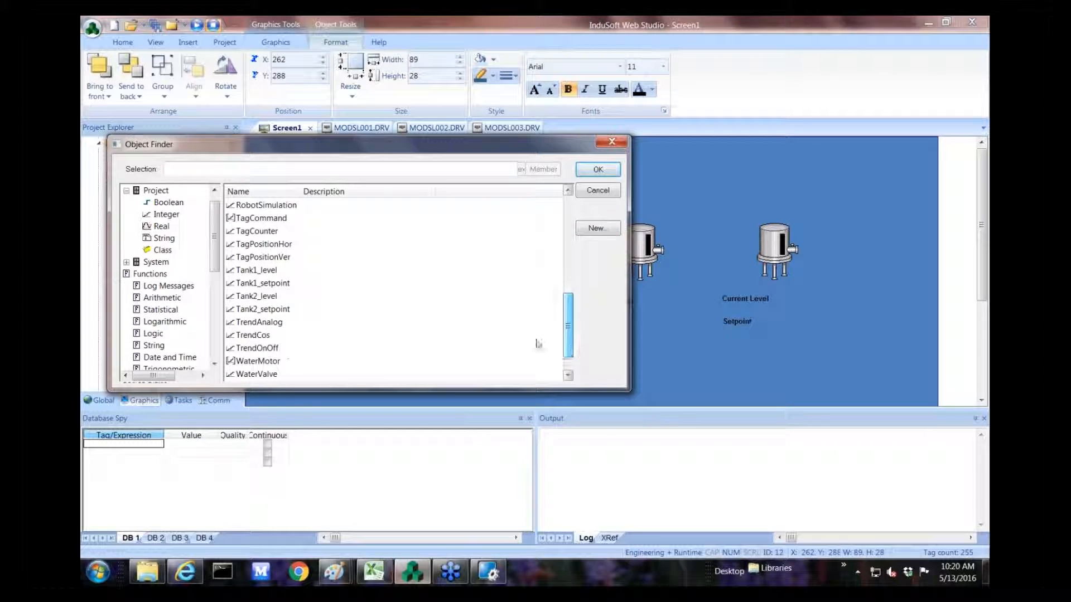
left_click(260, 270)
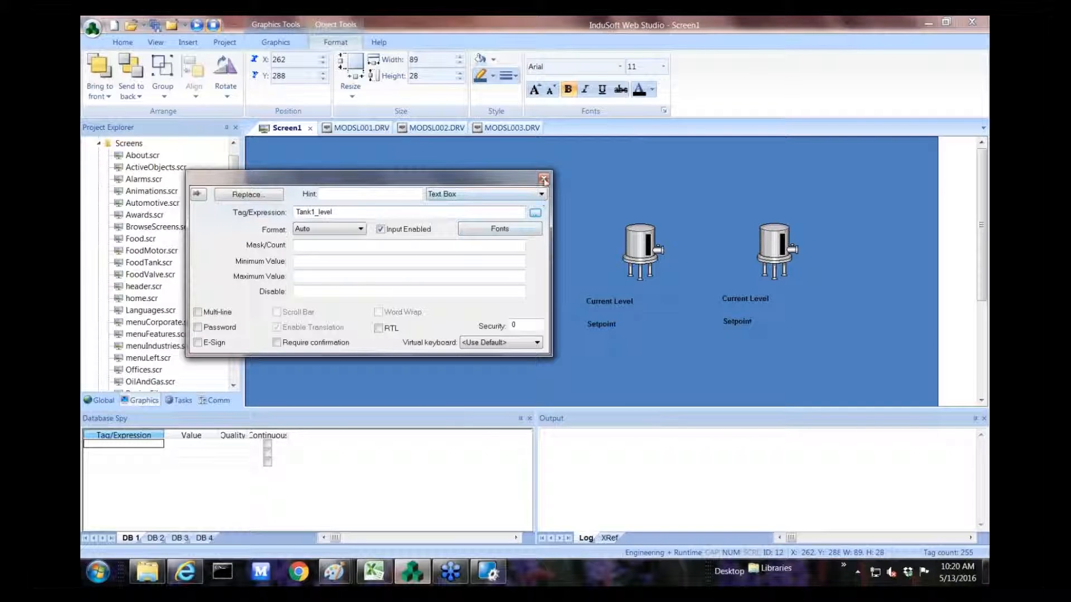
left_click(543, 178)
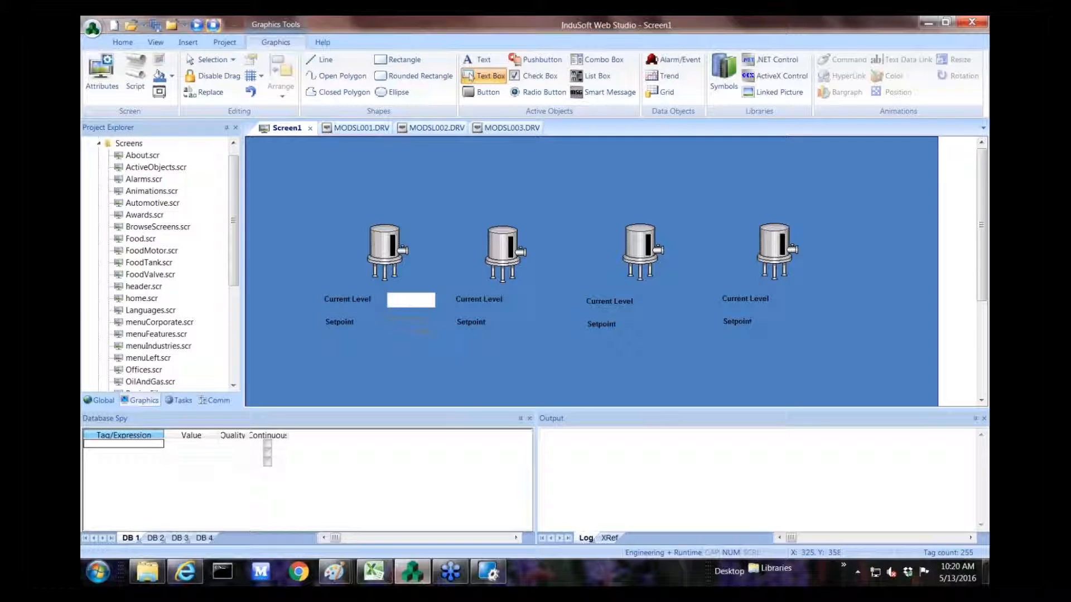
Place a Setpoint text box under tank 1 bound to Tank1_setpoint.
left_click(411, 326)
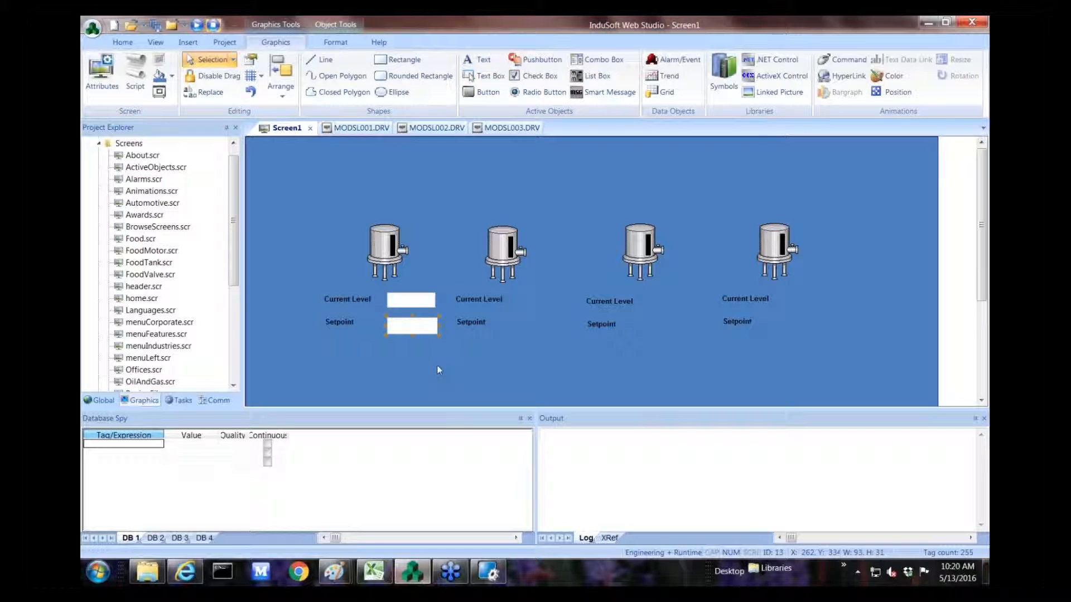
double_click(412, 326)
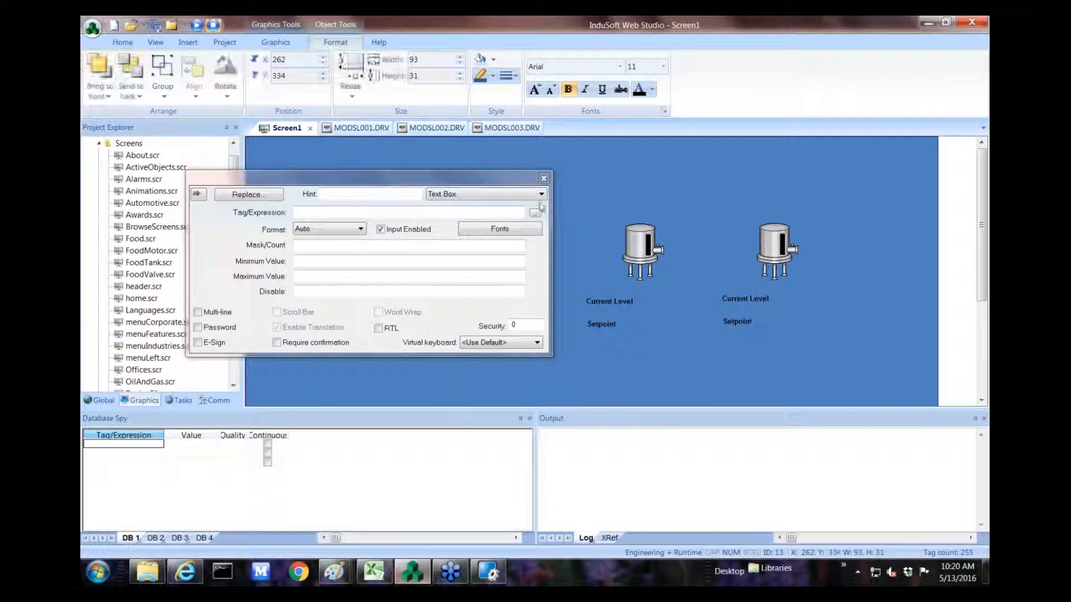
left_click(535, 210)
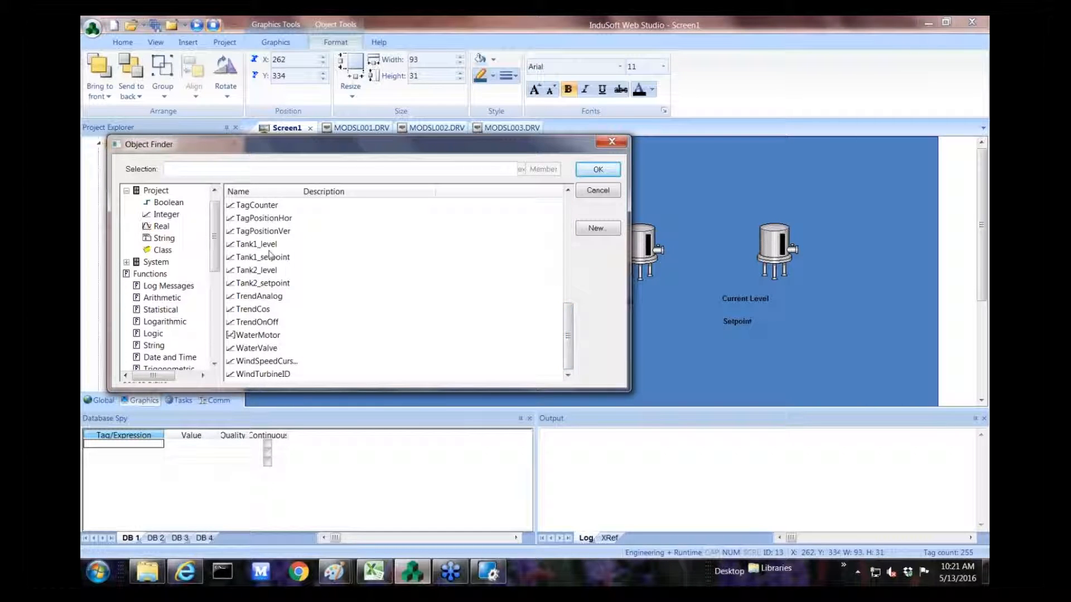
left_click(262, 257)
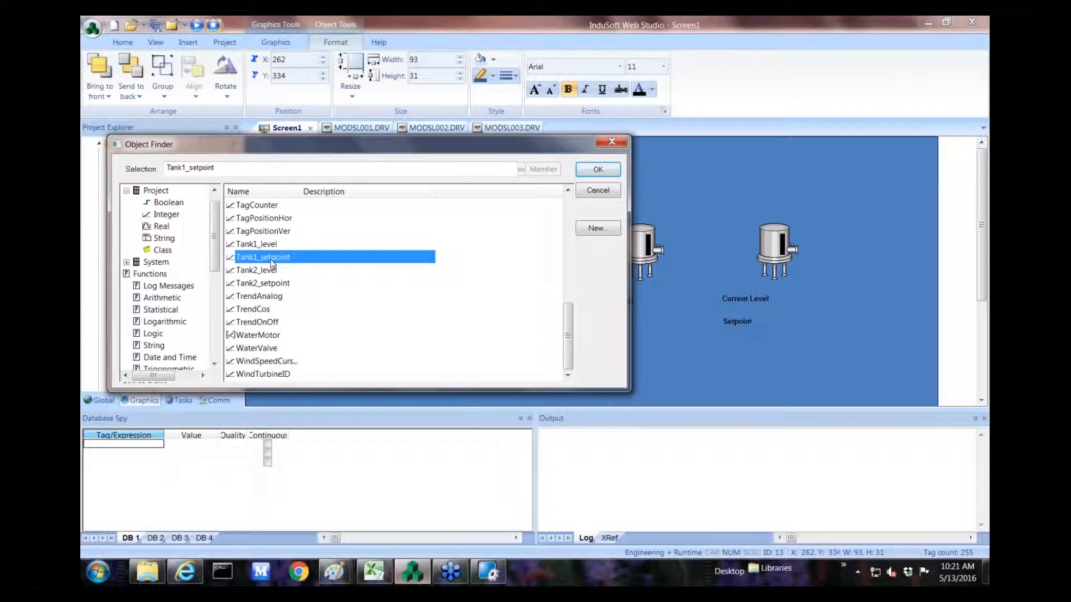
left_click(597, 169)
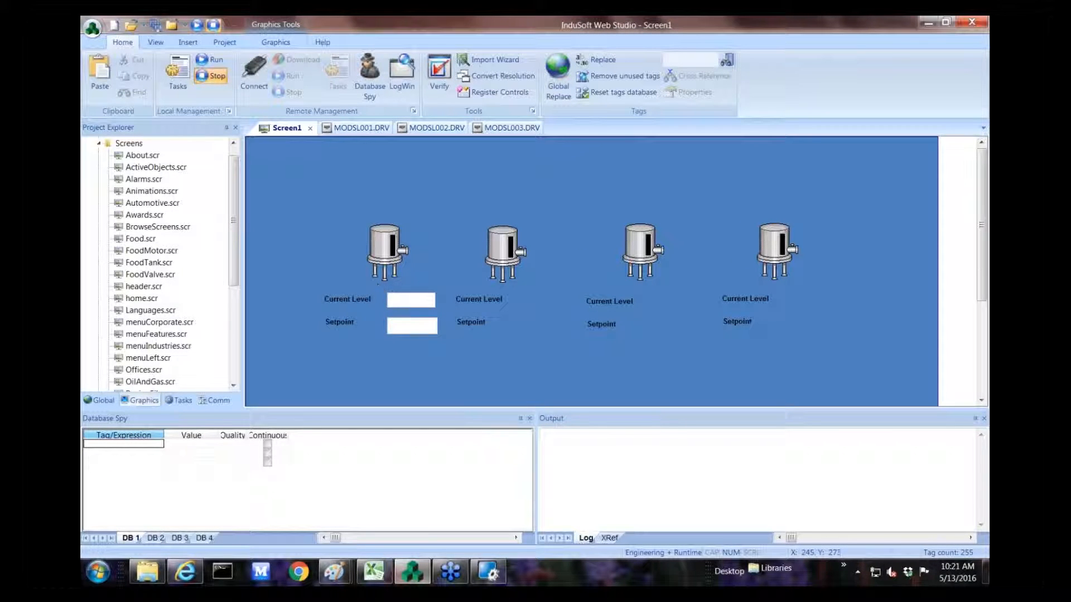
mouse_move(441, 337)
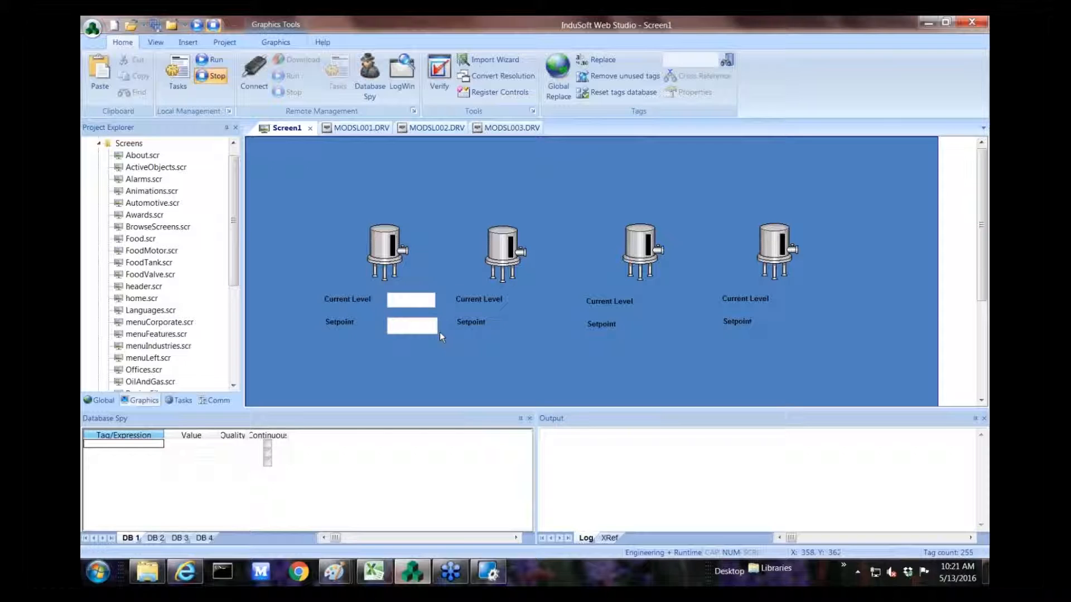
Copy tank 1's boxes under tank 2 and rebind the level box to Tank2_level.
left_click(411, 326)
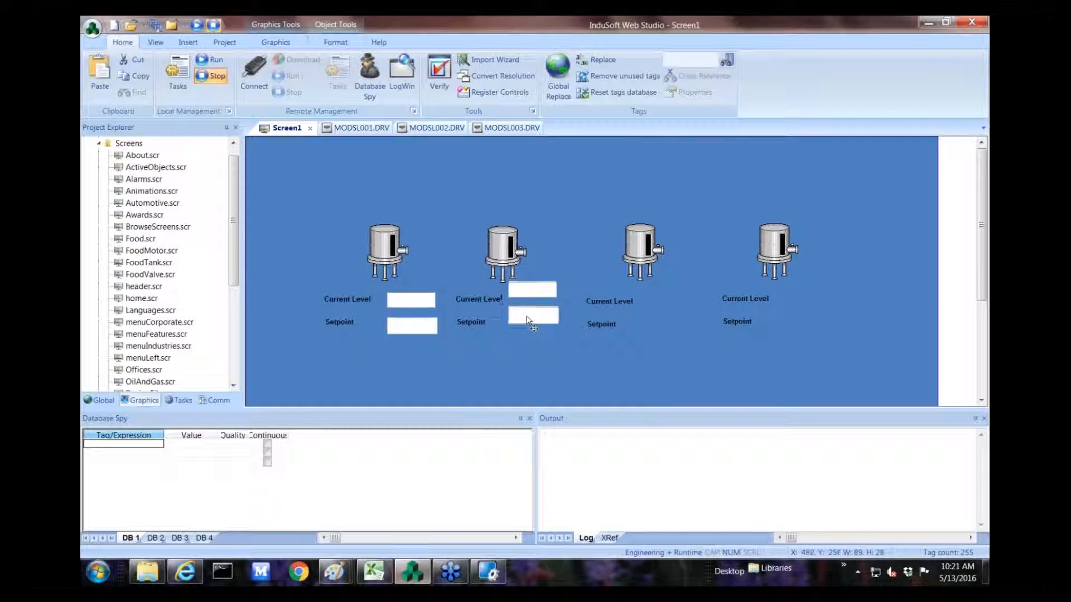
left_click(534, 324)
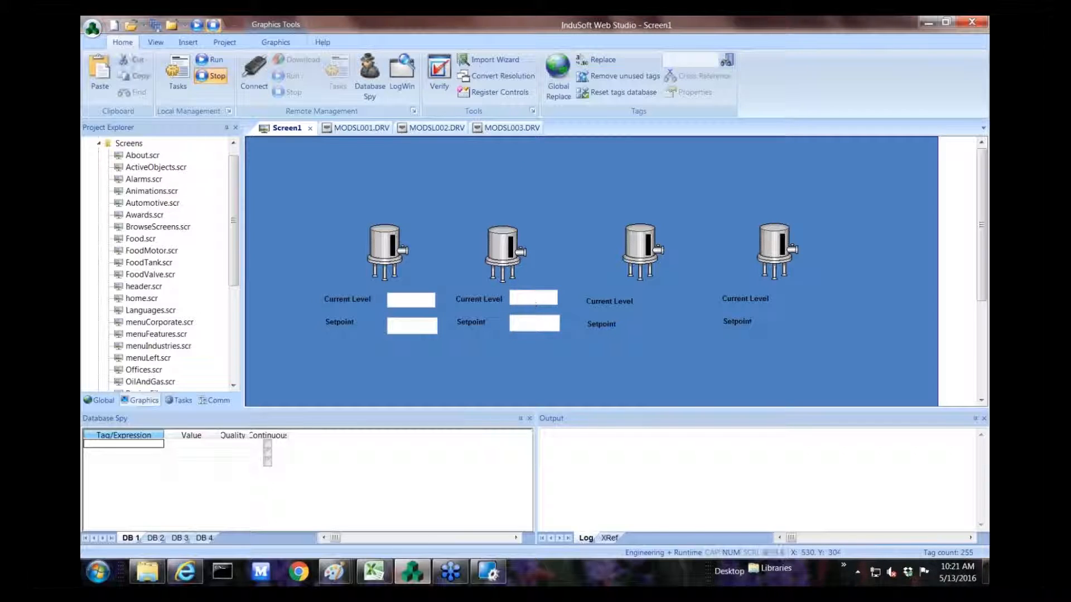
double_click(411, 299)
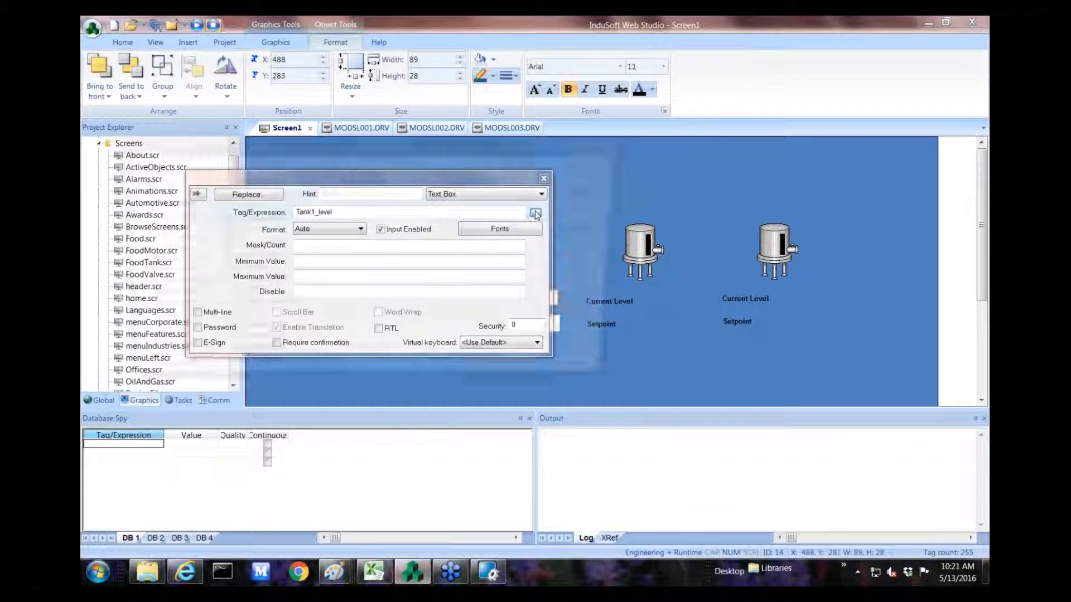
left_click(536, 213)
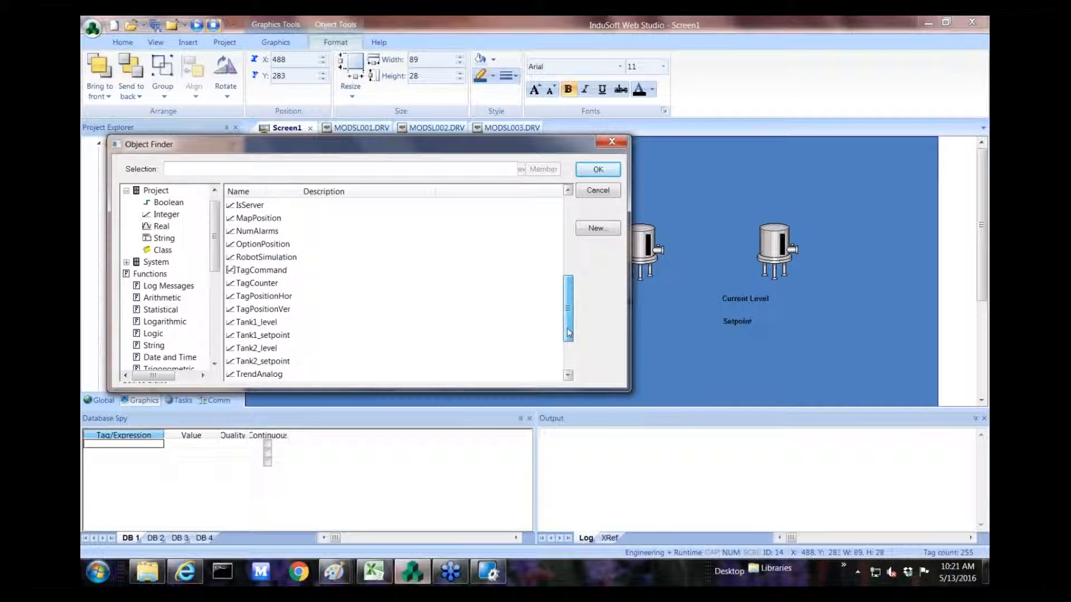
scroll("down", 3)
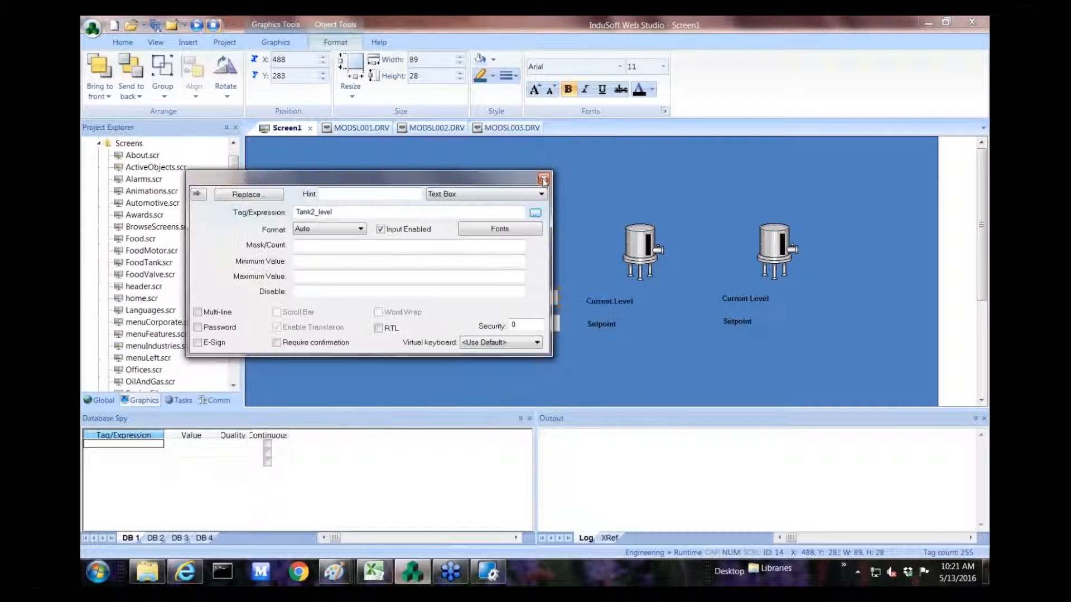
left_click(542, 176)
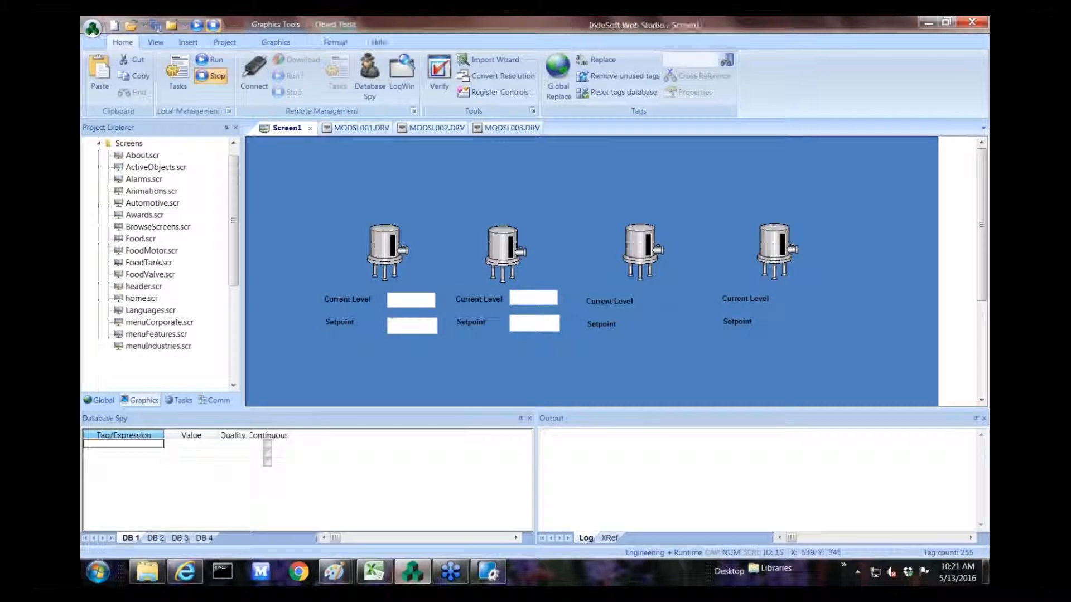
Rebind the second tank's Setpoint box to Tank2_setpoint.
double_click(411, 324)
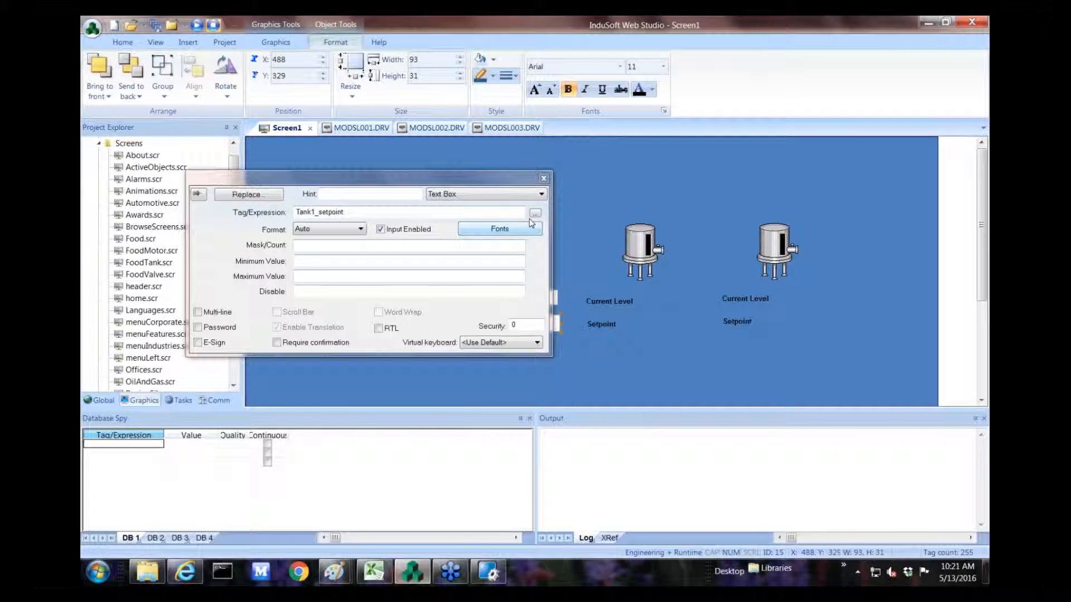
left_click(536, 213)
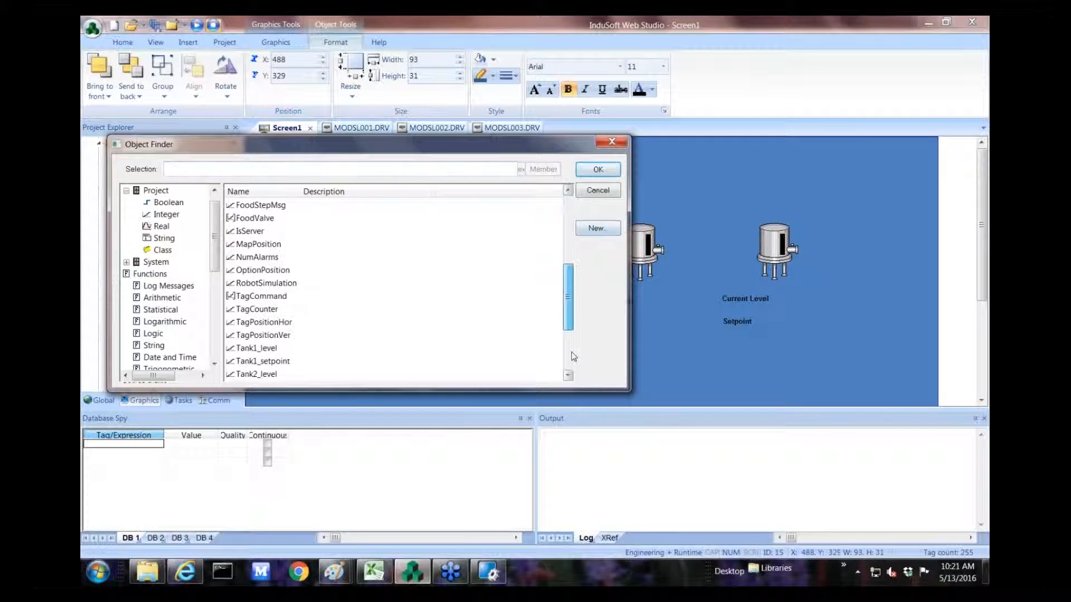
scroll("down", 3)
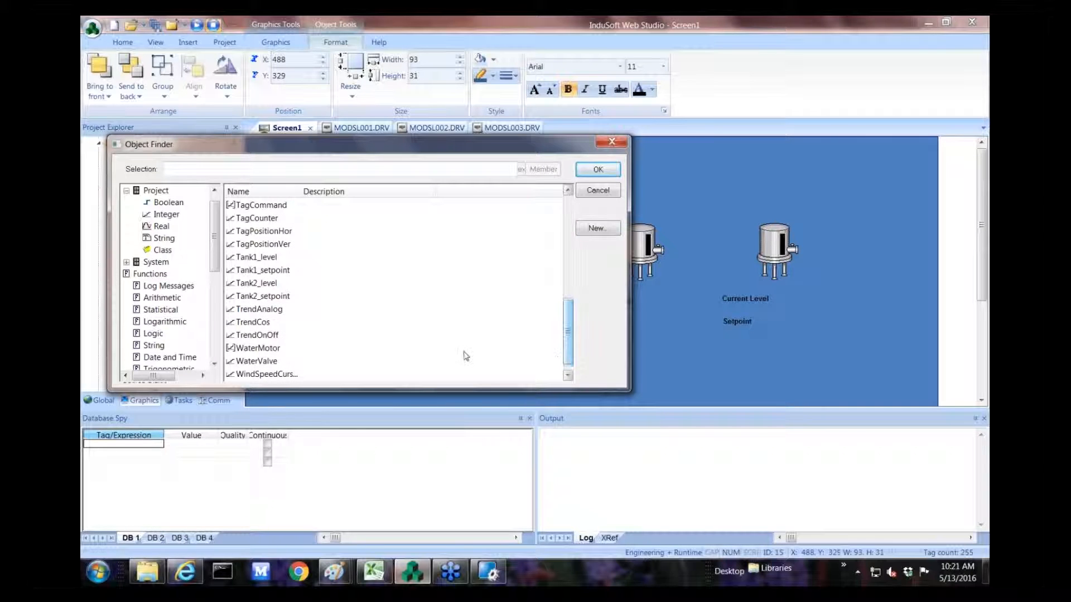
left_click(263, 297)
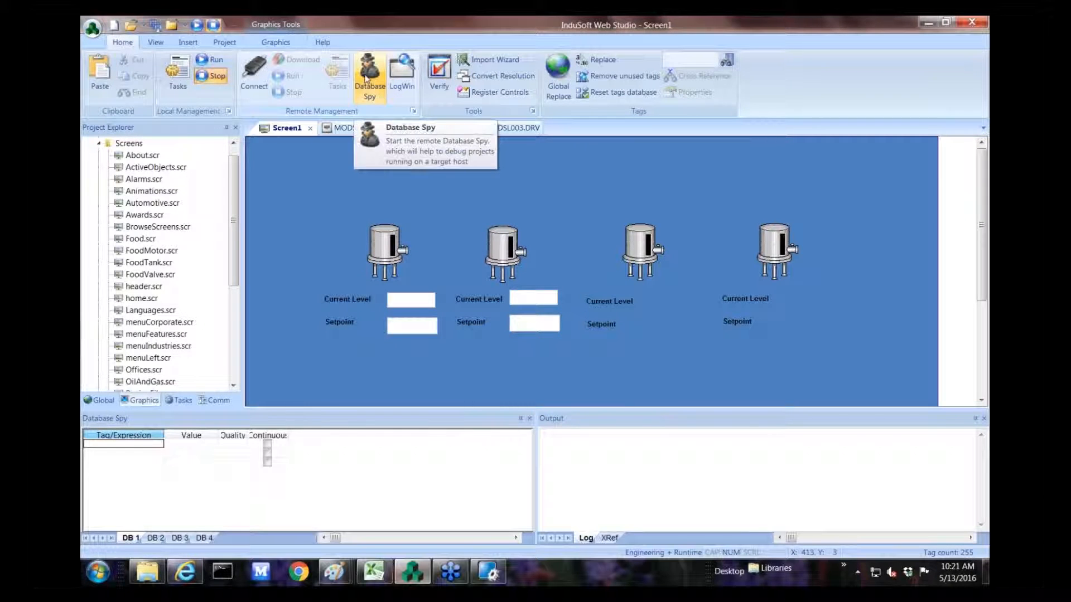
Pick the horizontal slider07 from the Sliders symbol library and place it under tank 1.
left_click(274, 43)
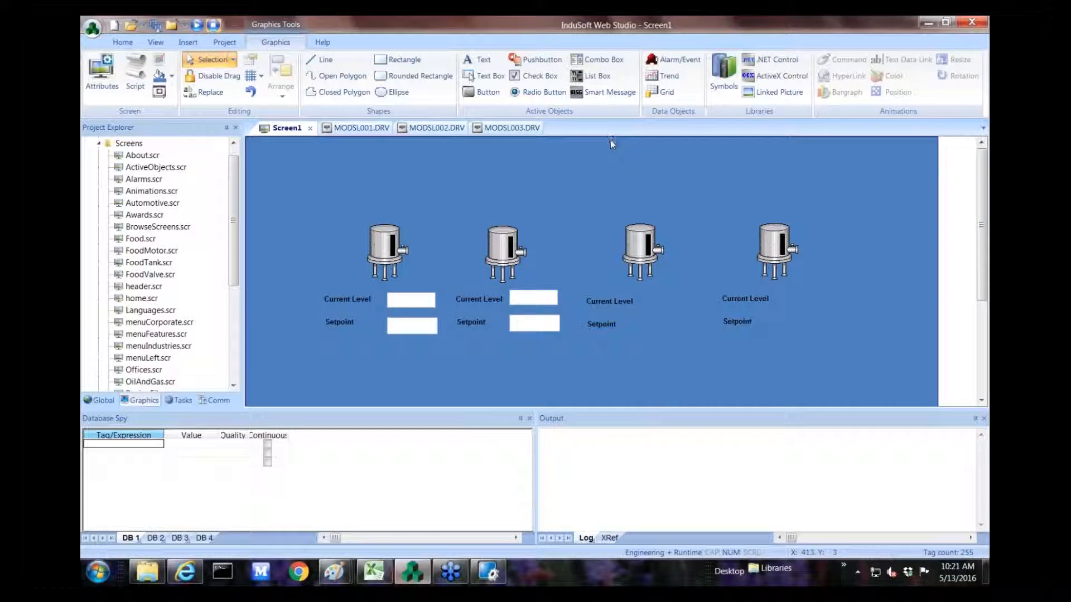
mouse_move(704, 127)
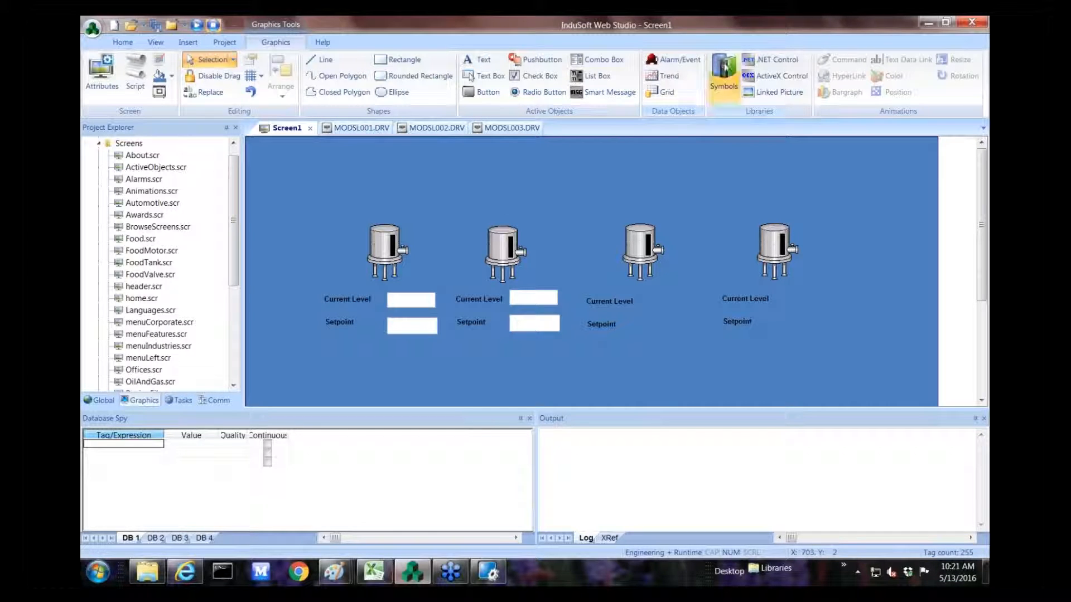
left_click(723, 71)
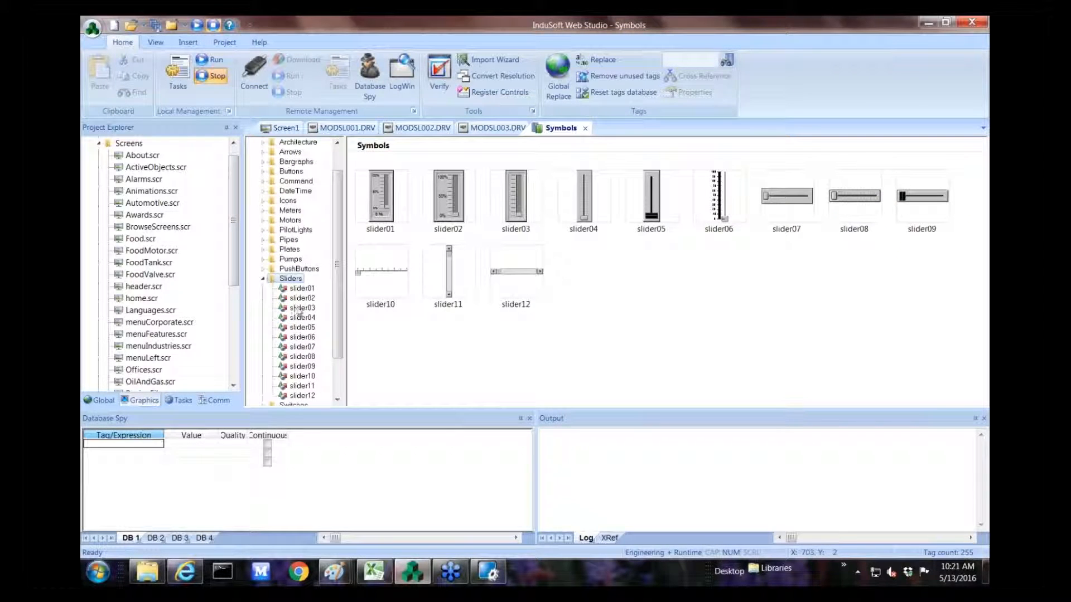
mouse_move(714, 290)
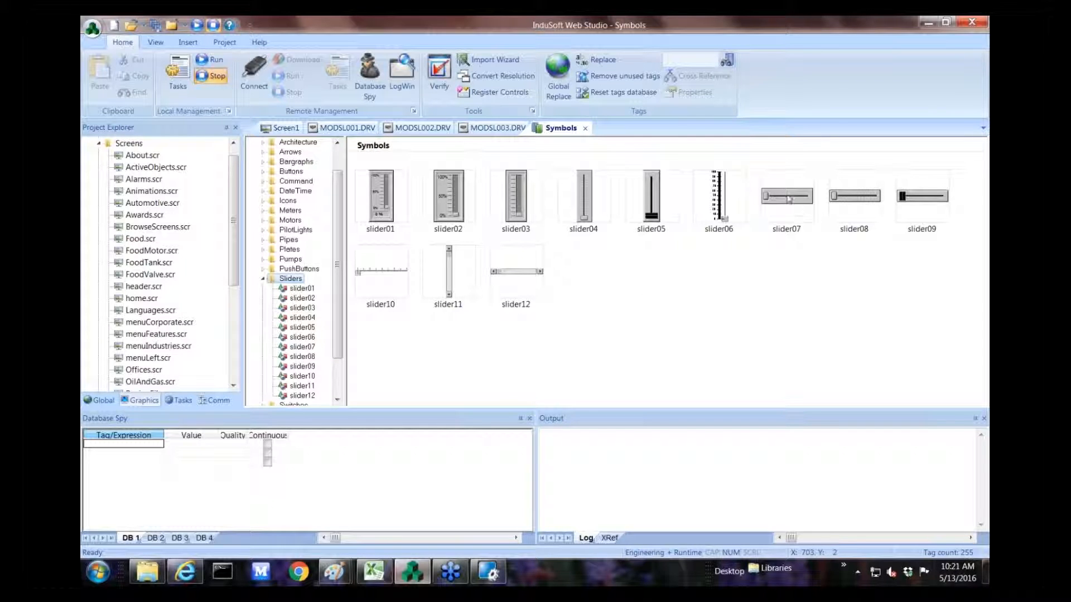
left_click(787, 196)
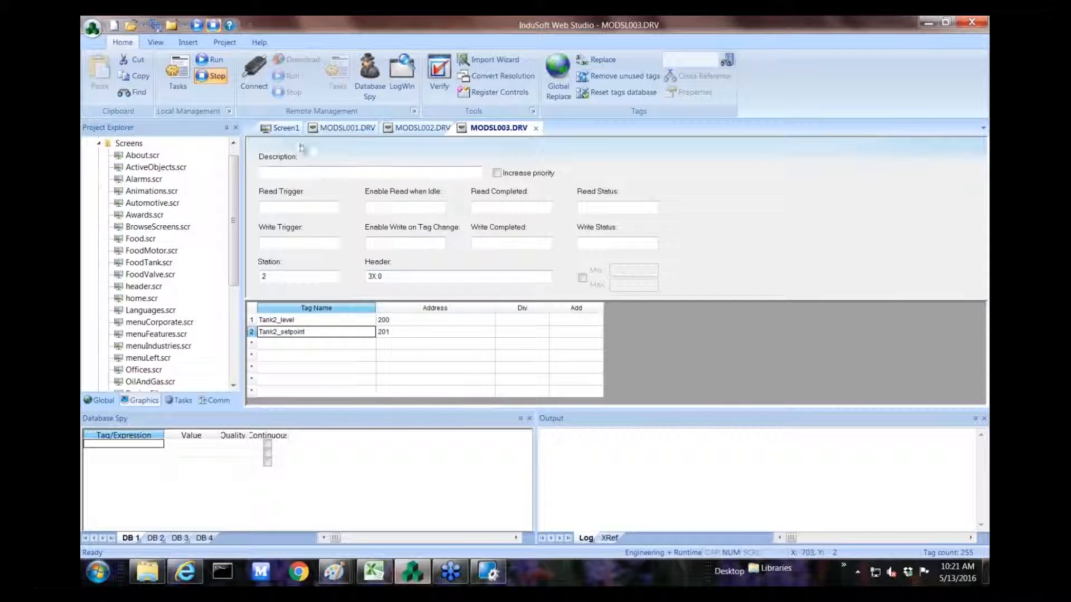
left_click(285, 127)
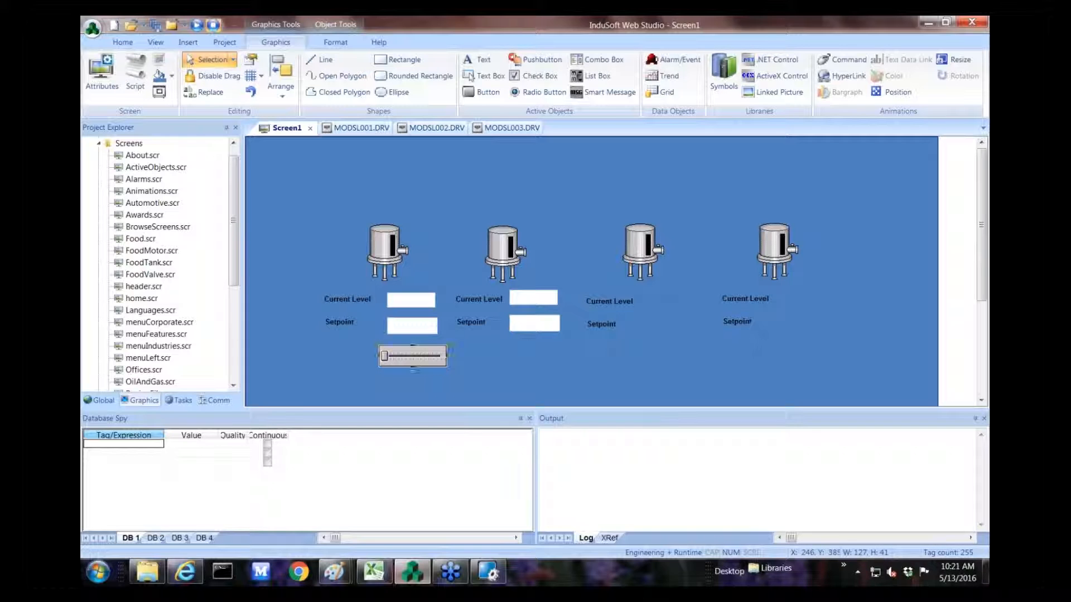
Link the slider's TagName to Tank1_setpoint.
double_click(415, 355)
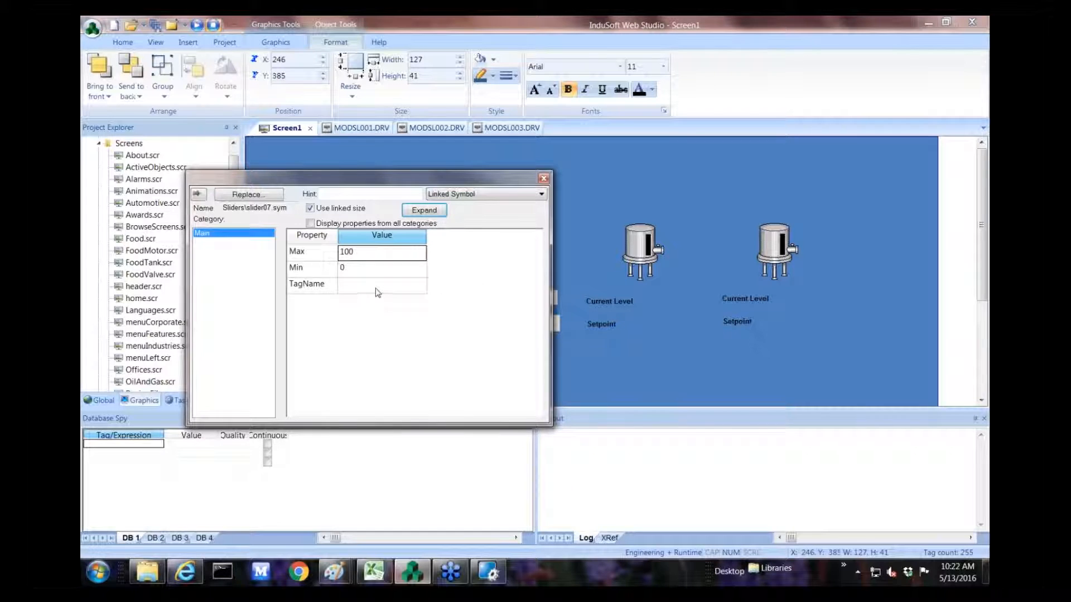
left_click(381, 285)
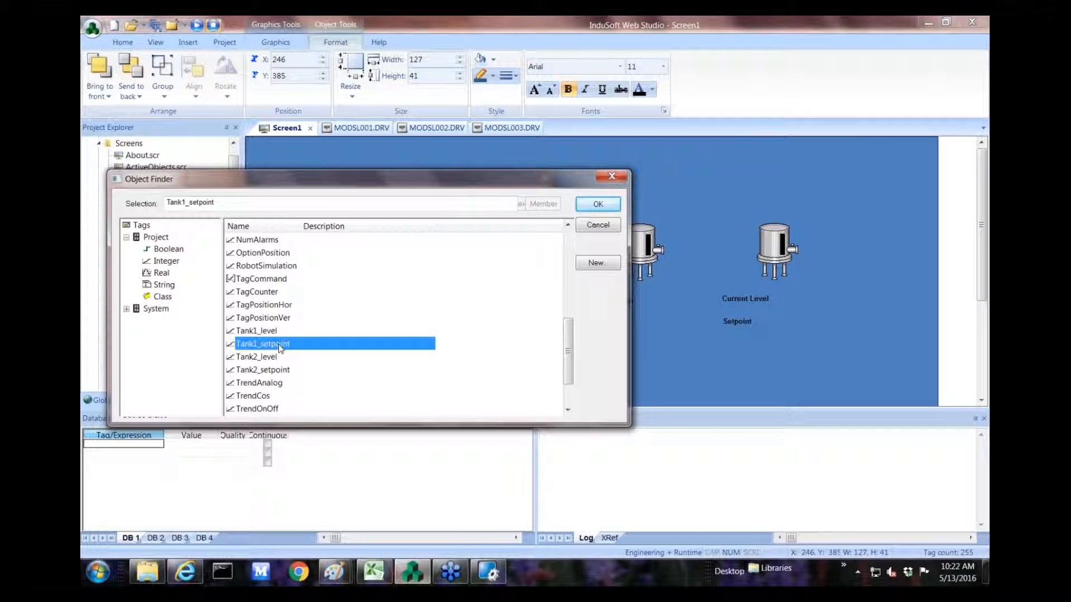
left_click(597, 205)
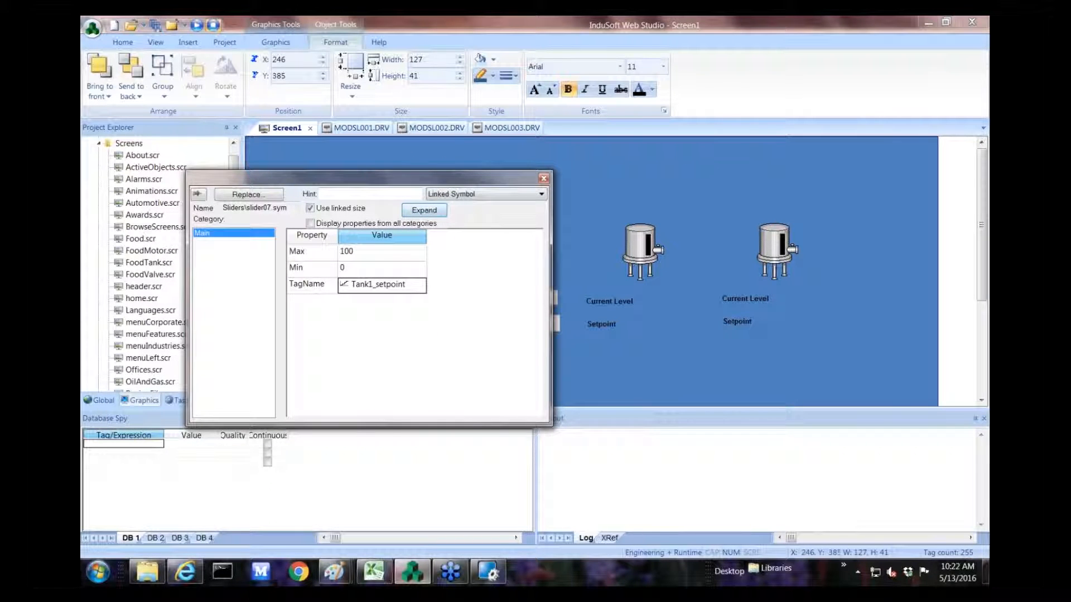
left_click(540, 175)
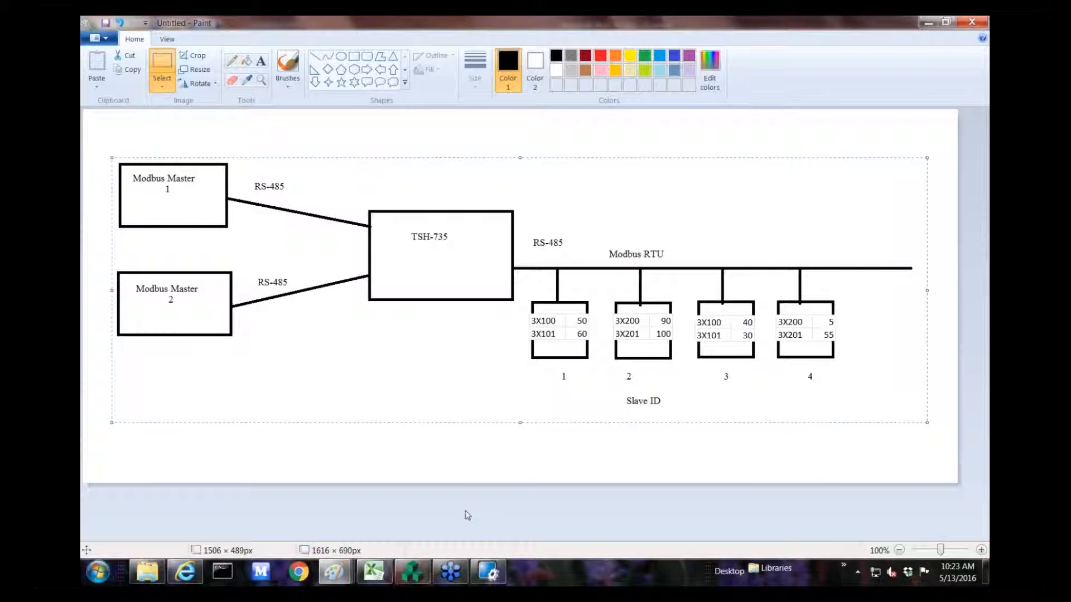
mouse_move(969, 60)
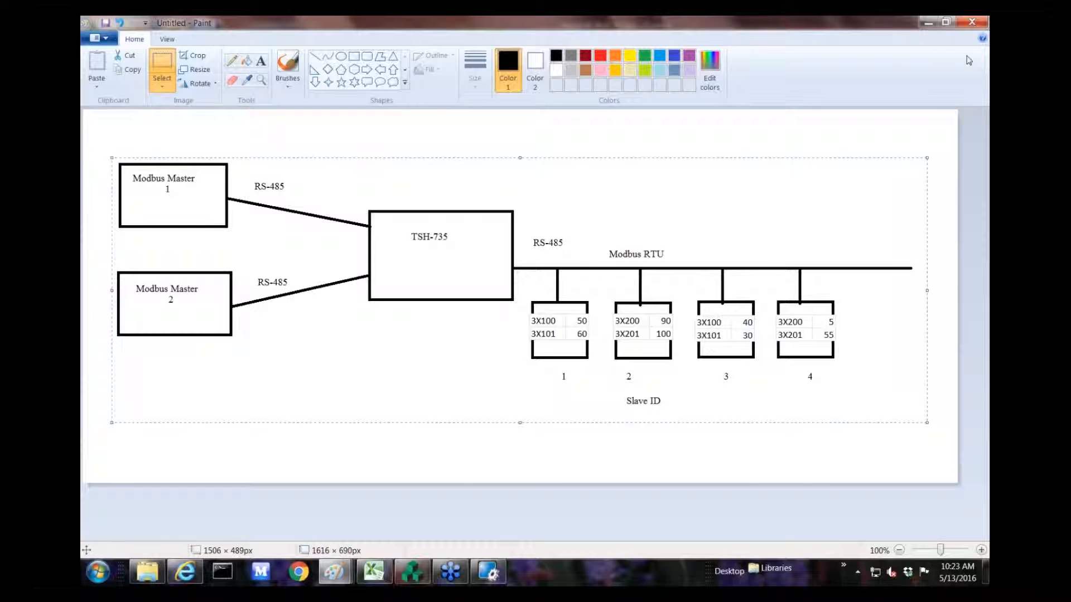